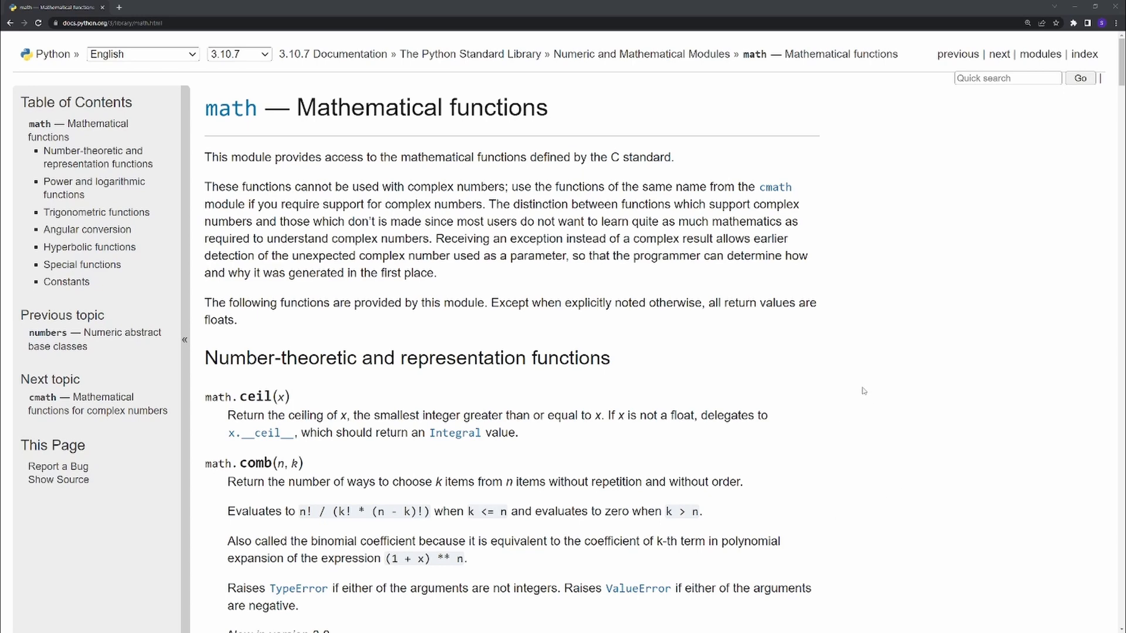
# Scroll to the ceil(4.333) and floor example and inspect its lines
pyautogui.scroll(-3)
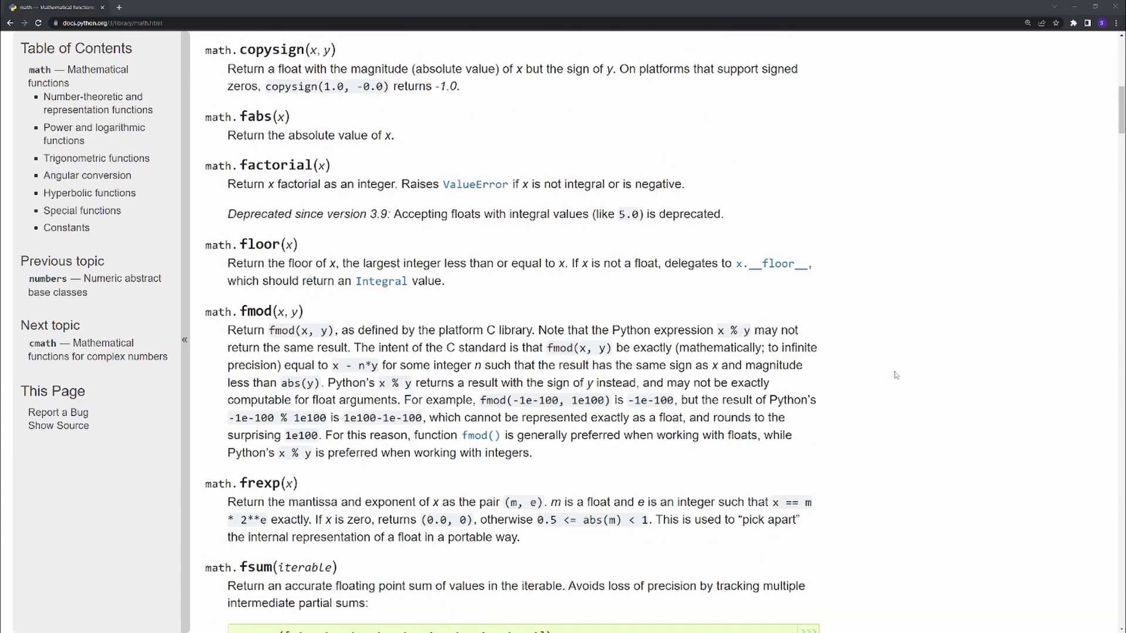
pyautogui.scroll(-3)
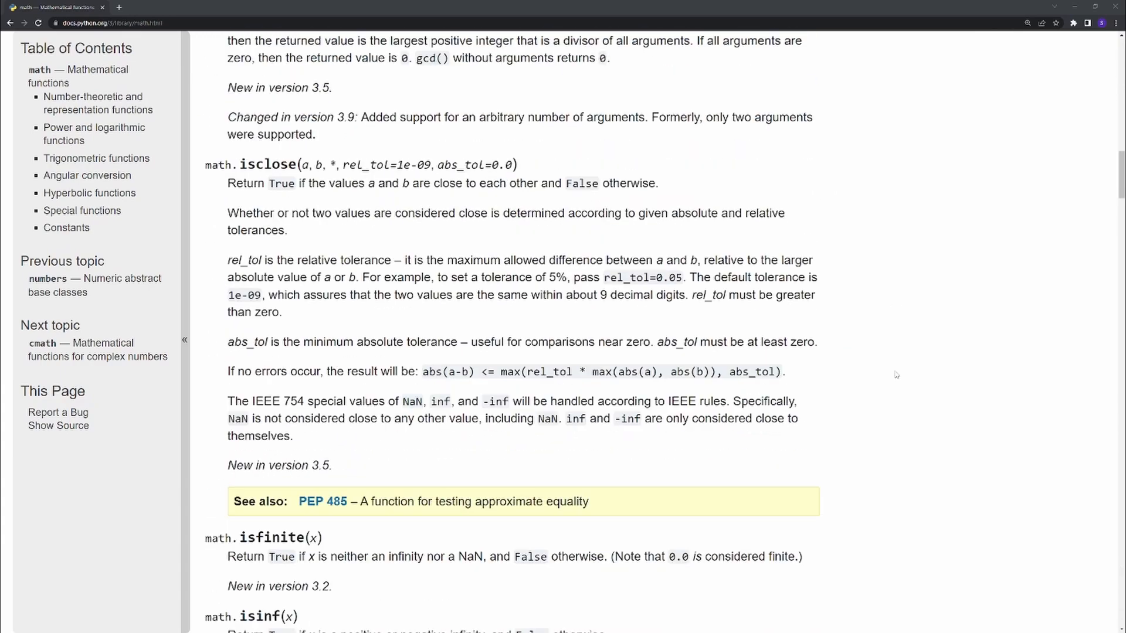
pyautogui.scroll(-3)
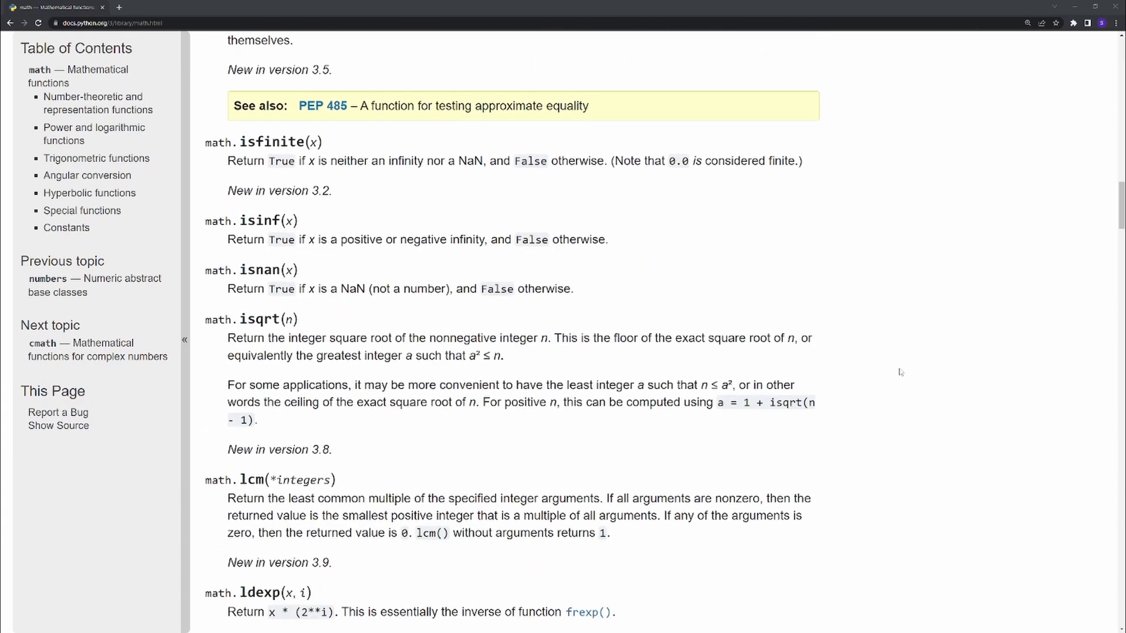
pyautogui.scroll(-3)
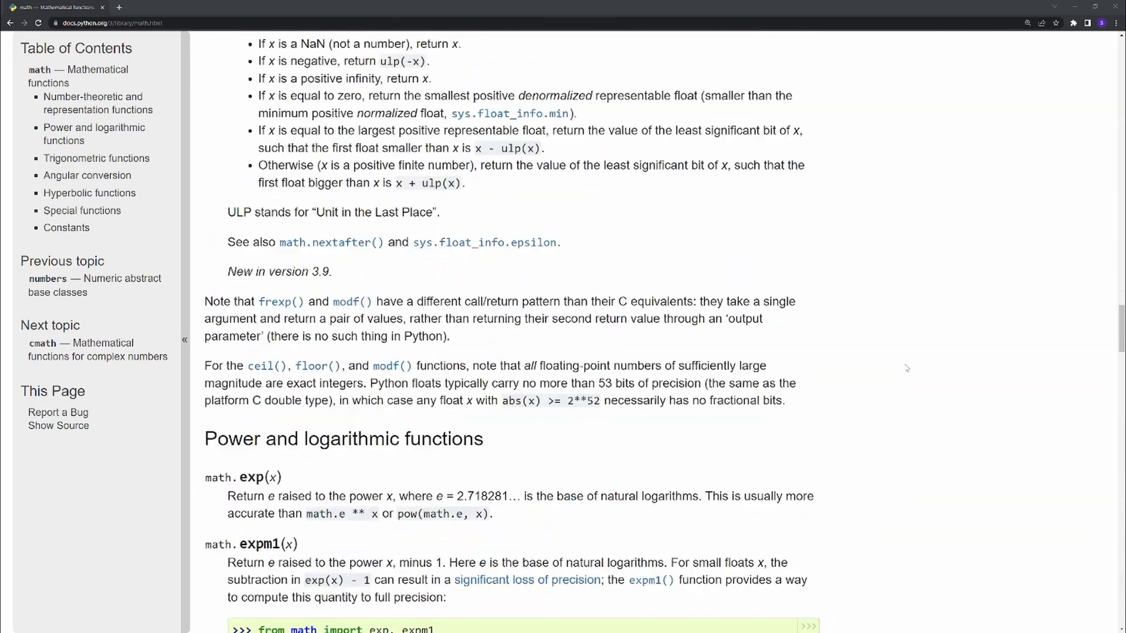
pyautogui.scroll(-3)
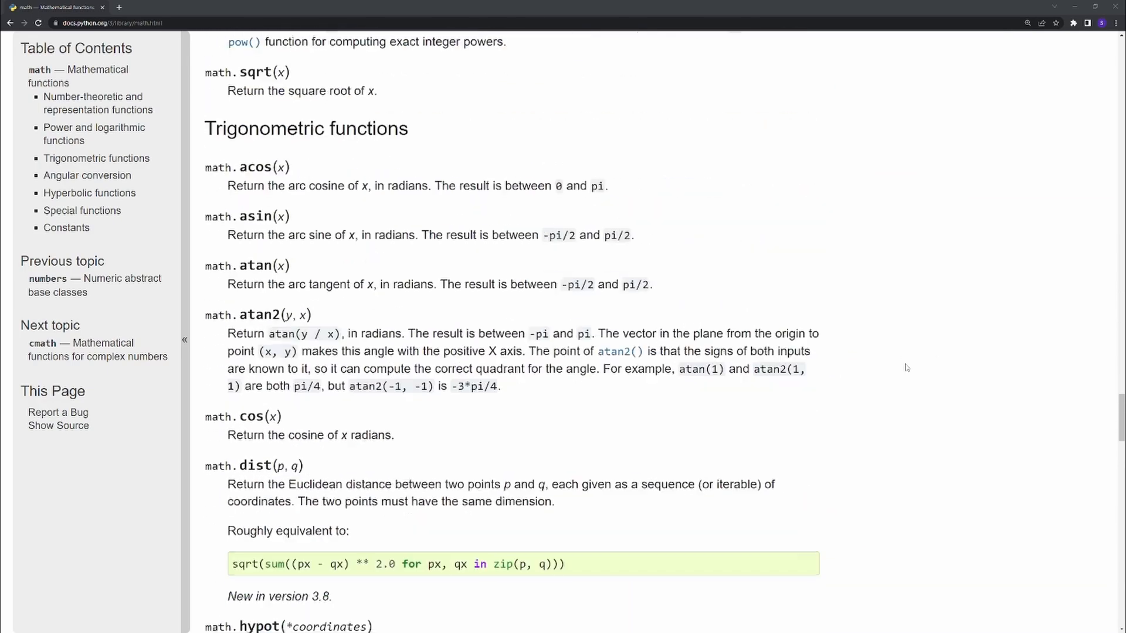
pyautogui.scroll(-3)
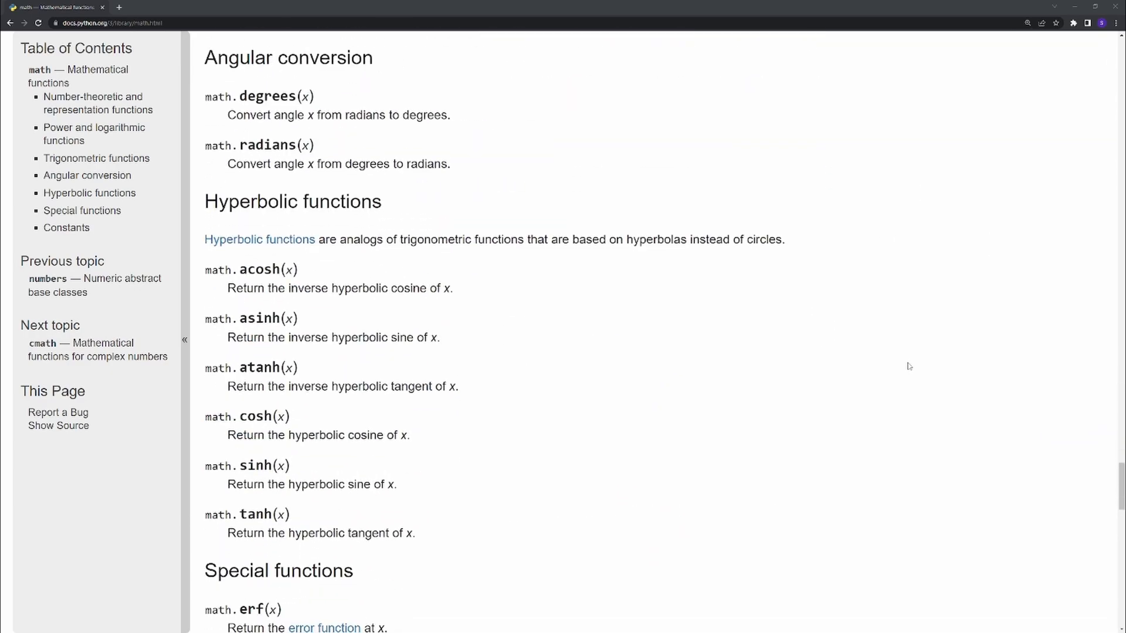
pyautogui.scroll(-3)
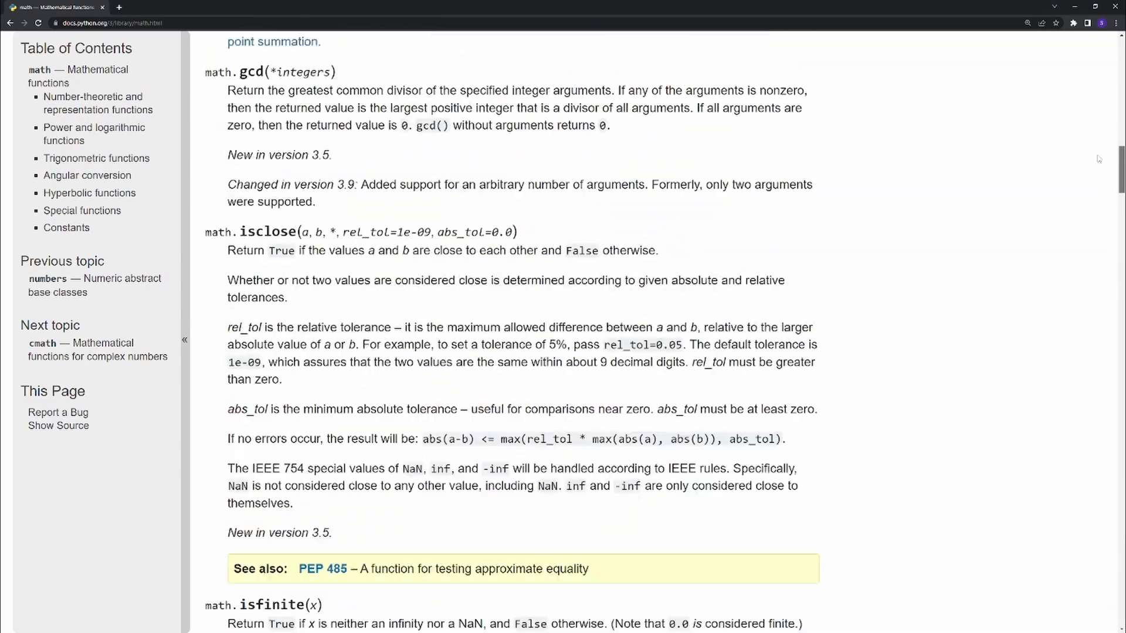
pyautogui.scroll(3)
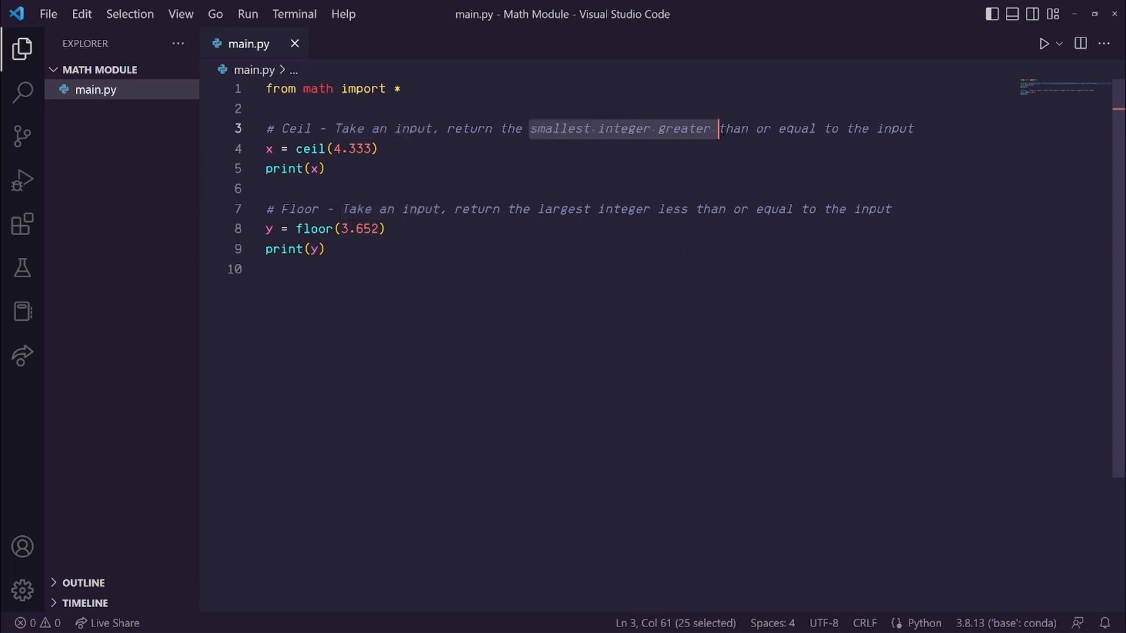
pyautogui.click(380, 149)
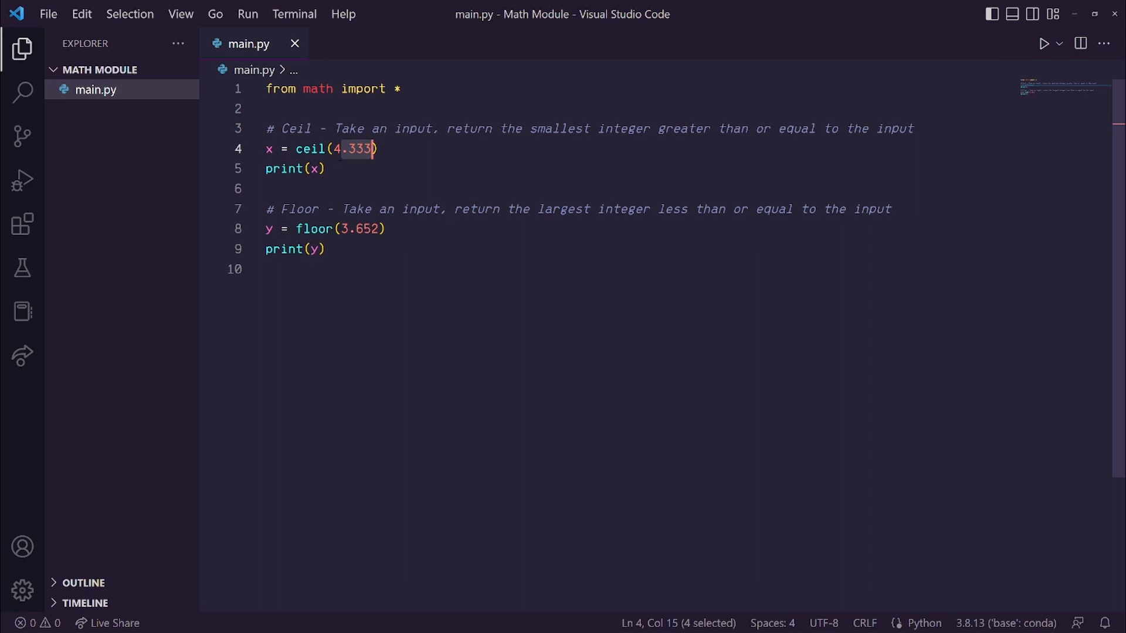
pyautogui.click(313, 169)
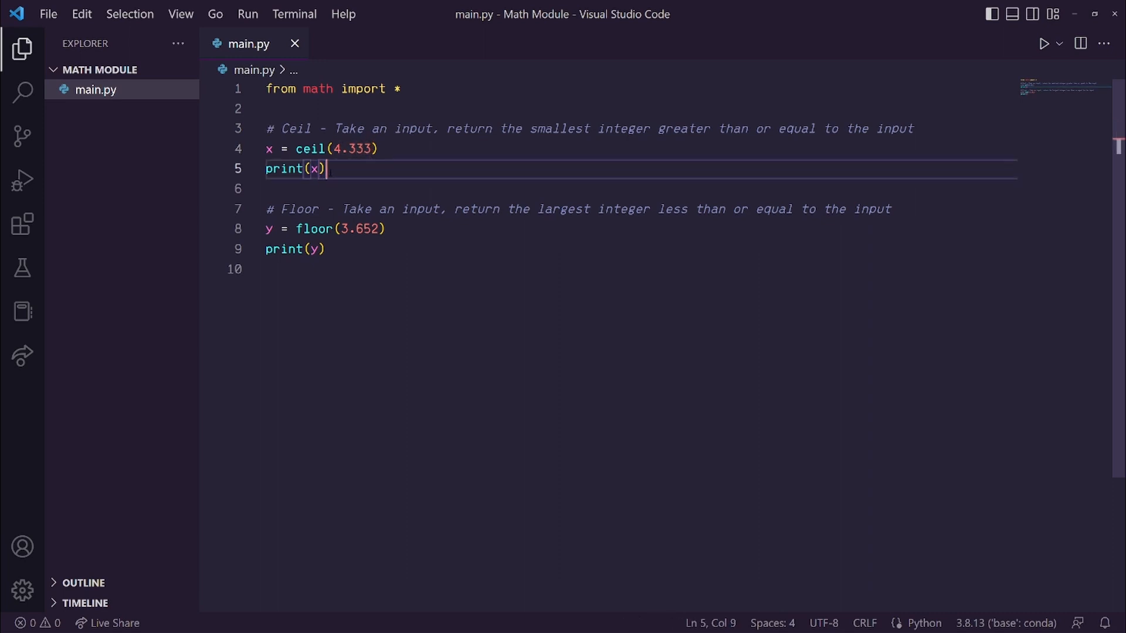
pyautogui.doubleClick(300, 209)
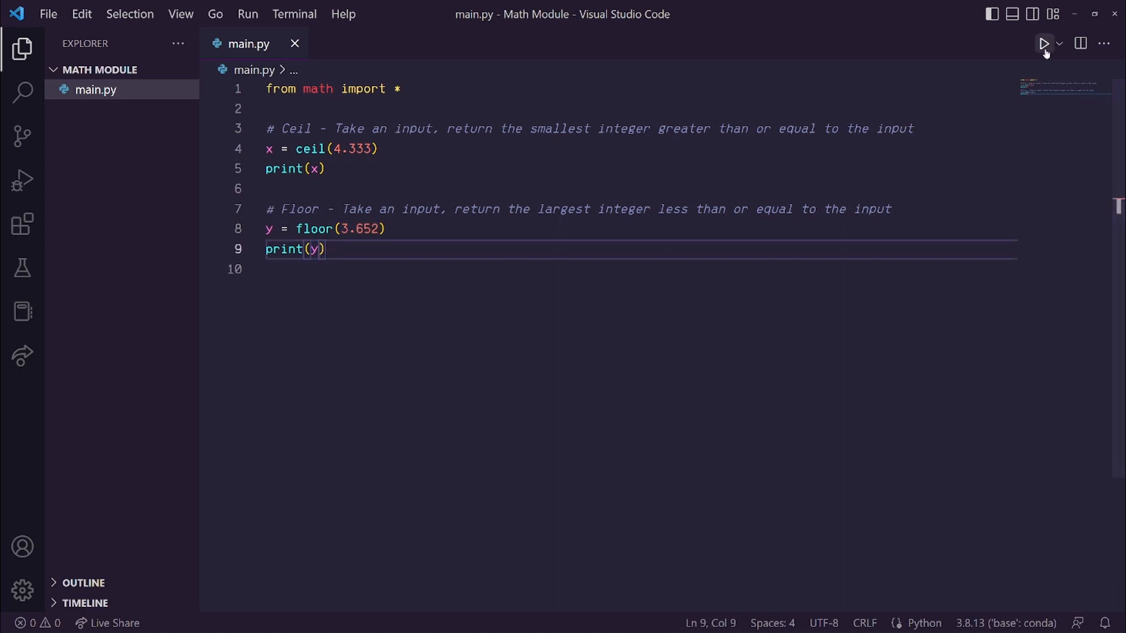
# Run the script, printing 5 and 3, and replace the floor input's decimals with 0
pyautogui.click(1043, 42)
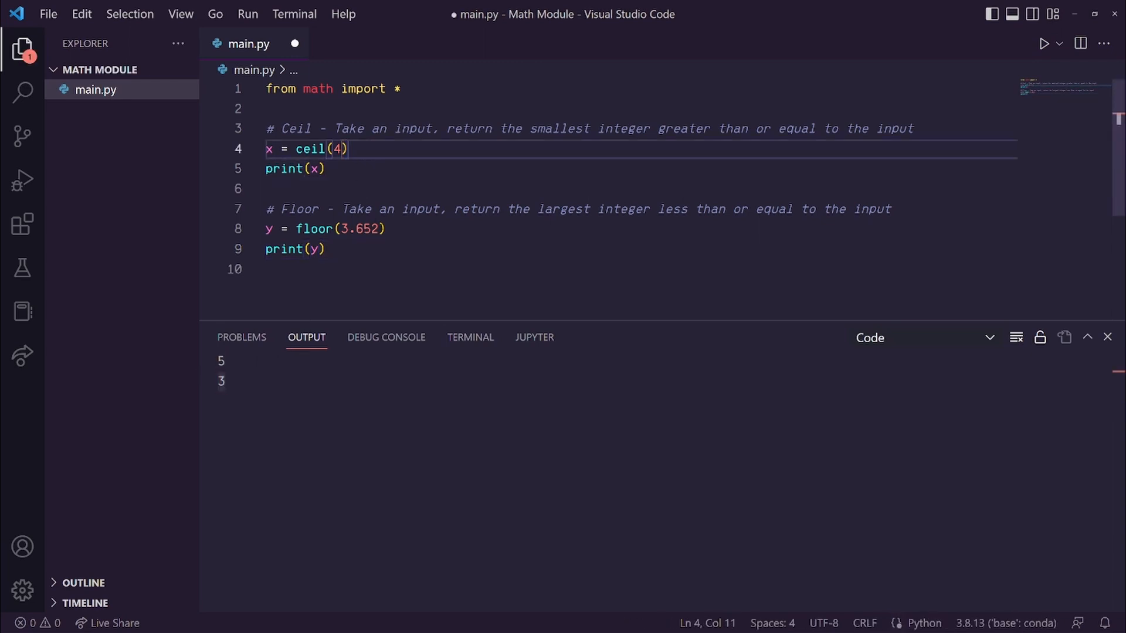
pyautogui.doubleClick(368, 229)
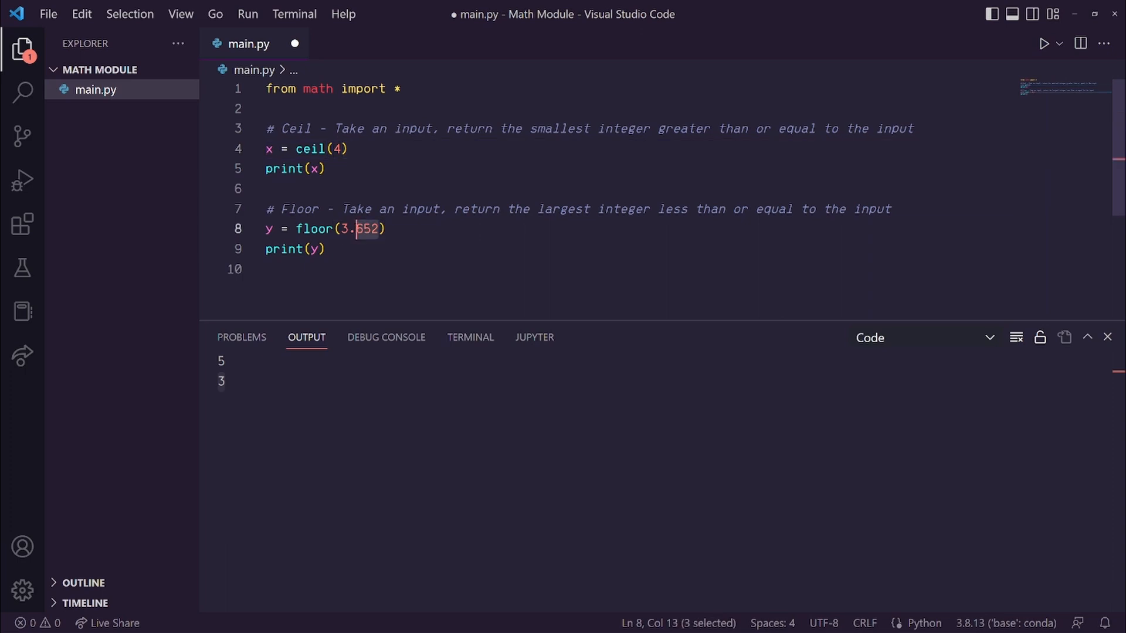
pyautogui.write('0 # n')
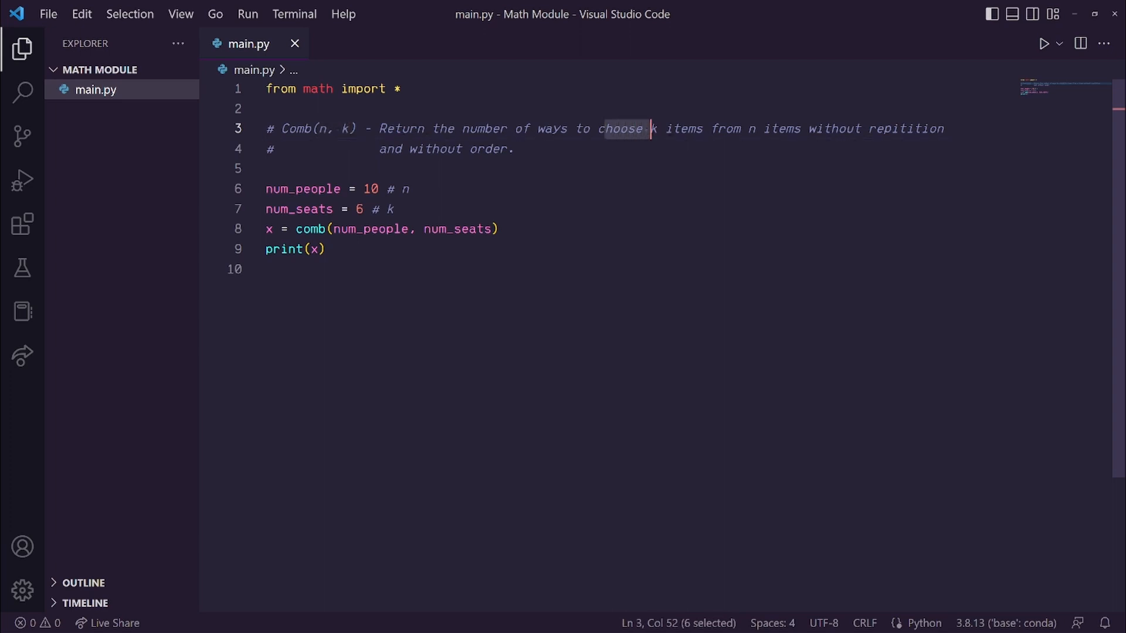
# Review the num_seats line and comb(num_people, num_seats) call, then run the comb example
pyautogui.click(368, 189)
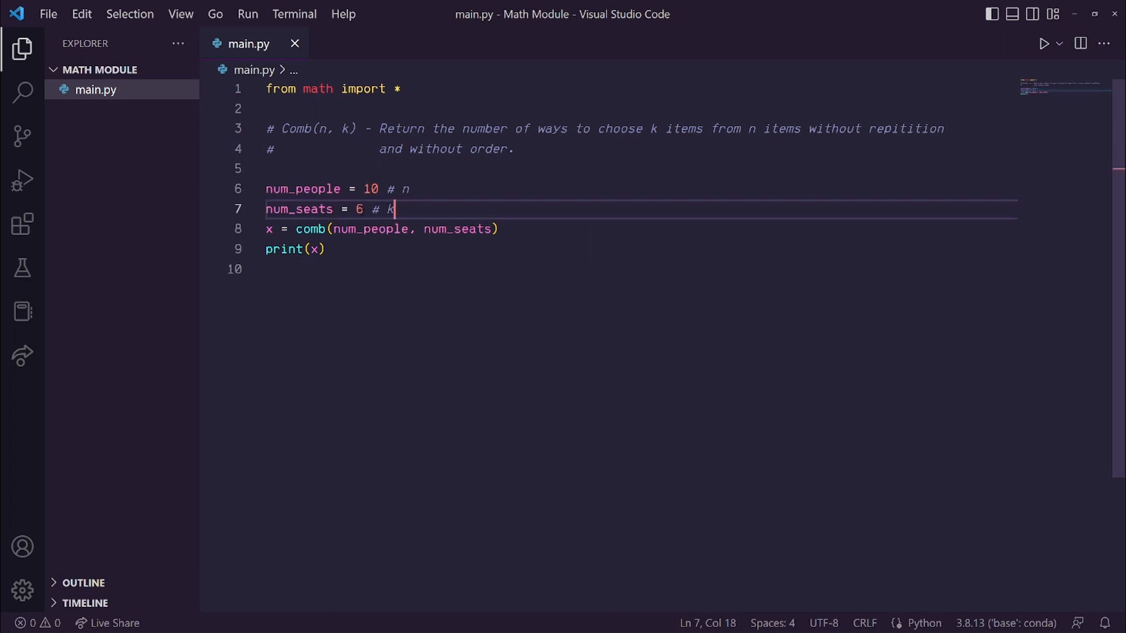
pyautogui.doubleClick(309, 228)
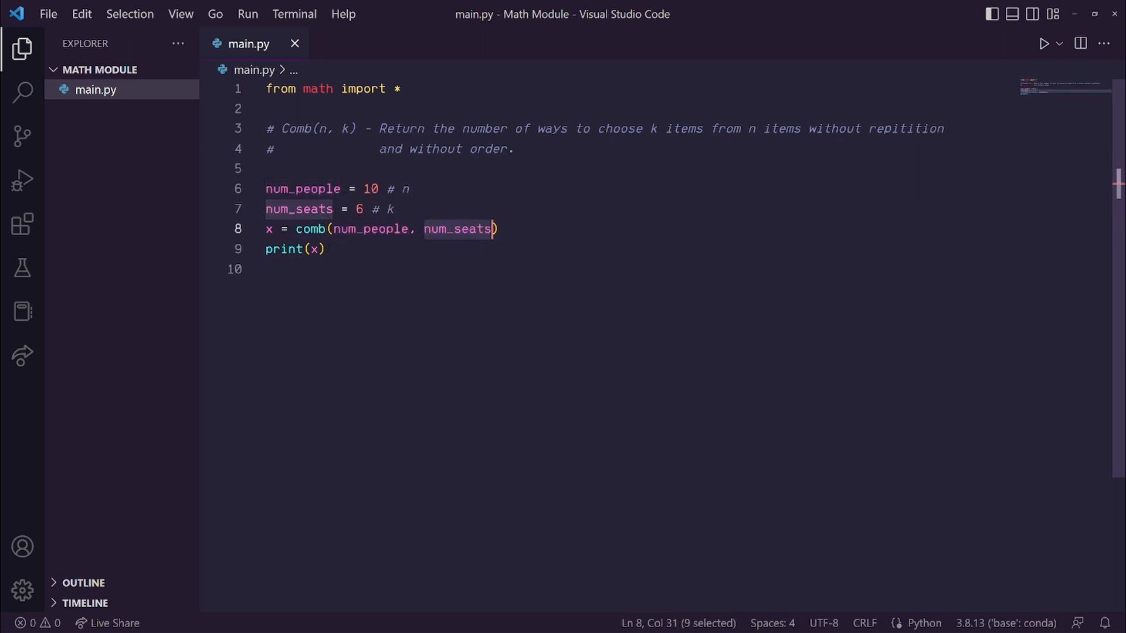
pyautogui.click(1045, 44)
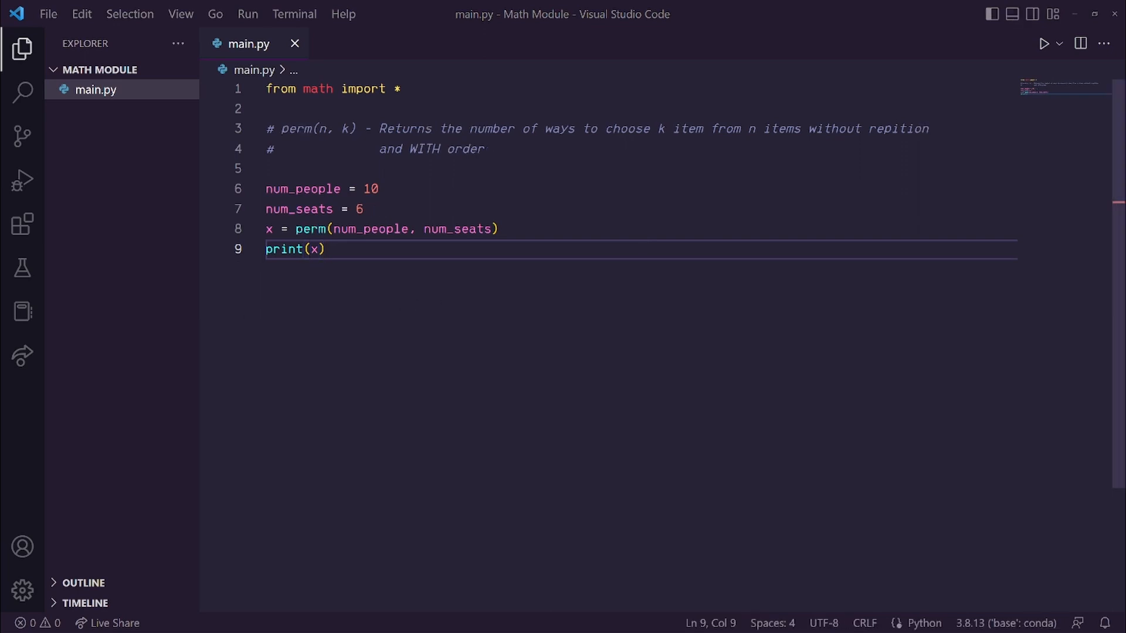
# Highlight the perm comment and run perm(num_people, num_seats) for 10 people, 6 seats
pyautogui.doubleClick(296, 128)
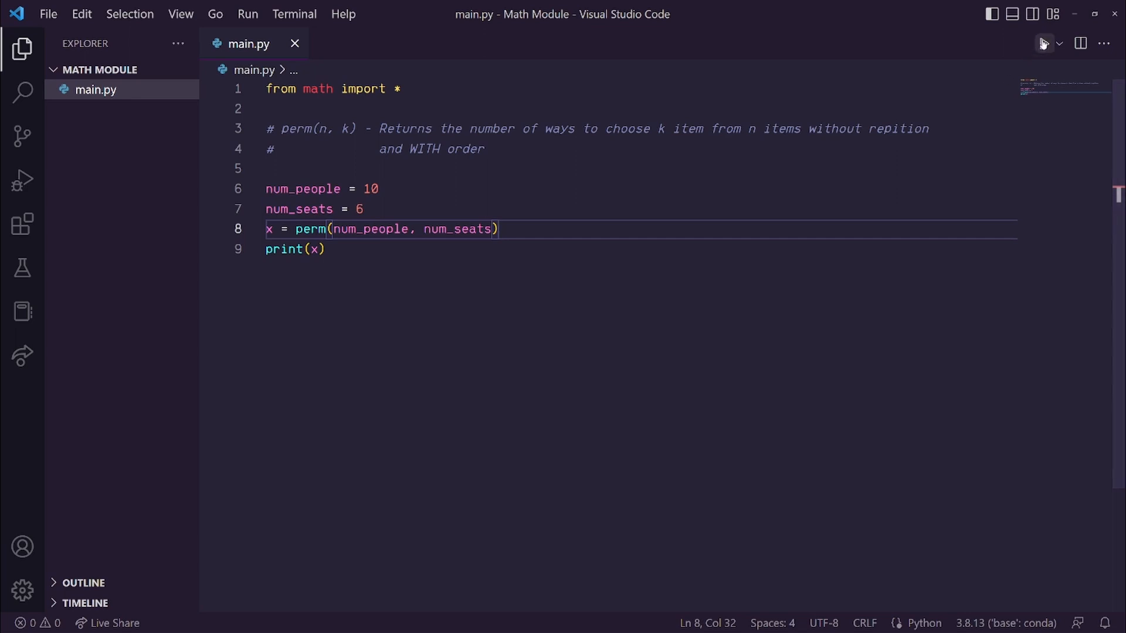
pyautogui.click(1043, 44)
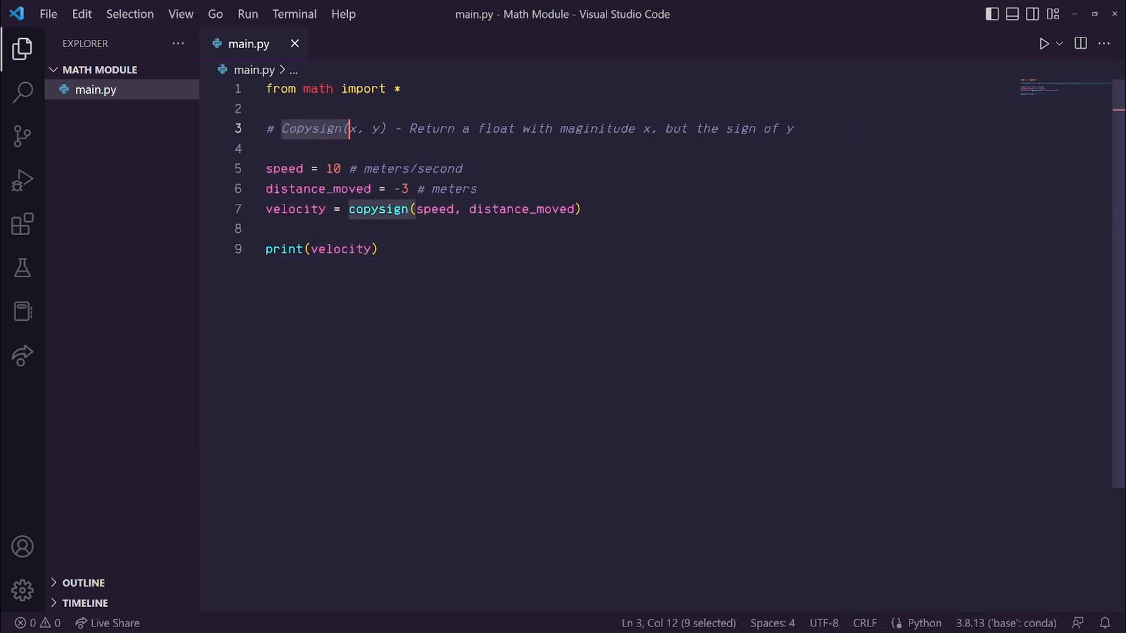
# Highlight Copysign, the -3 sign and velocity, then run copysign(10, -3)
pyautogui.moveTo(351, 129); pyautogui.dragTo(384, 128)
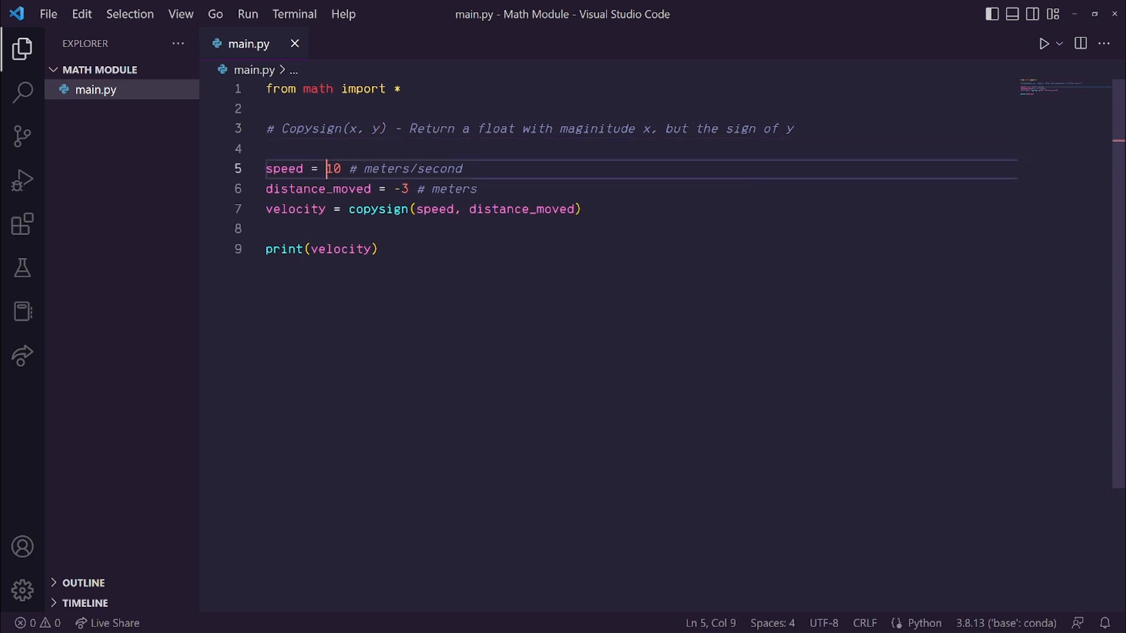
pyautogui.moveTo(284, 169)
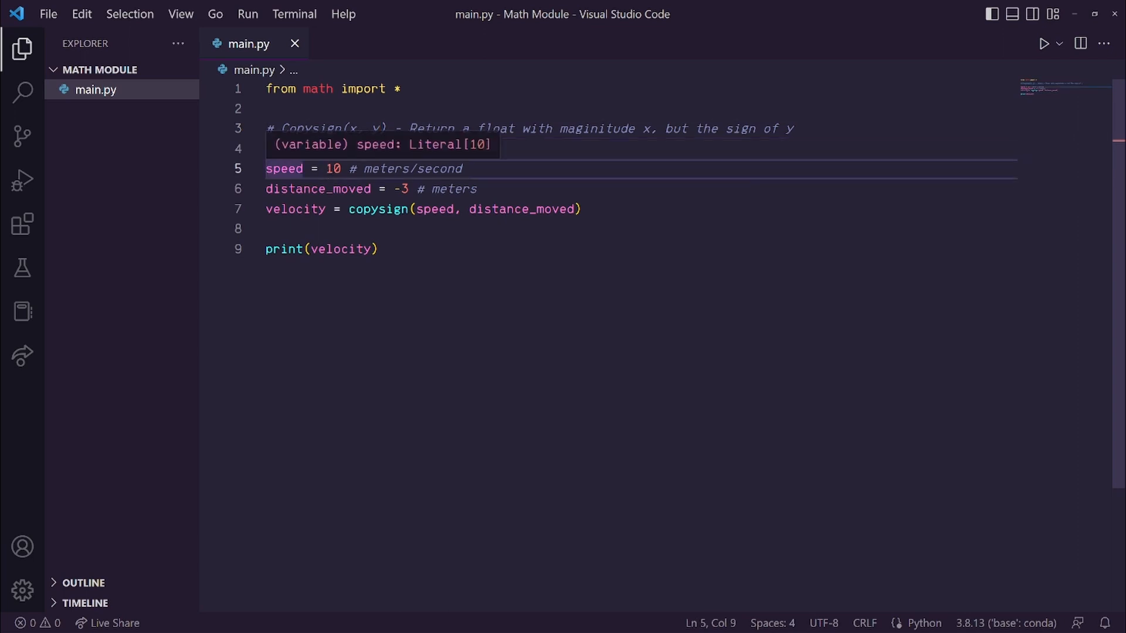
pyautogui.doubleClick(332, 169)
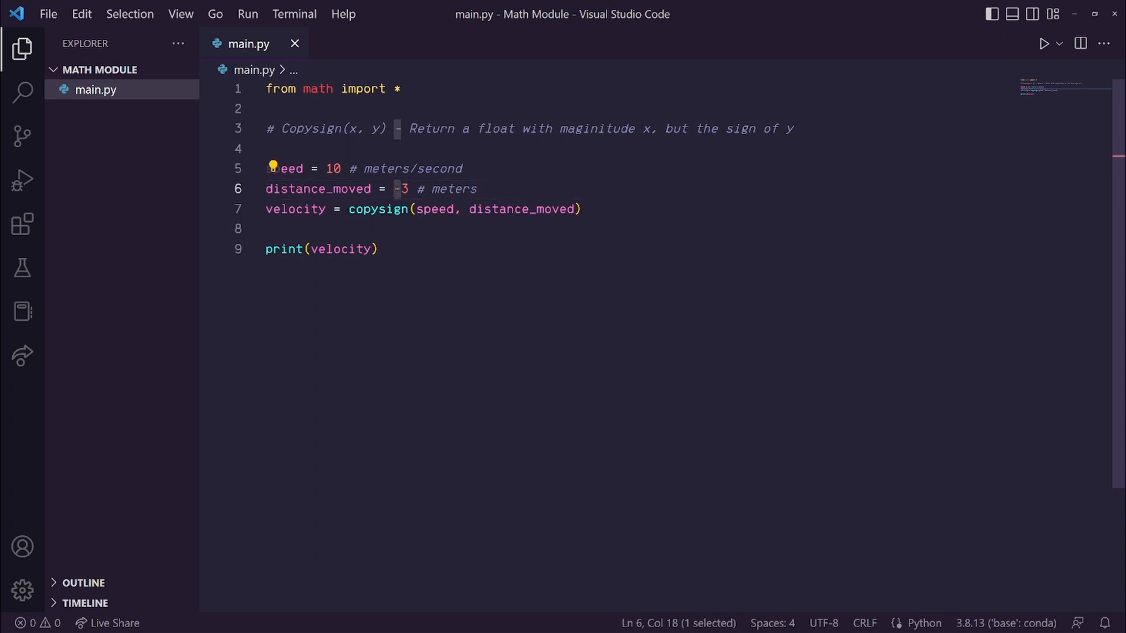
pyautogui.doubleClick(294, 209)
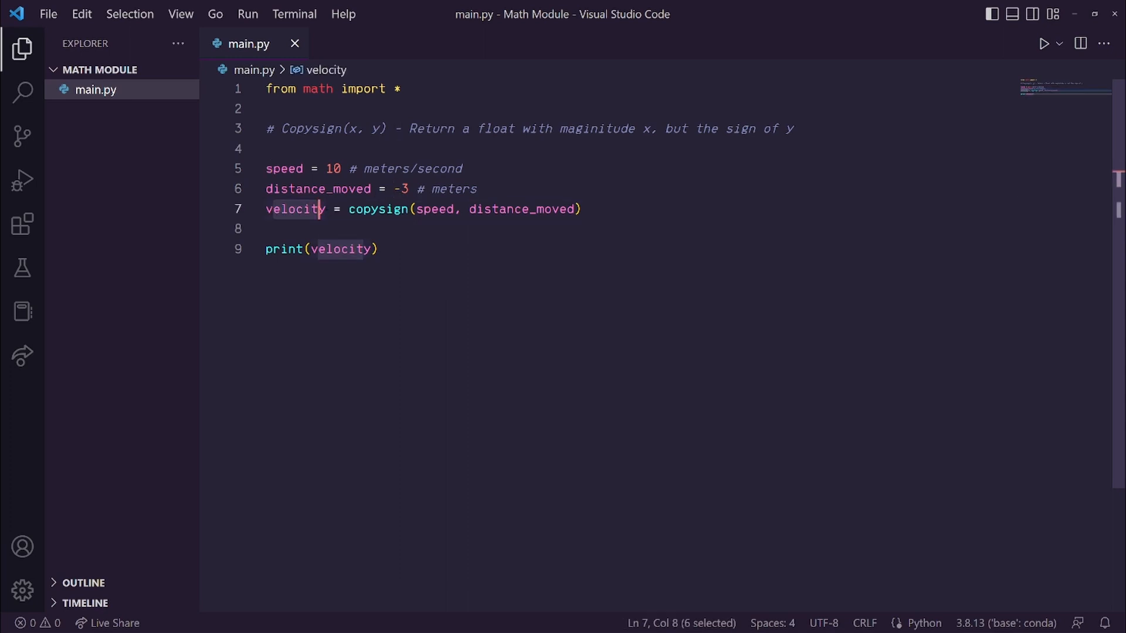
pyautogui.doubleClick(337, 249)
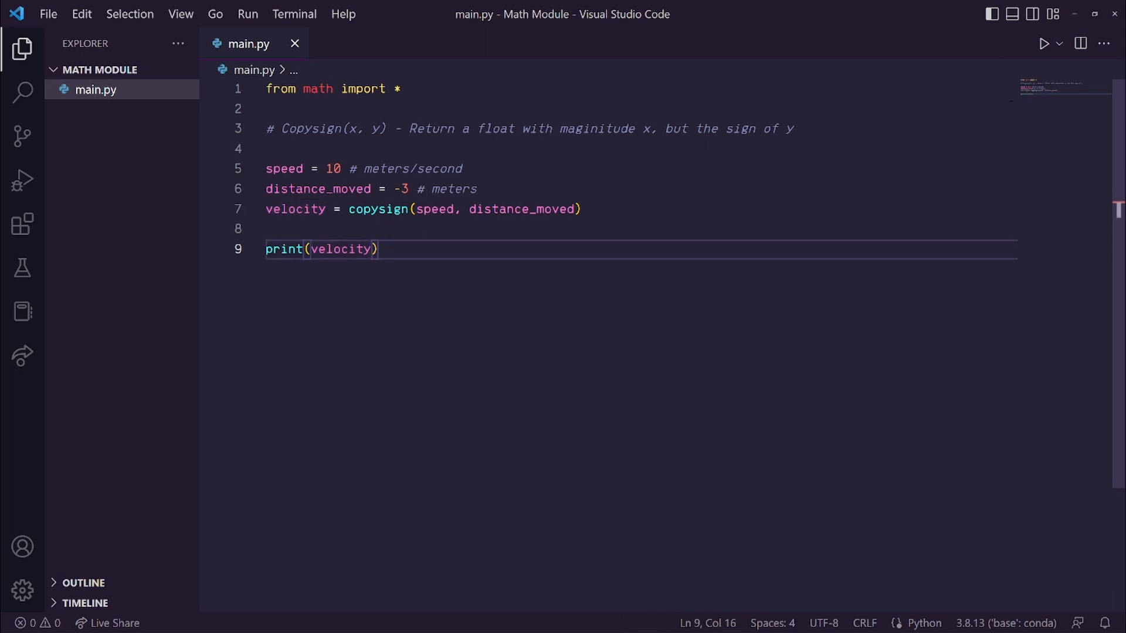
pyautogui.click(1044, 43)
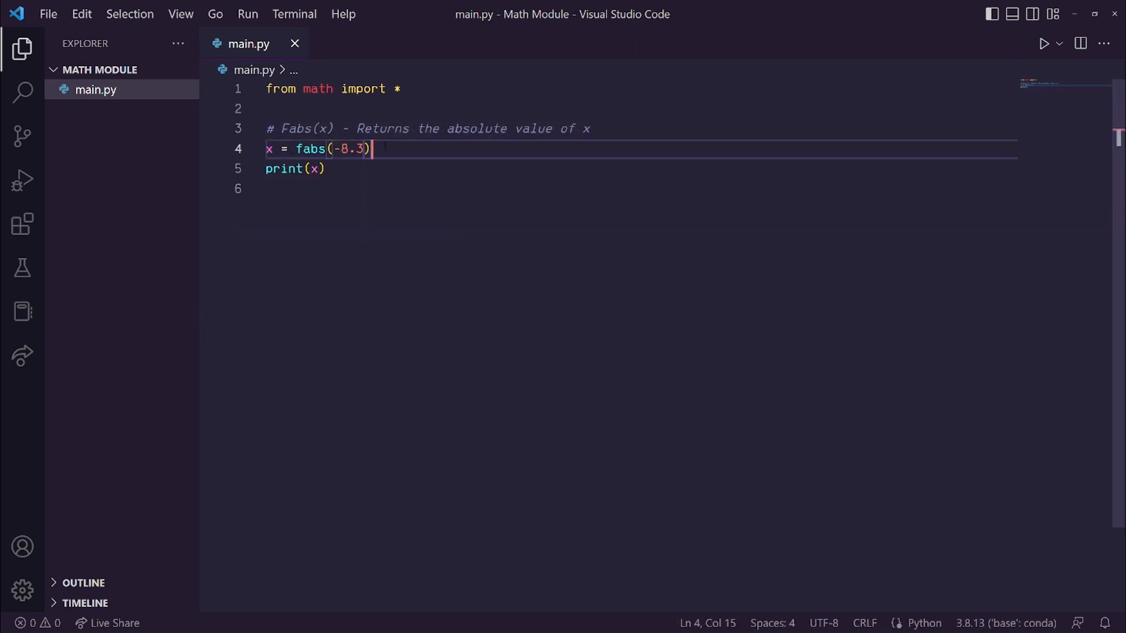
# Run fabs(-8.3), add x = abs(-7.6), comment out the import and fabs lines, and rerun
pyautogui.click(1043, 43)
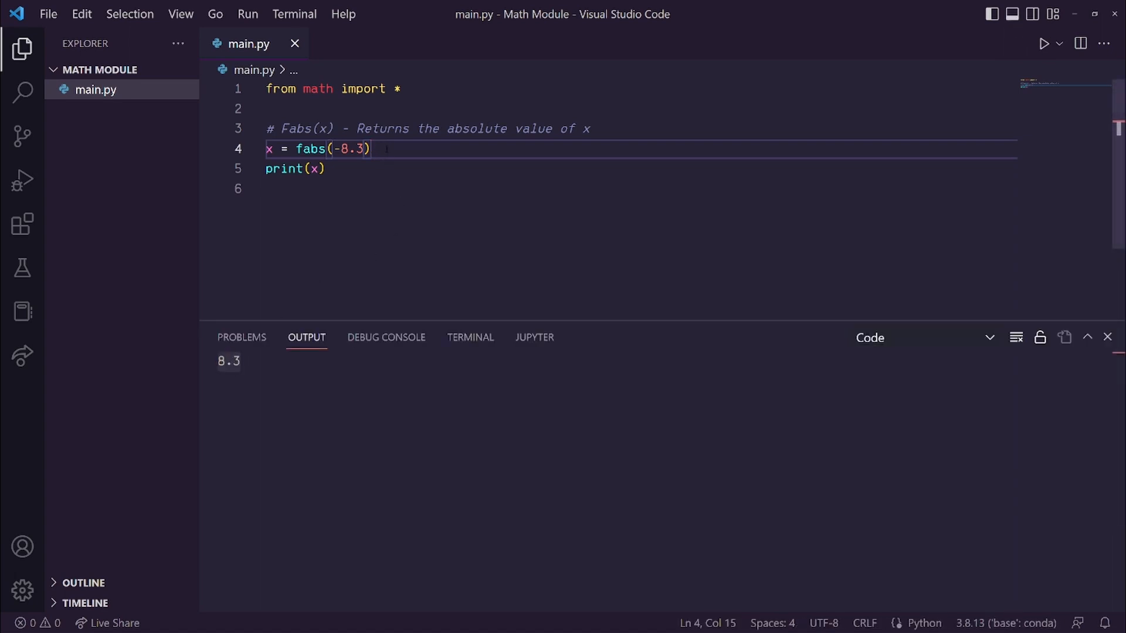
pyautogui.write('x = abs')
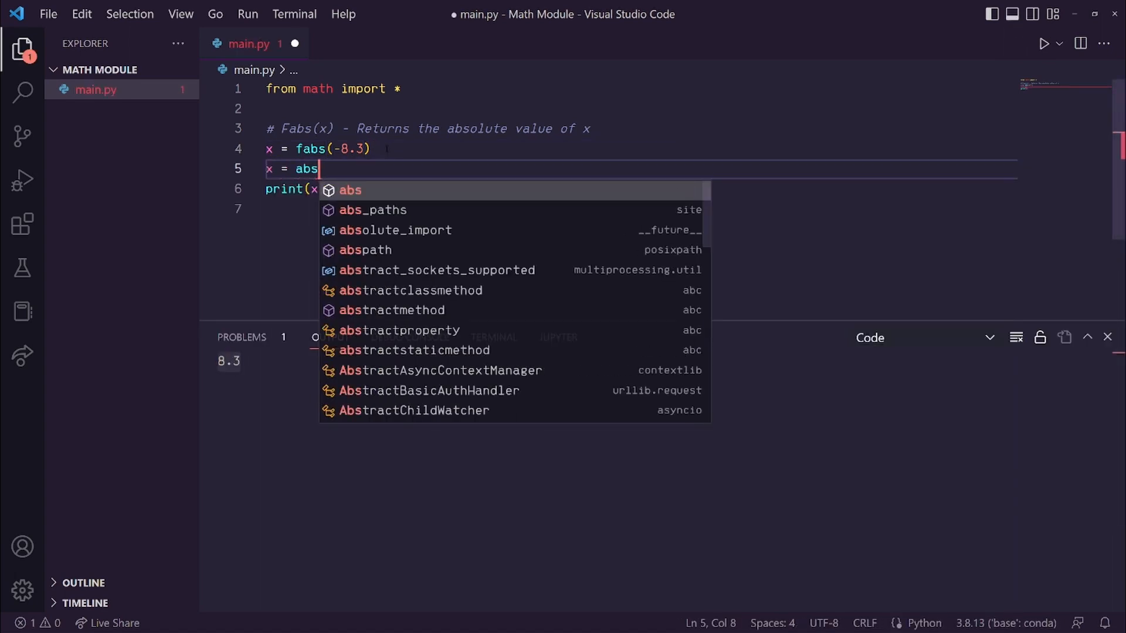
pyautogui.write('(-7.6)')
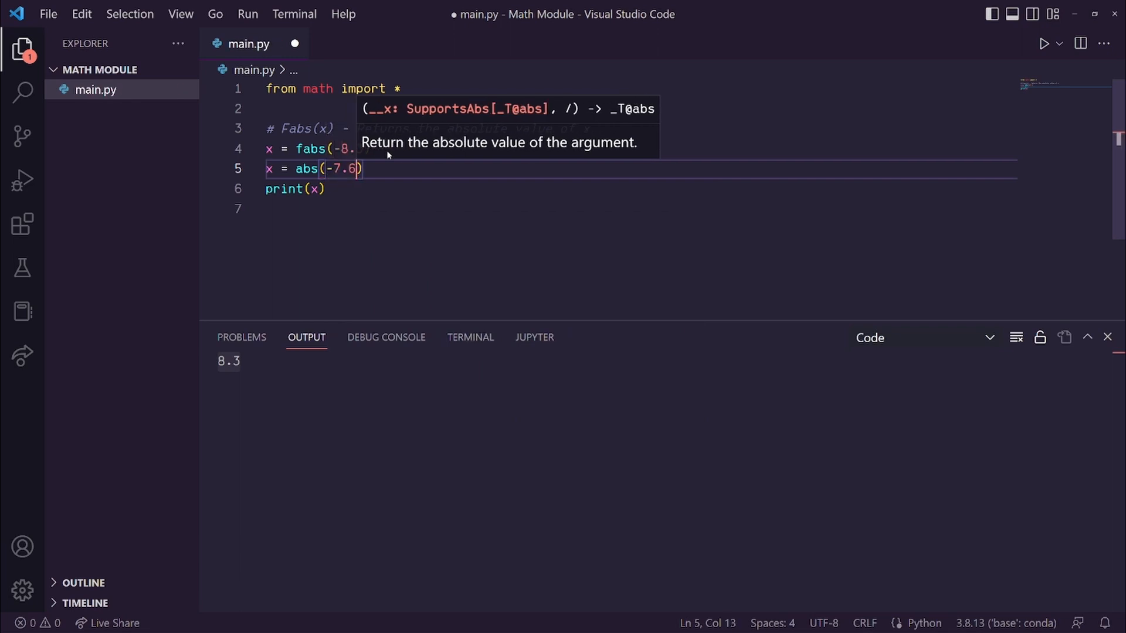
pyautogui.press('ctrl+/')
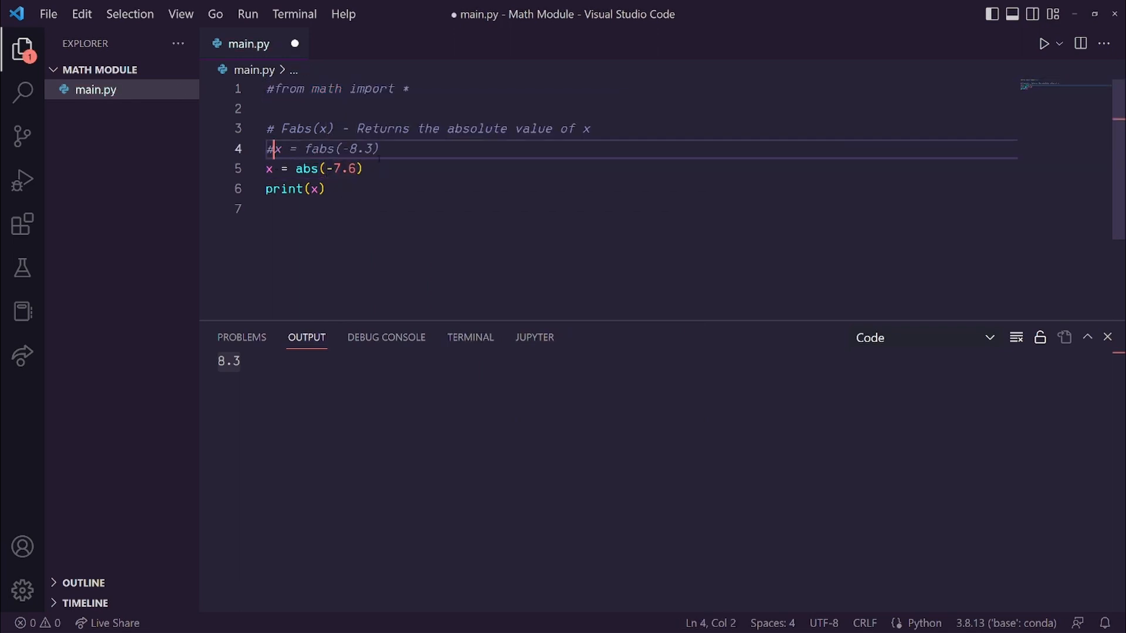
pyautogui.click(1043, 44)
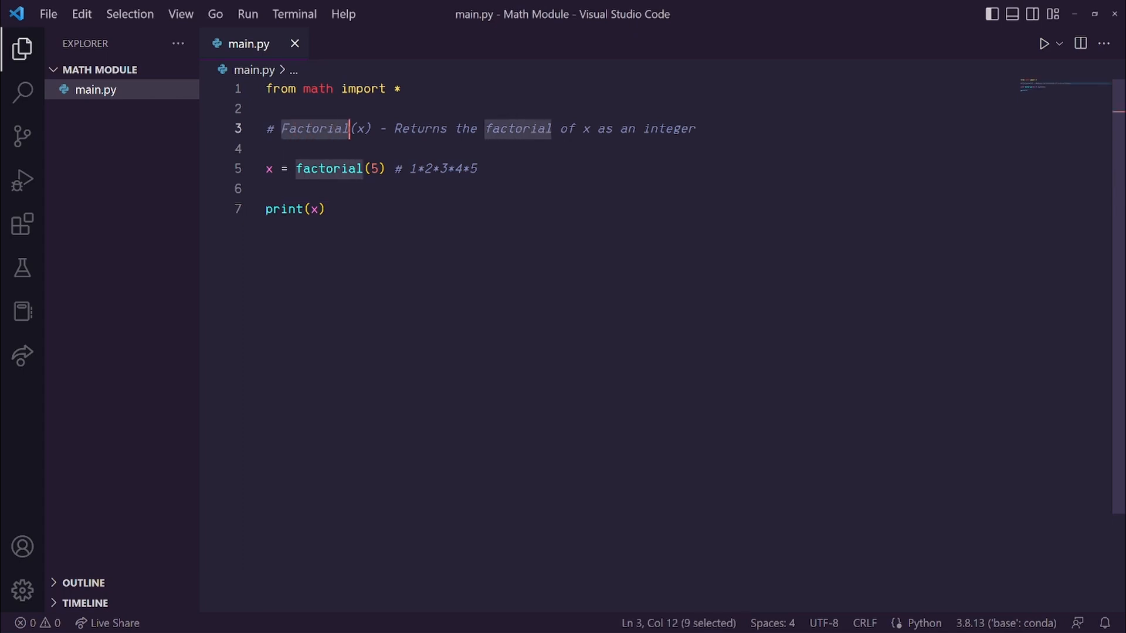
pyautogui.doubleClick(362, 128)
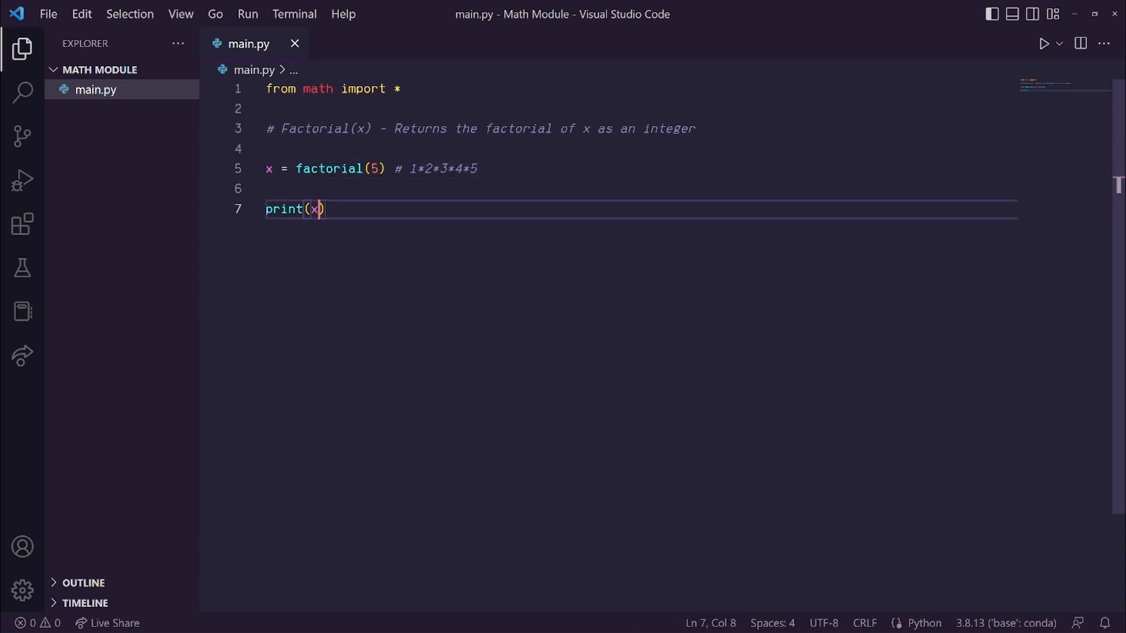
pyautogui.click(1045, 42)
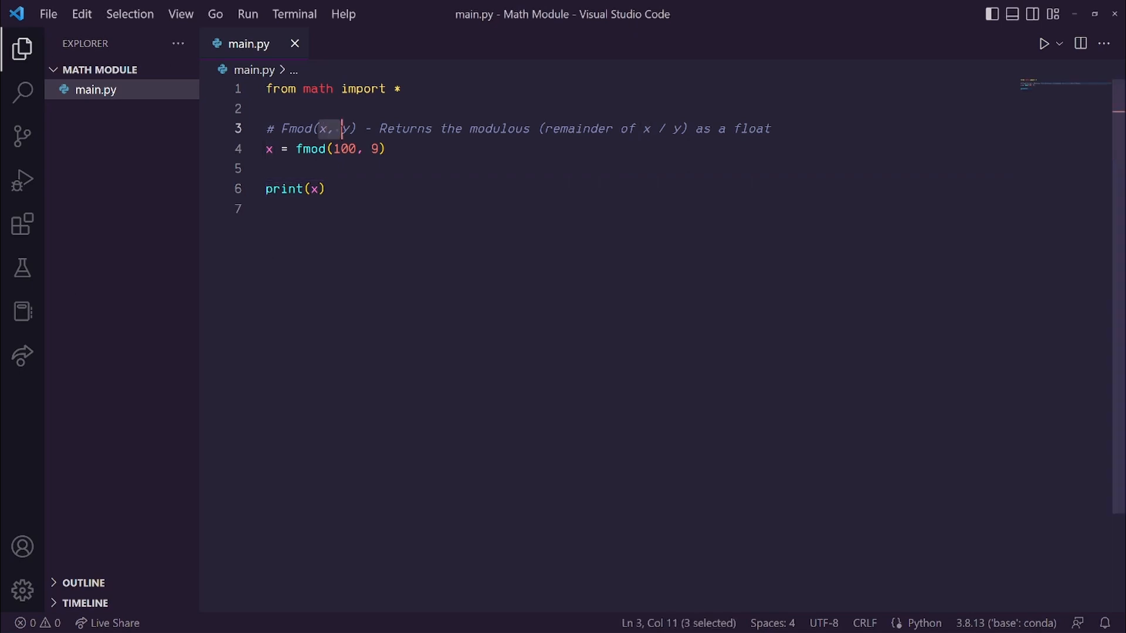
# Highlight the fmod(x, y) comment and divisor 9, then run fmod(100, 9) to print 1.0
pyautogui.doubleClick(494, 129)
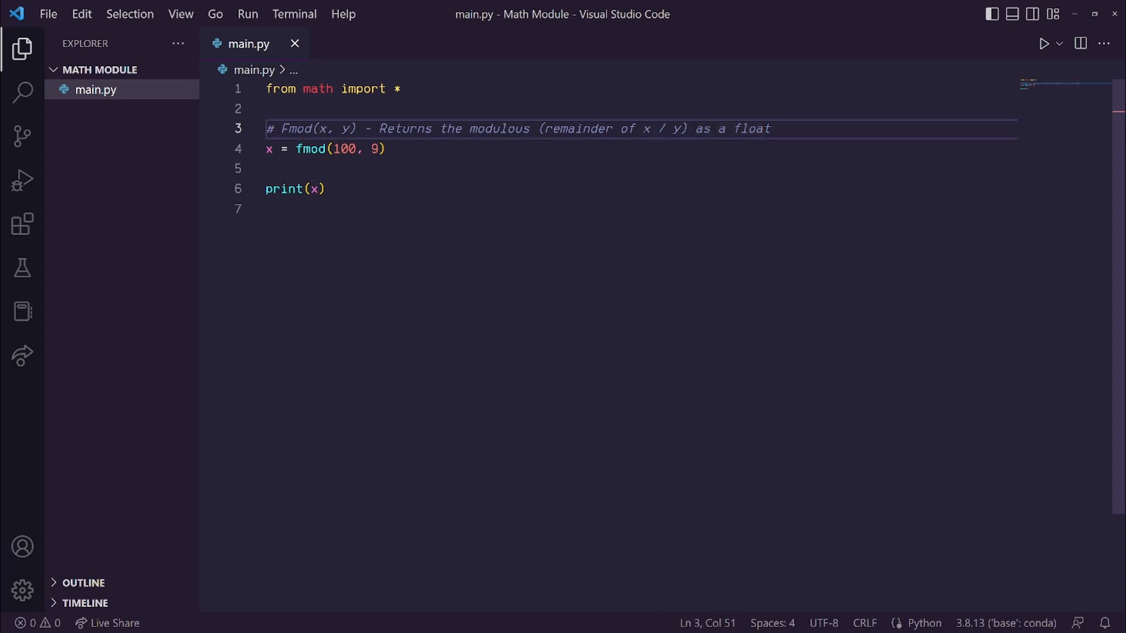
pyautogui.moveTo(331, 148); pyautogui.dragTo(364, 148)
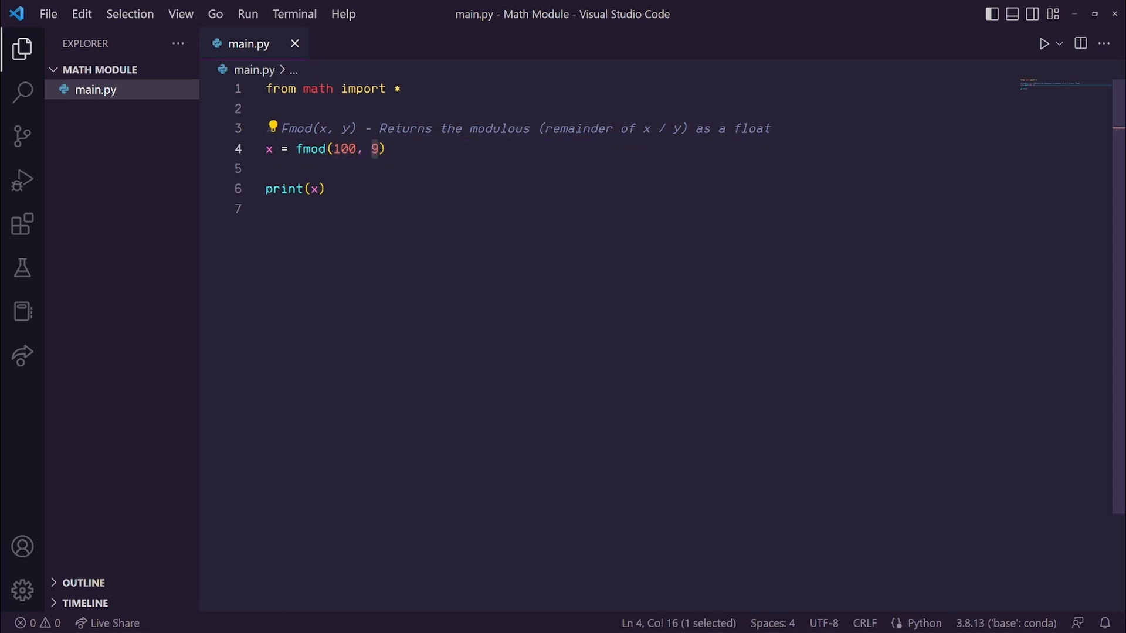
pyautogui.click(386, 149)
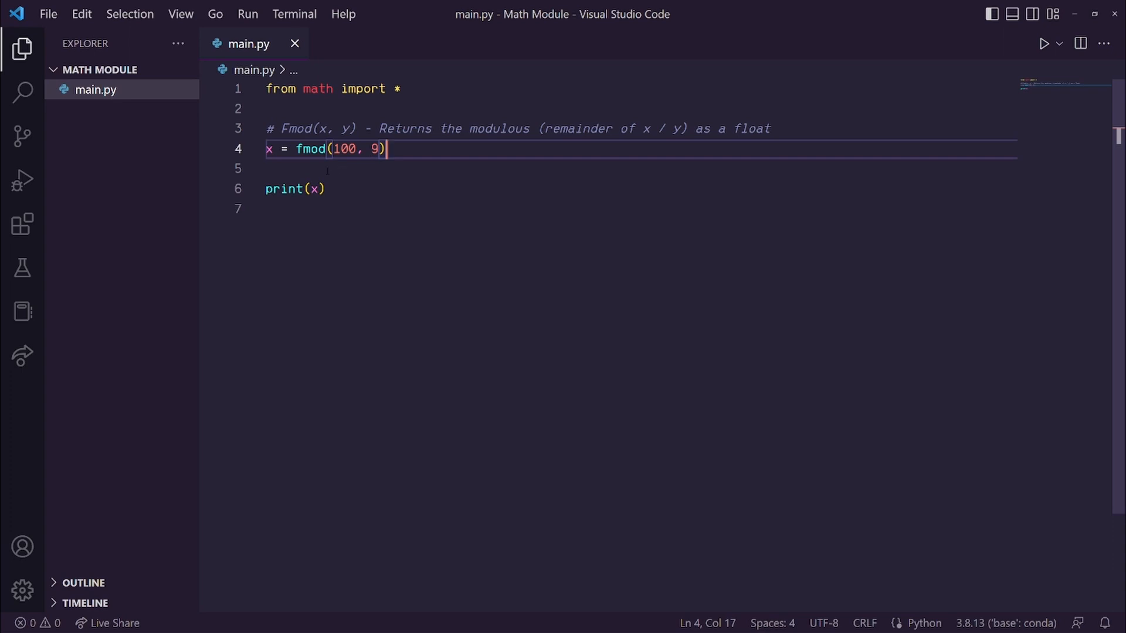
pyautogui.click(325, 189)
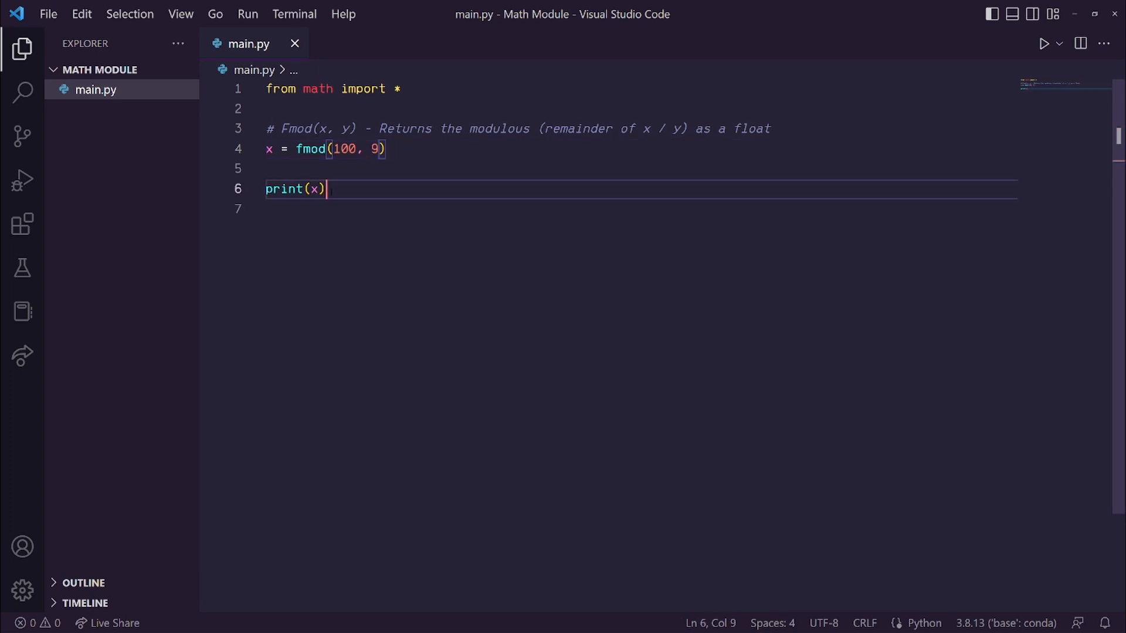
pyautogui.click(1046, 44)
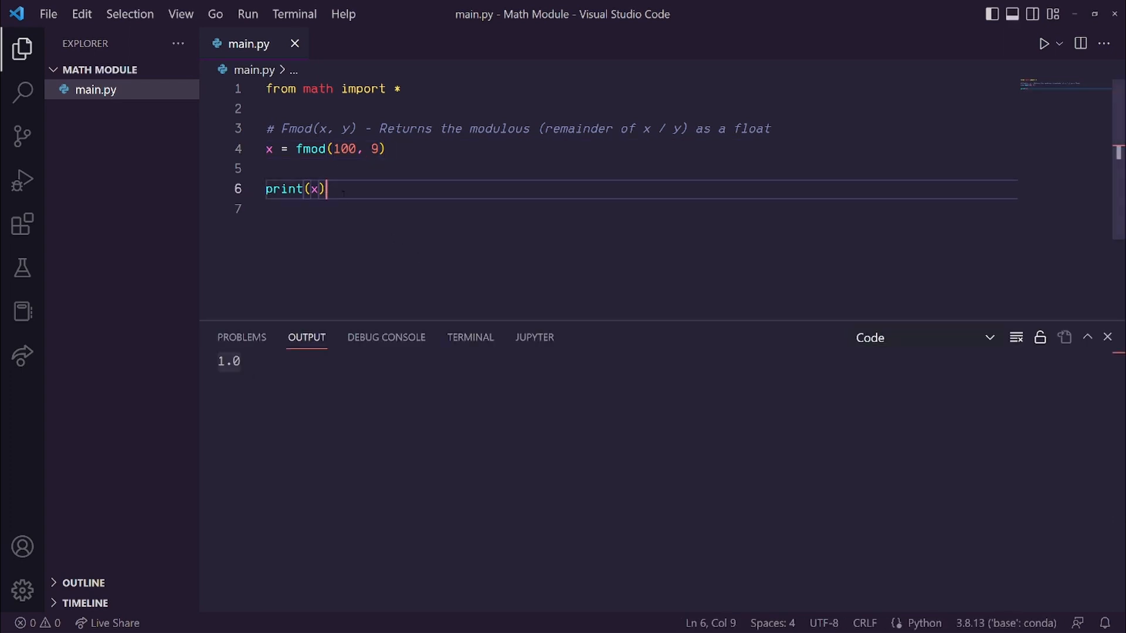
# Type x = 100%9 and comment out the import and fmod lines with #
pyautogui.write('x =')
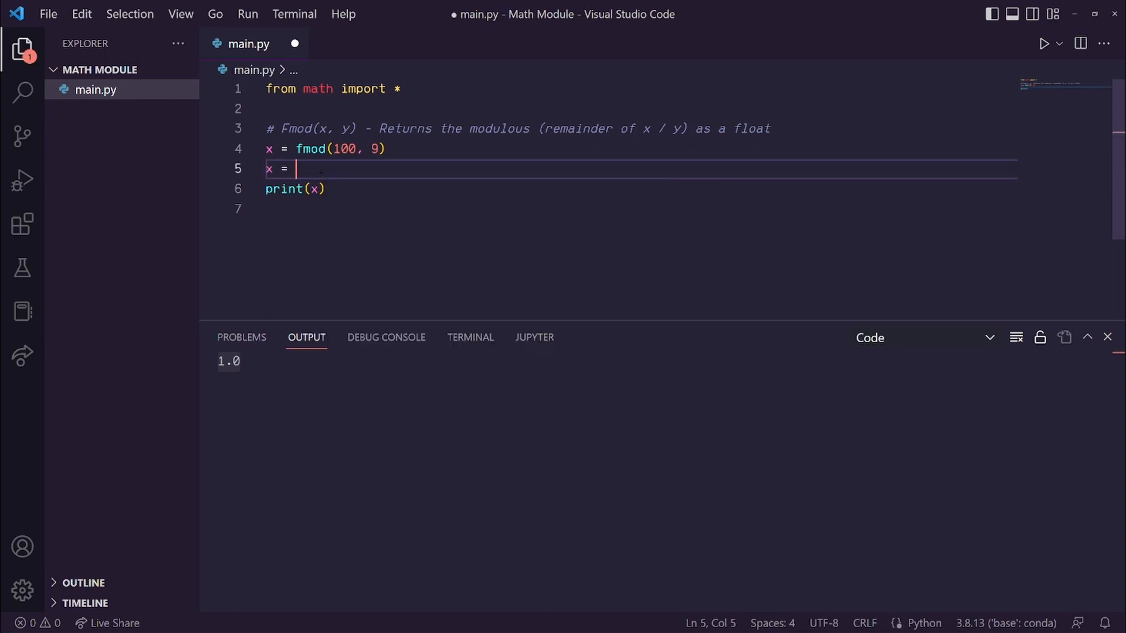
pyautogui.write('10')
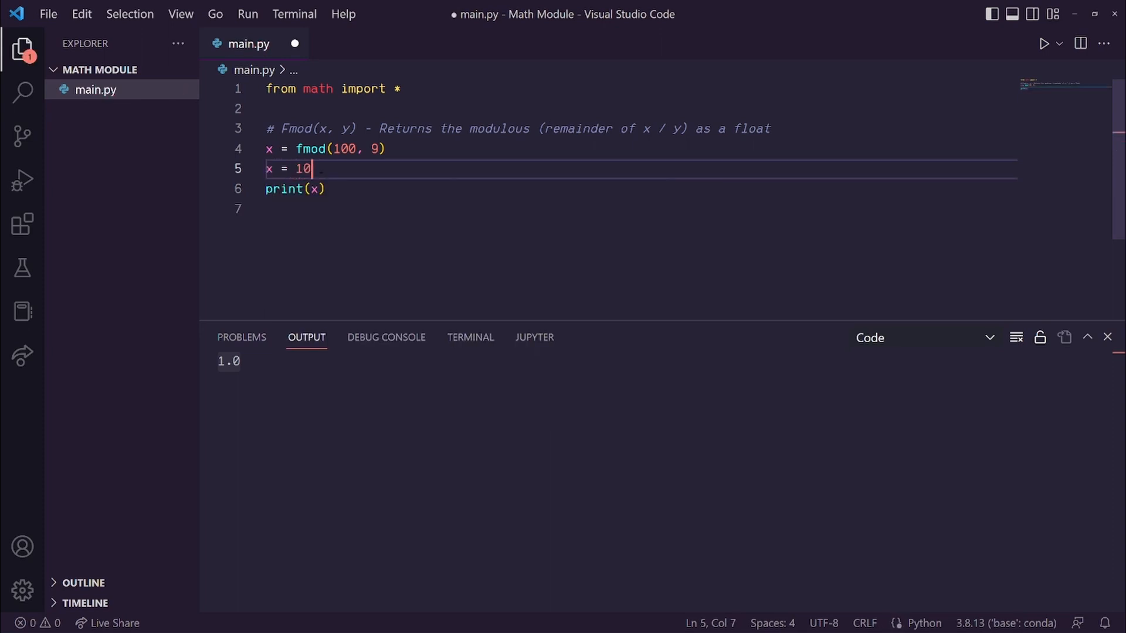
pyautogui.write('0%9')
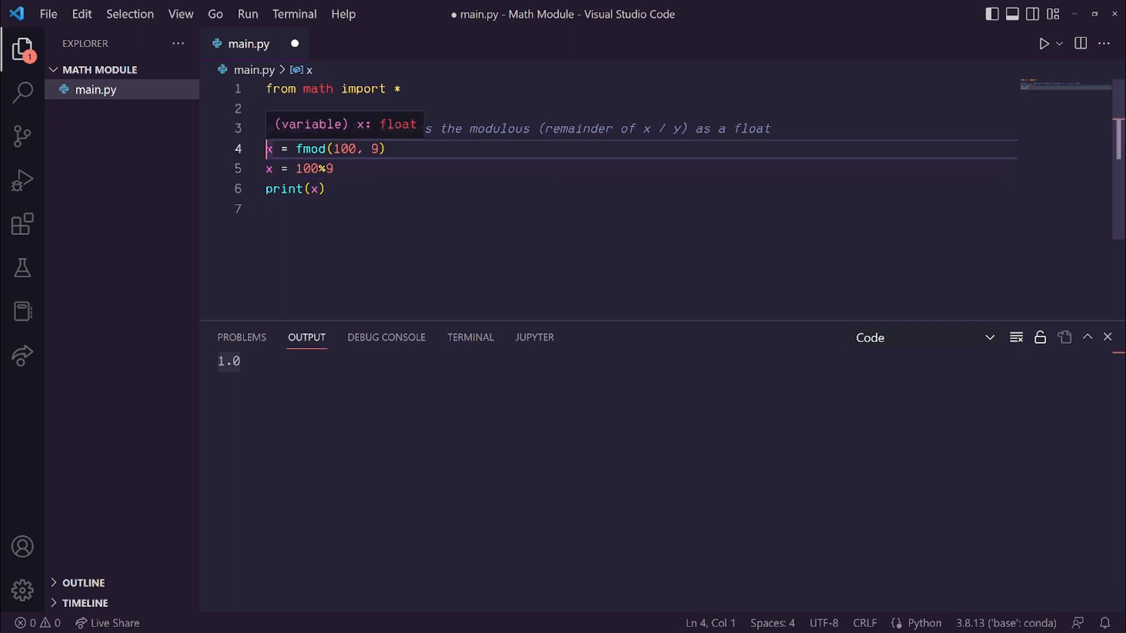
pyautogui.write('#')
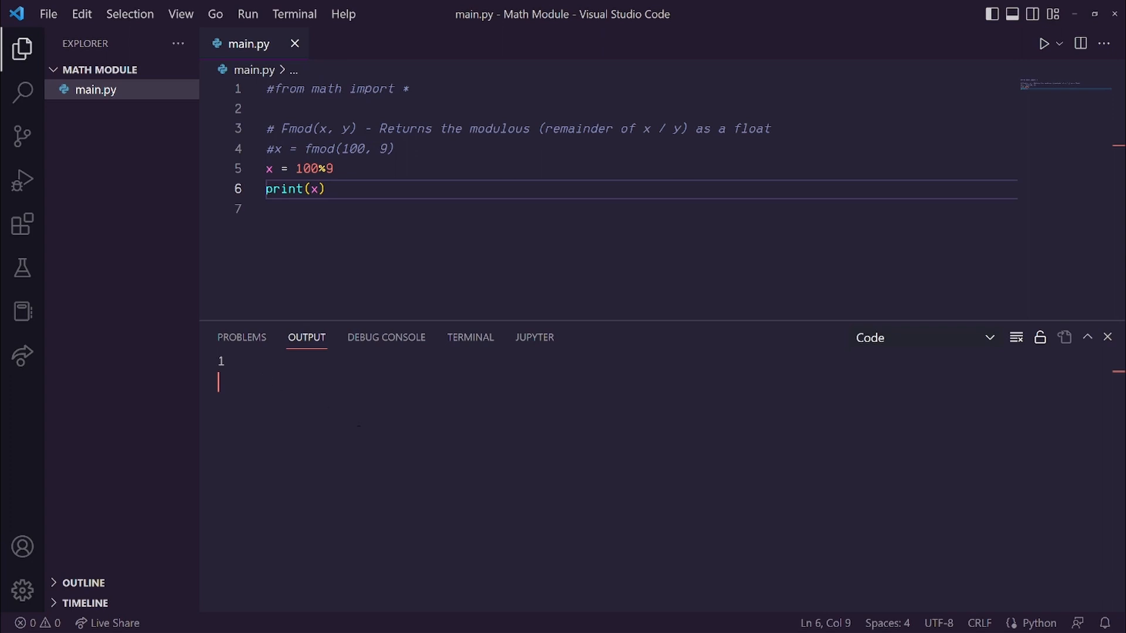
pyautogui.moveTo(957, 348)
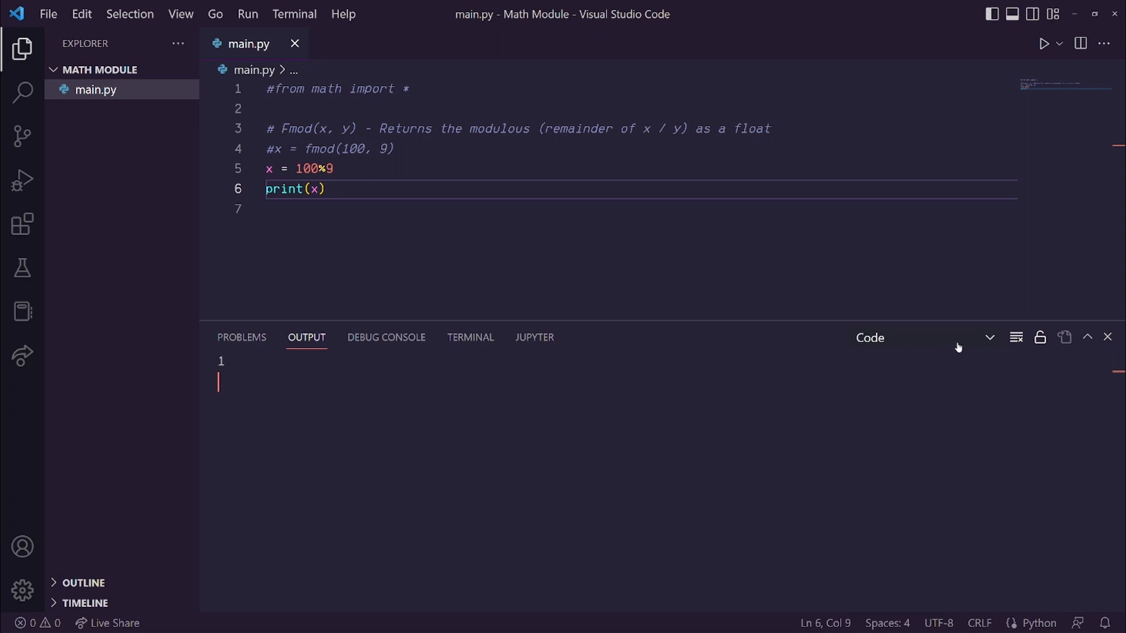
pyautogui.moveTo(958, 348)
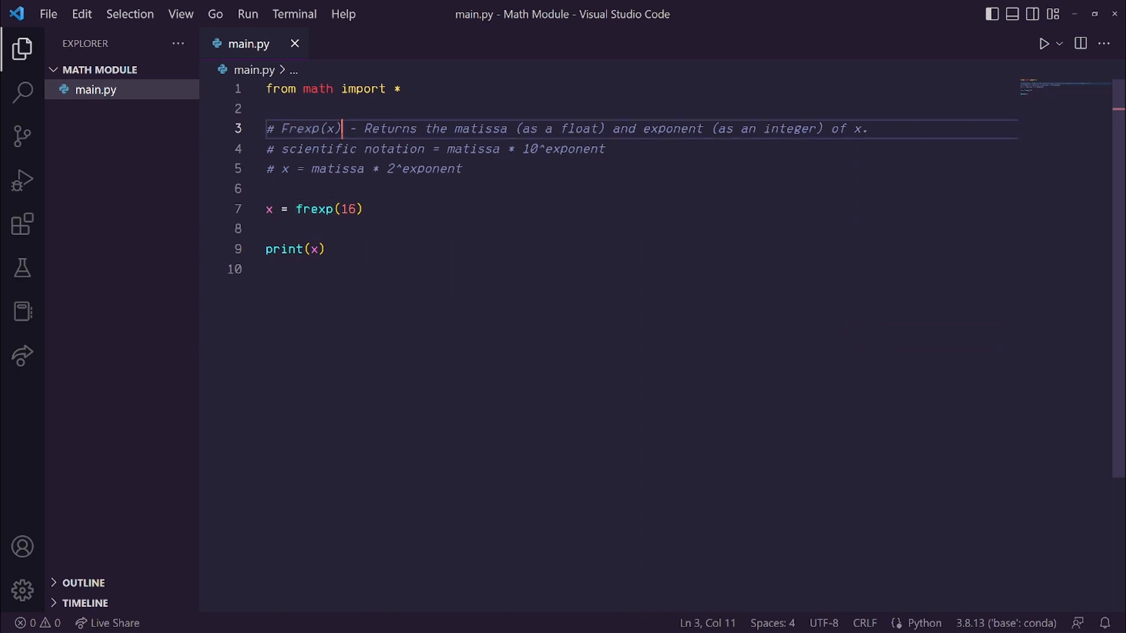
# Highlight the frexp signature, scientific notation and base-2 formula comments, then run frexp(16)
pyautogui.moveTo(364, 128); pyautogui.dragTo(507, 129)
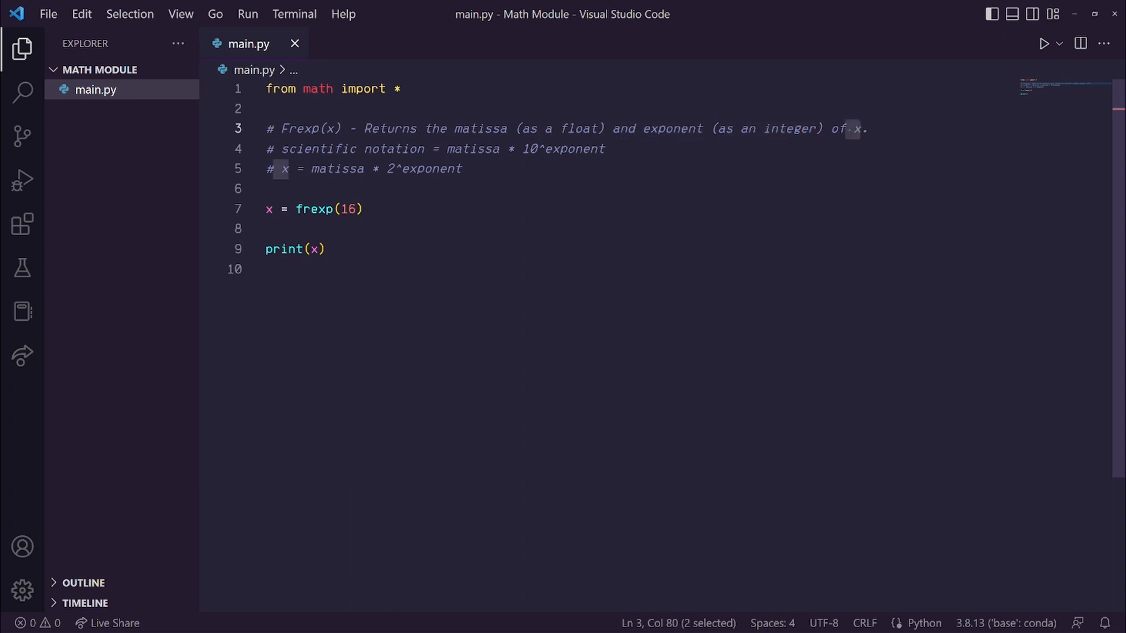
pyautogui.doubleClick(317, 148)
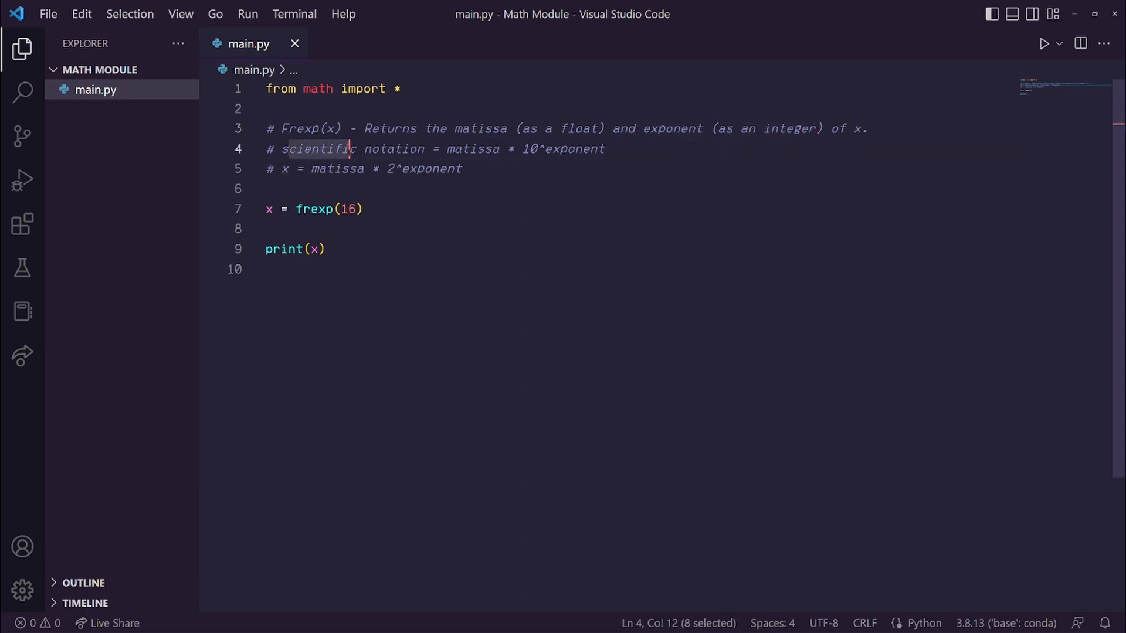
pyautogui.moveTo(352, 148); pyautogui.dragTo(432, 148)
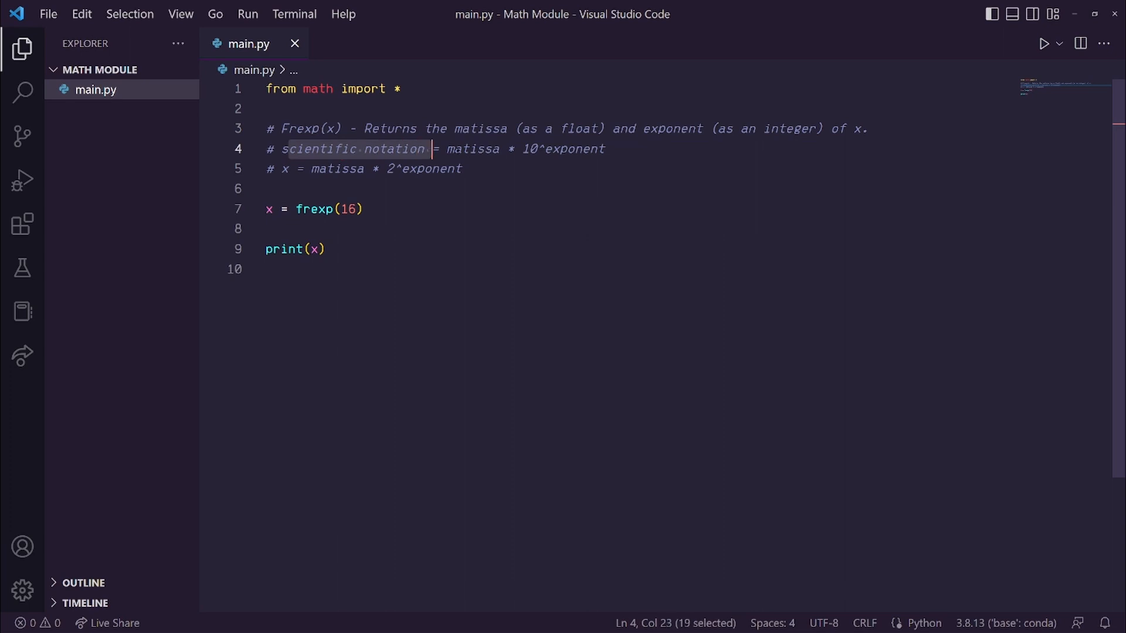
pyautogui.doubleClick(473, 148)
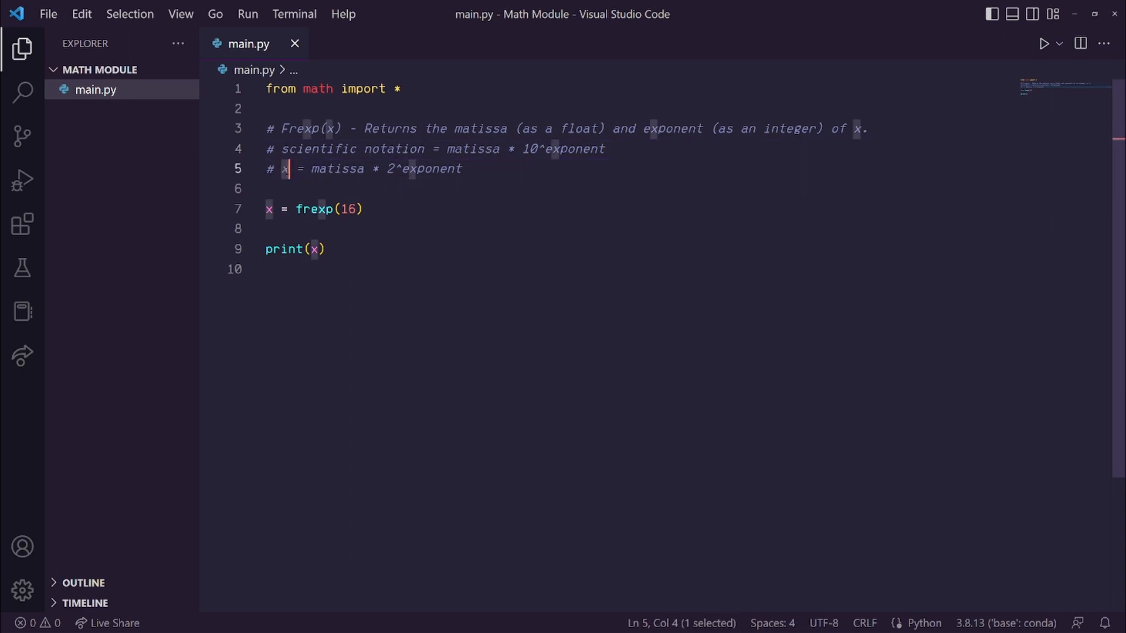
pyautogui.doubleClick(323, 168)
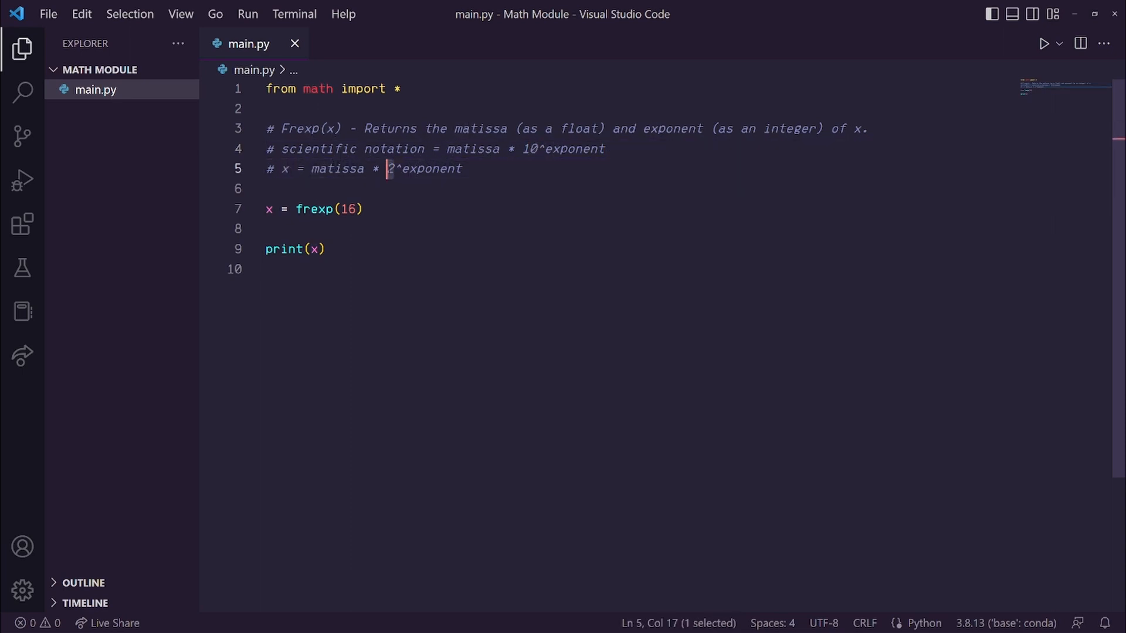
pyautogui.doubleClick(336, 168)
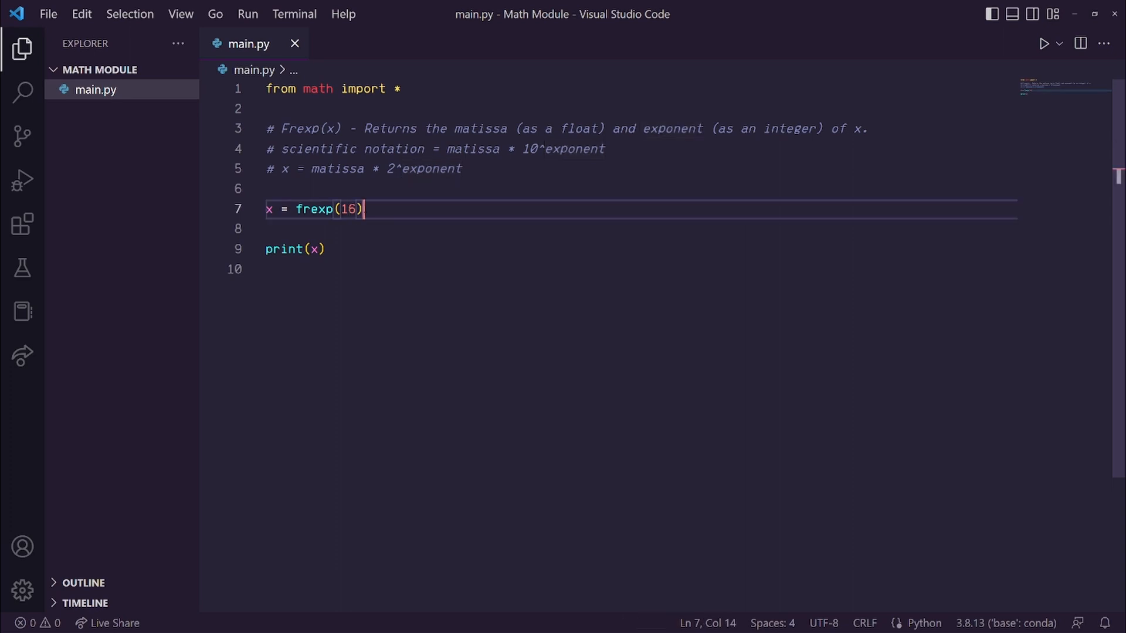
pyautogui.click(1043, 44)
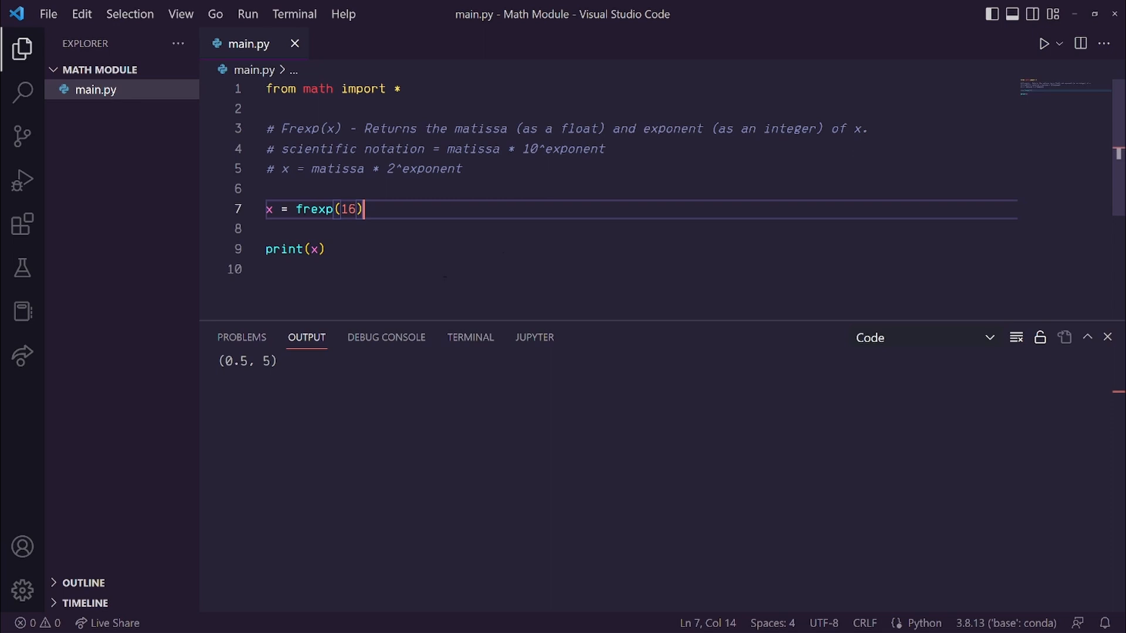
# Type y = x[0]*(2**x[1]) and print(y) to rebuild 16.0
pyautogui.write('y =')
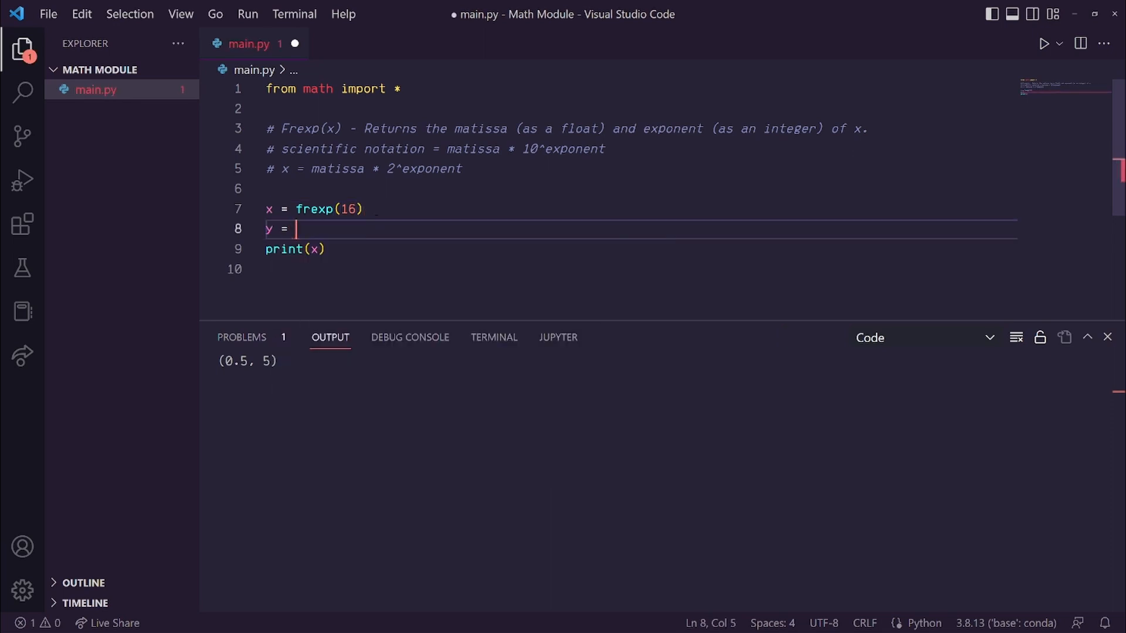
pyautogui.write('x[0]')
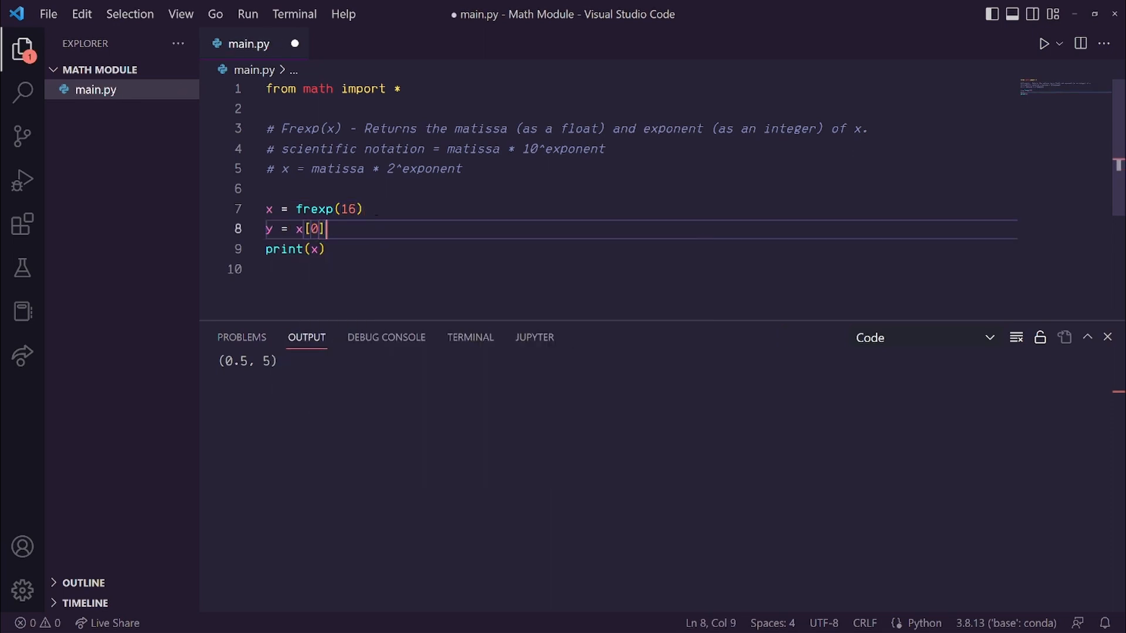
pyautogui.write('*(2)')
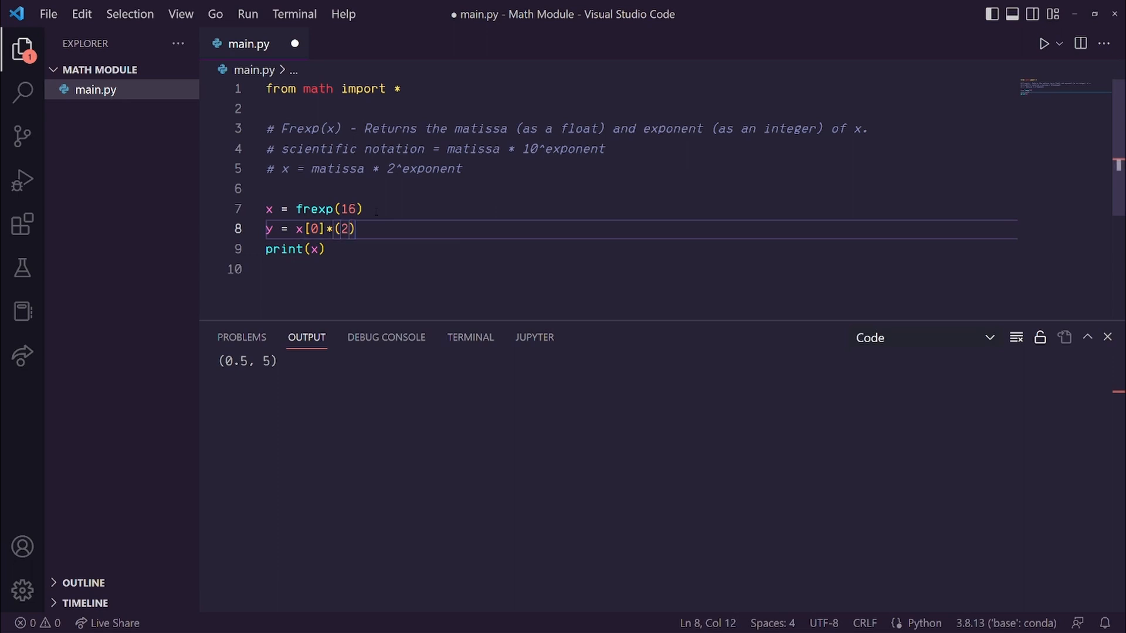
pyautogui.write('**x[')
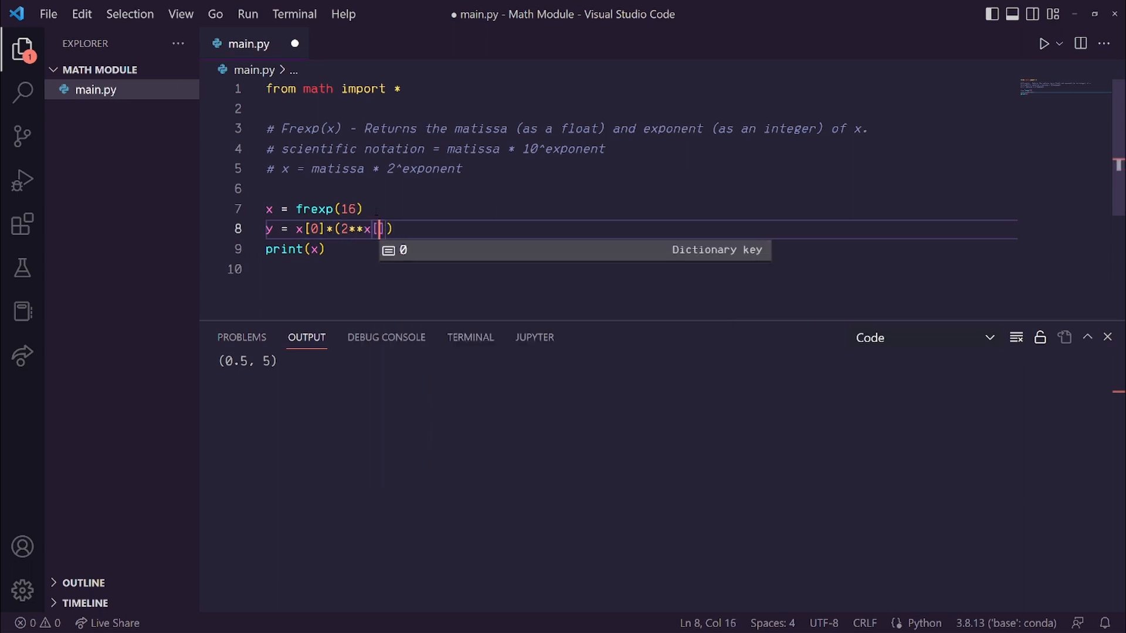
pyautogui.write('1')
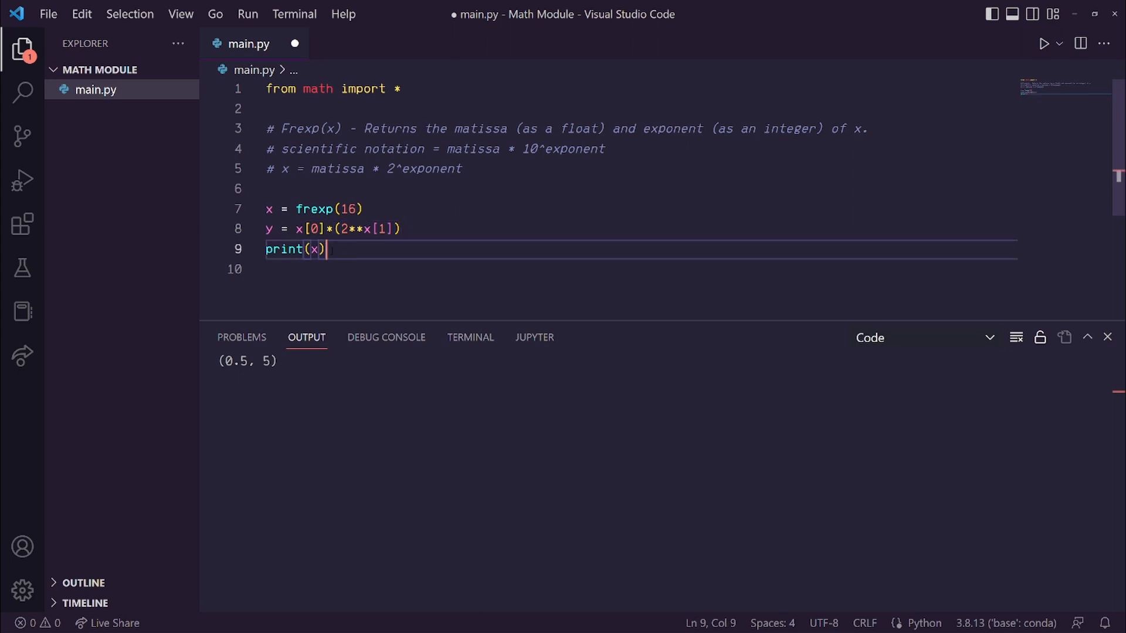
pyautogui.write('print(y)')
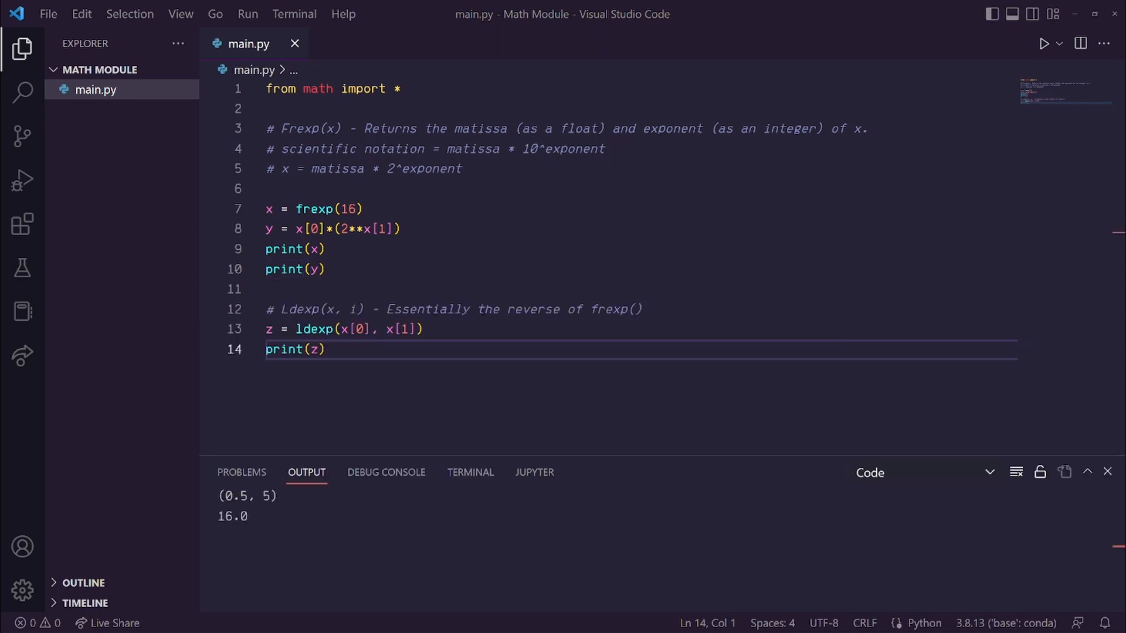
pyautogui.doubleClick(300, 309)
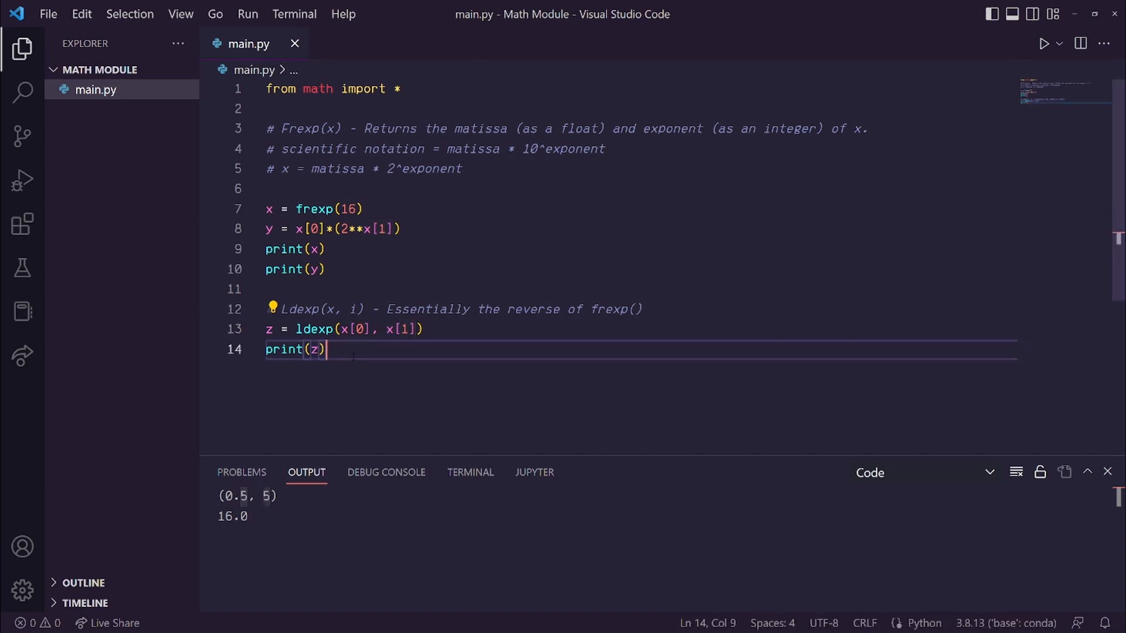
pyautogui.click(1044, 44)
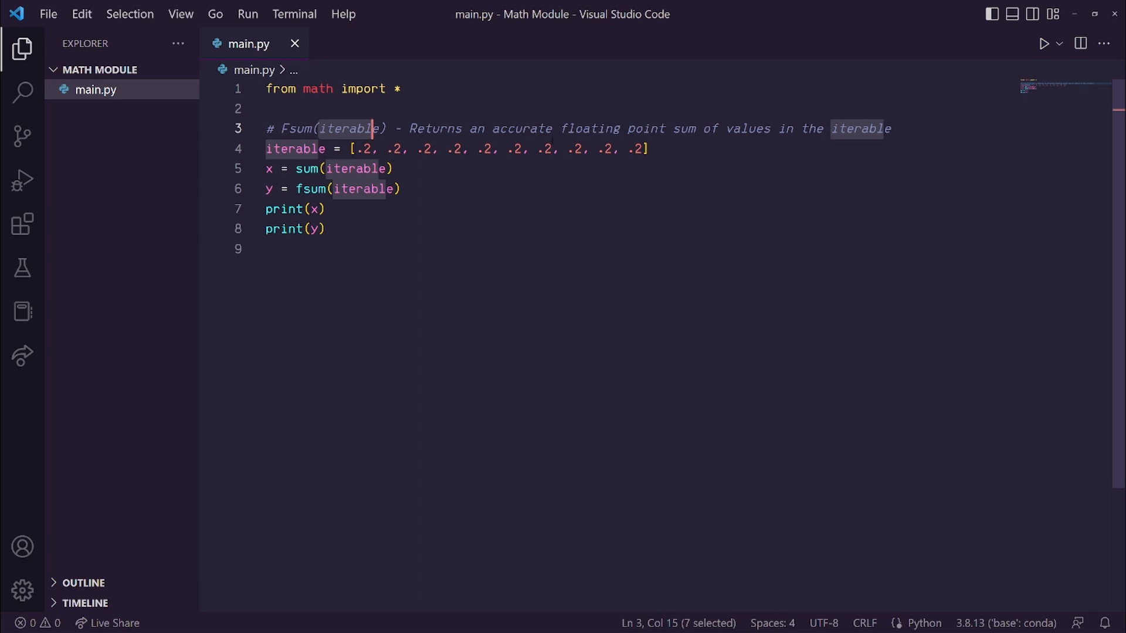
# Select a word in the fsum comment at the top of main.py
pyautogui.doubleClick(518, 129)
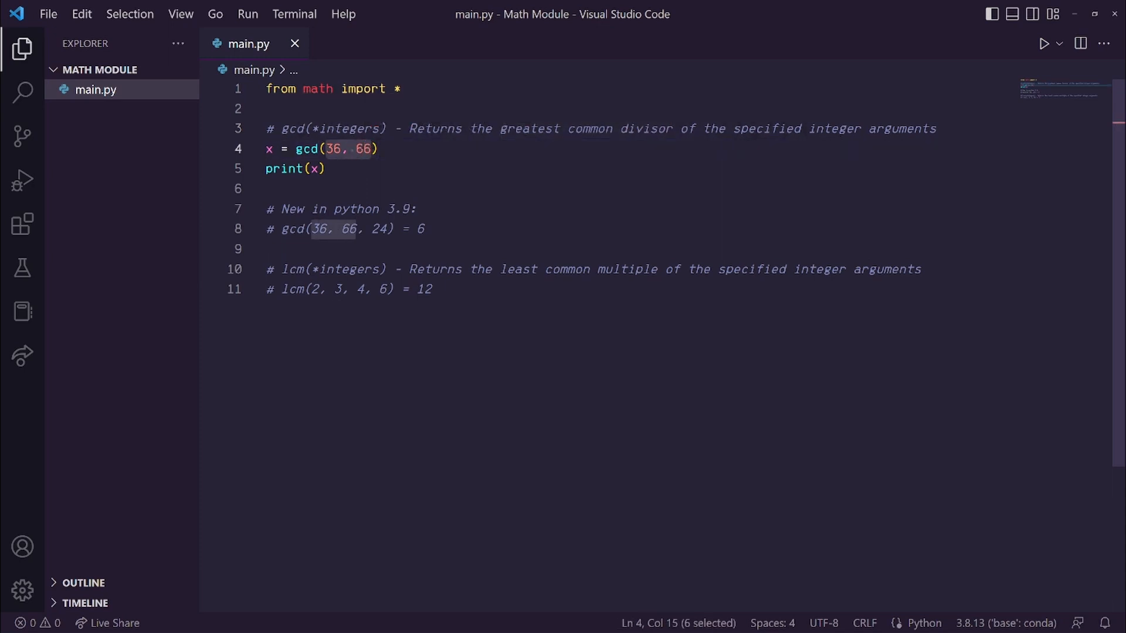
# Run gcd(36, 66) and highlight the three-argument gcd and least common multiple comments
pyautogui.click(322, 148)
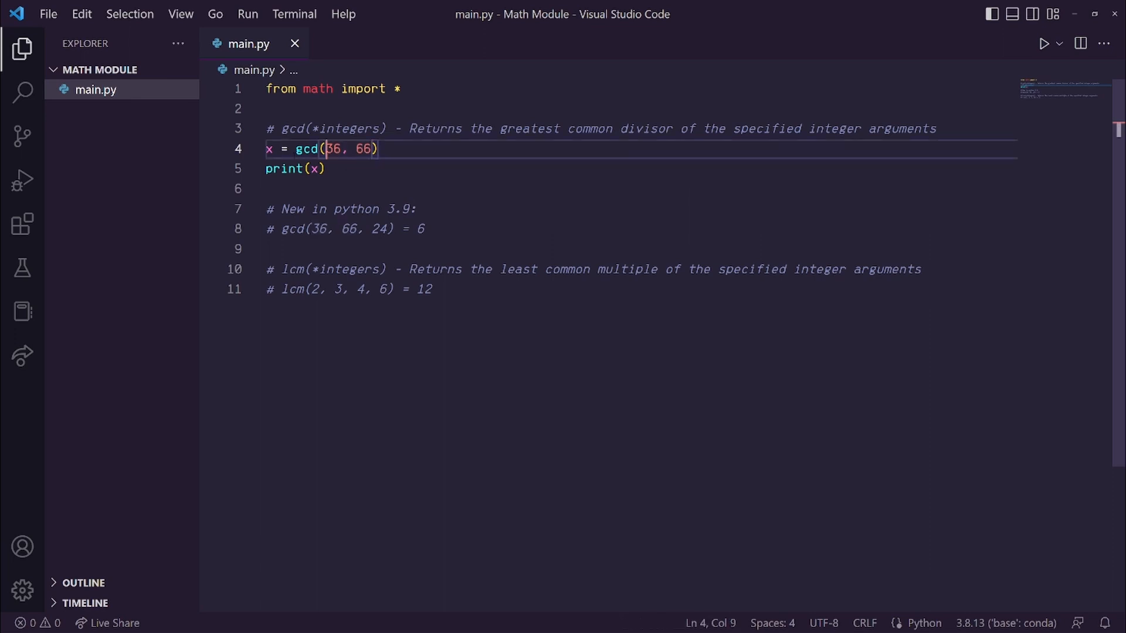
pyautogui.click(324, 169)
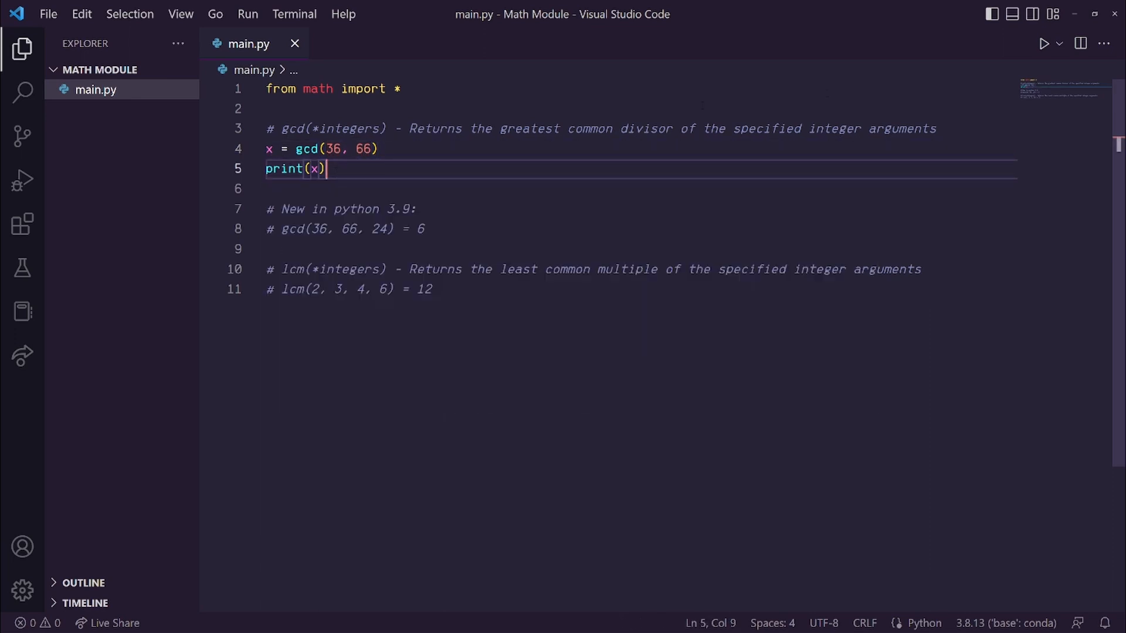
pyautogui.click(1045, 44)
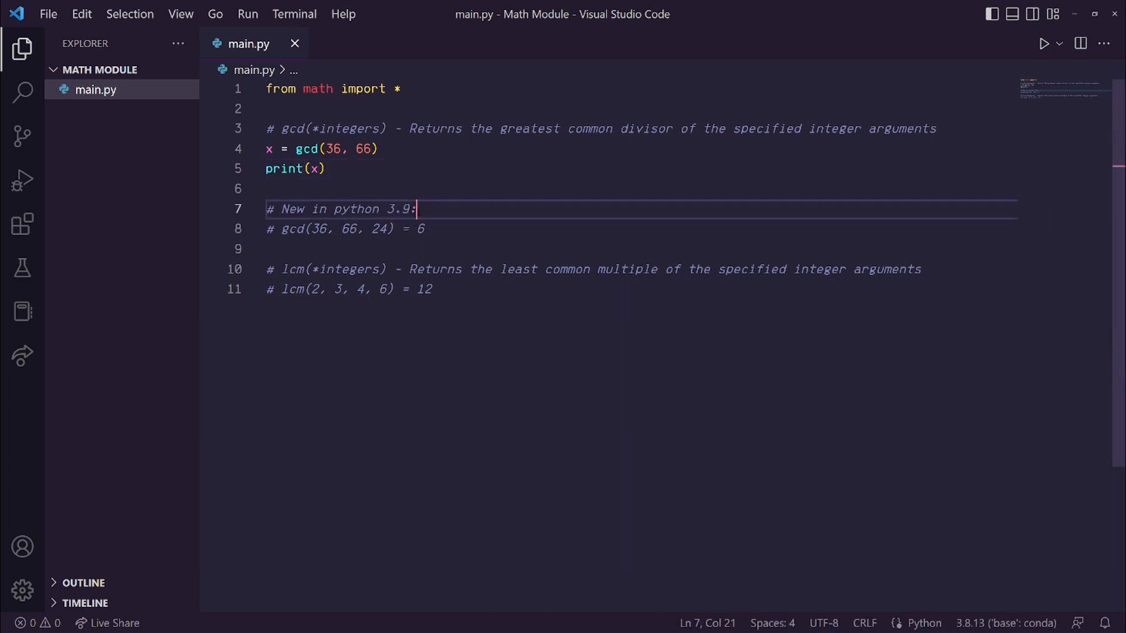
pyautogui.moveTo(309, 228); pyautogui.dragTo(388, 228)
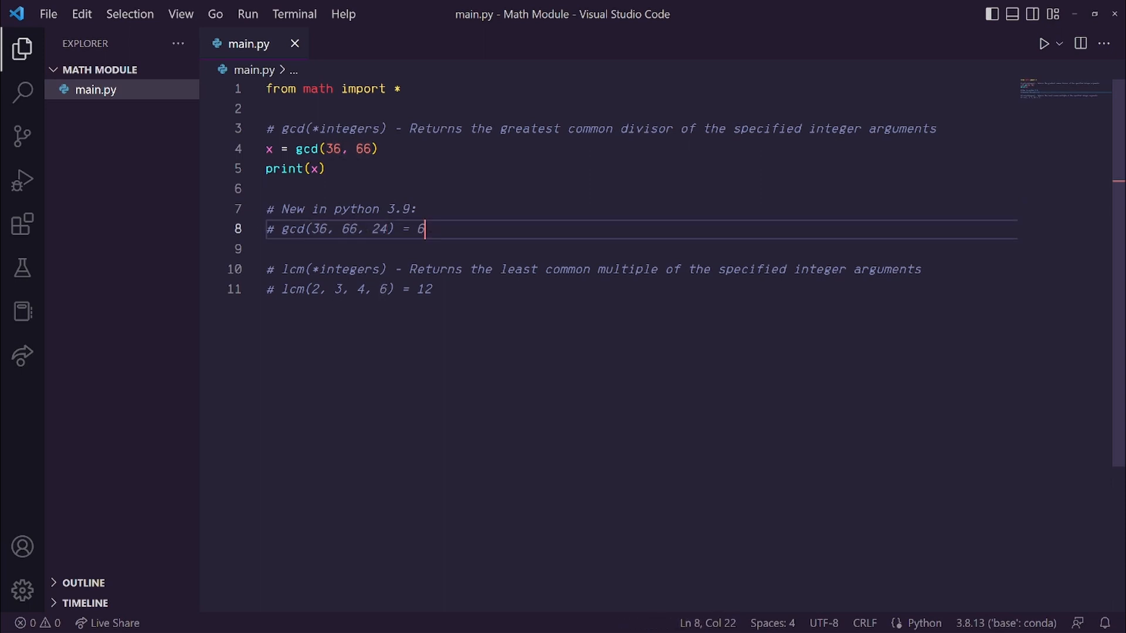
pyautogui.doubleClick(290, 269)
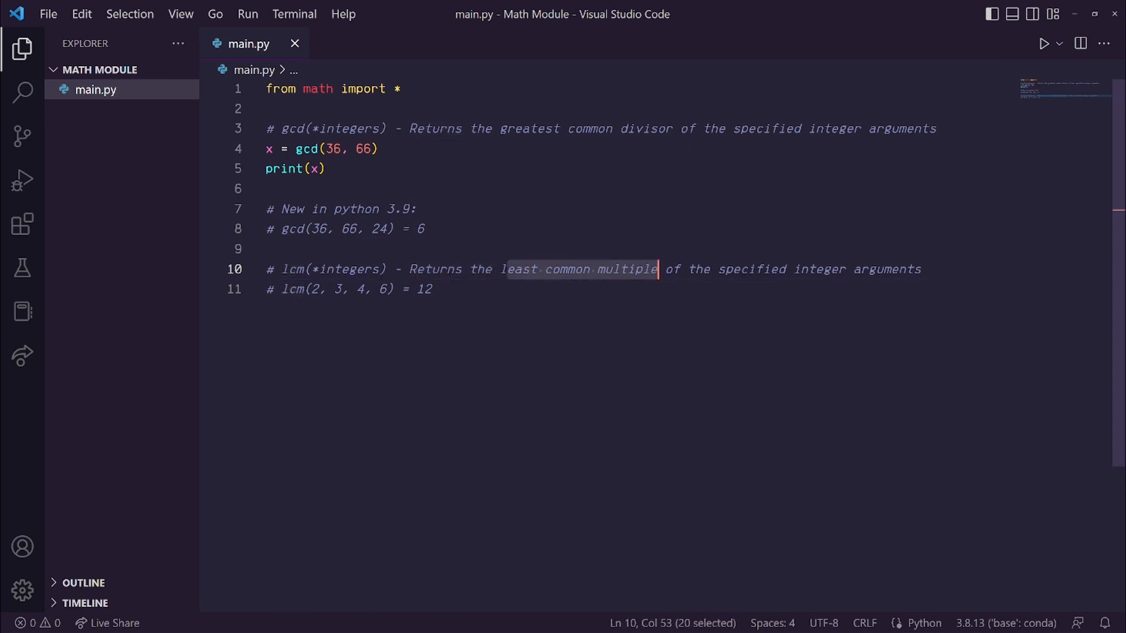
pyautogui.click(342, 288)
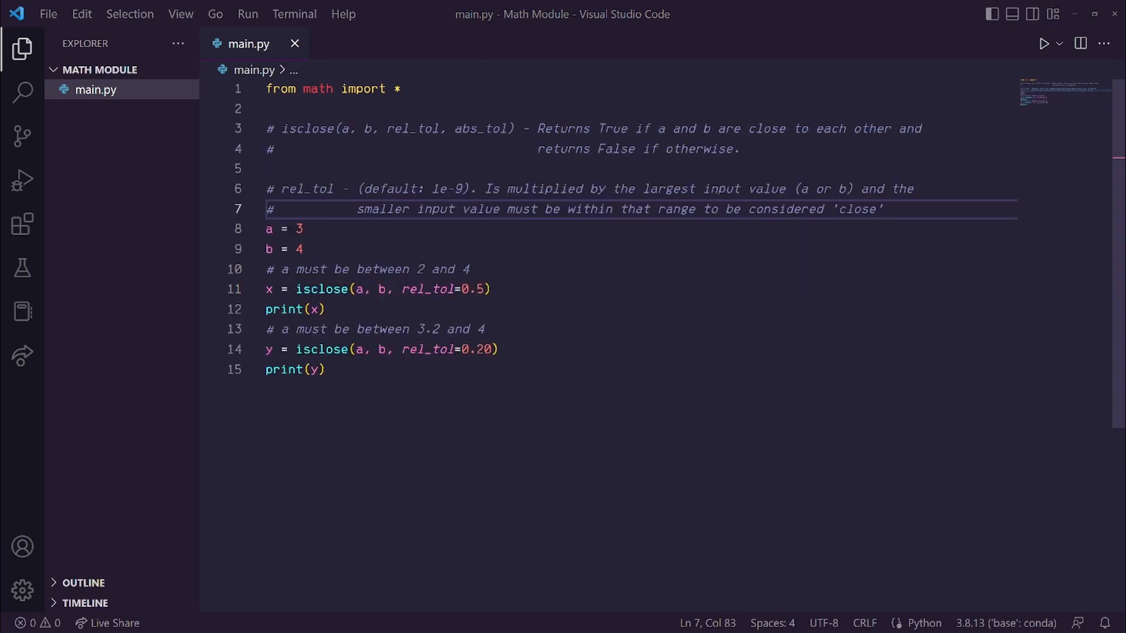
# Highlight what isclose returns and every rel_tol occurrence in the comments
pyautogui.doubleClick(301, 129)
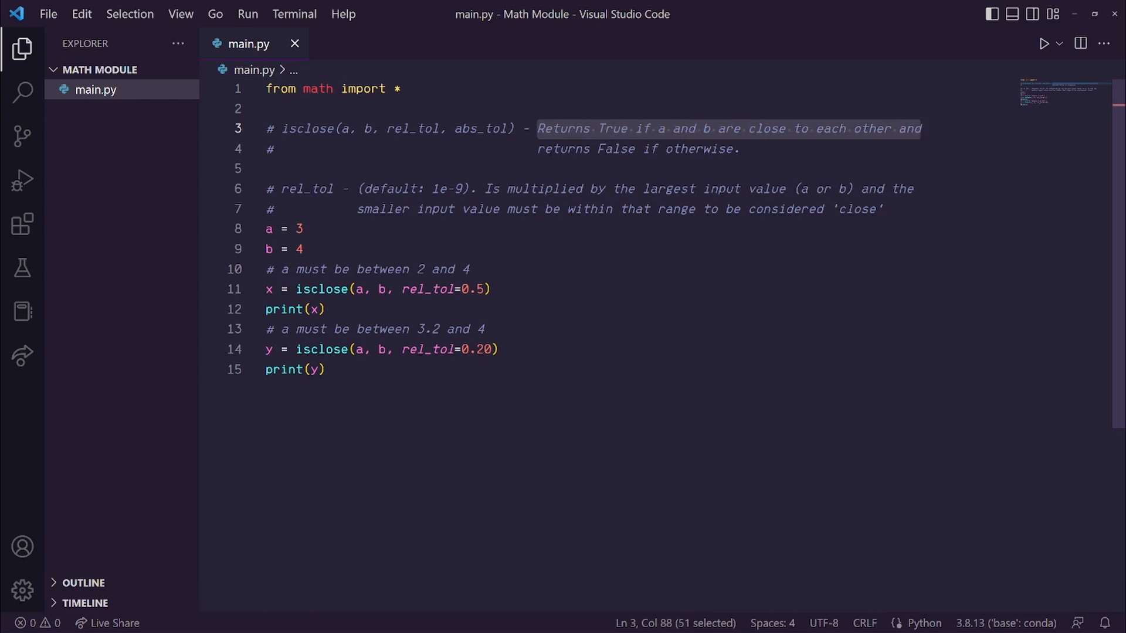
pyautogui.click(737, 148)
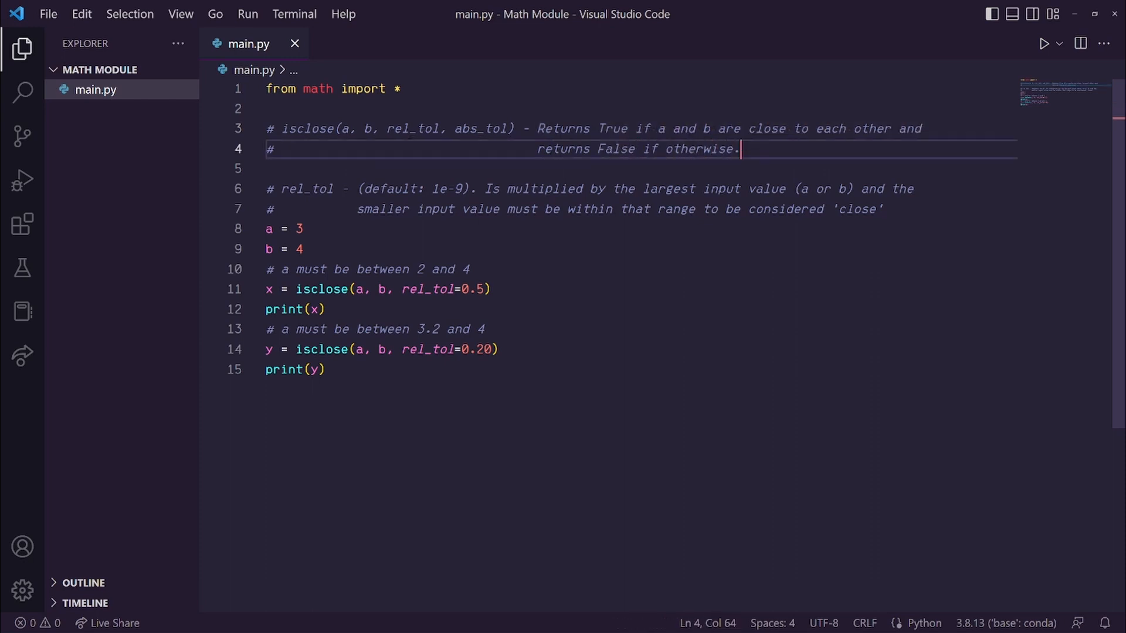
pyautogui.click(309, 189)
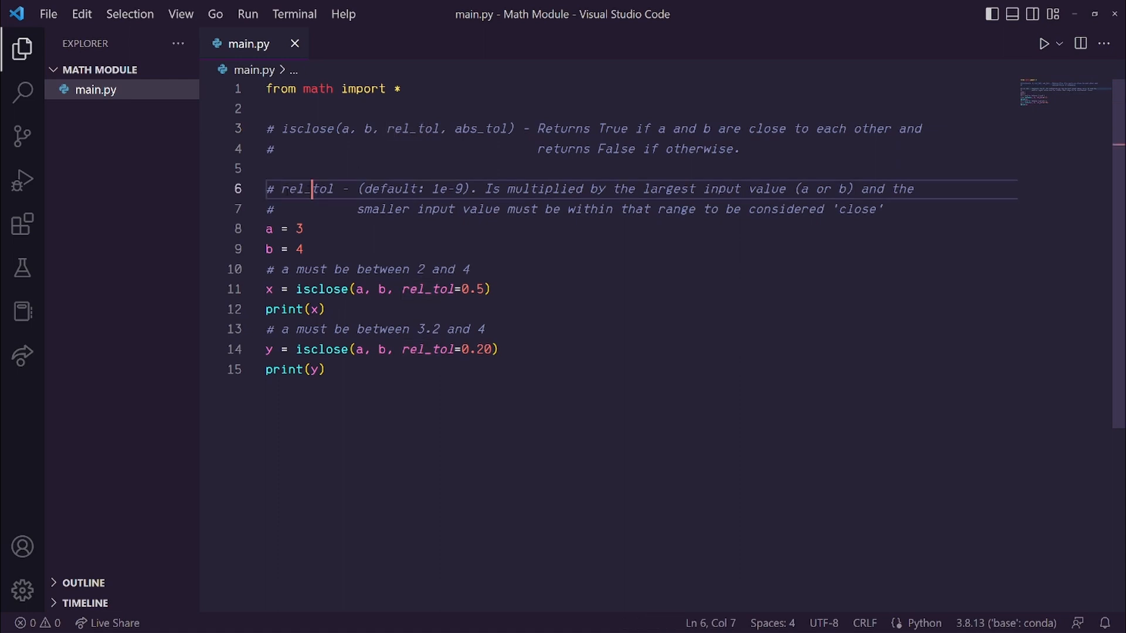
pyautogui.doubleClick(305, 189)
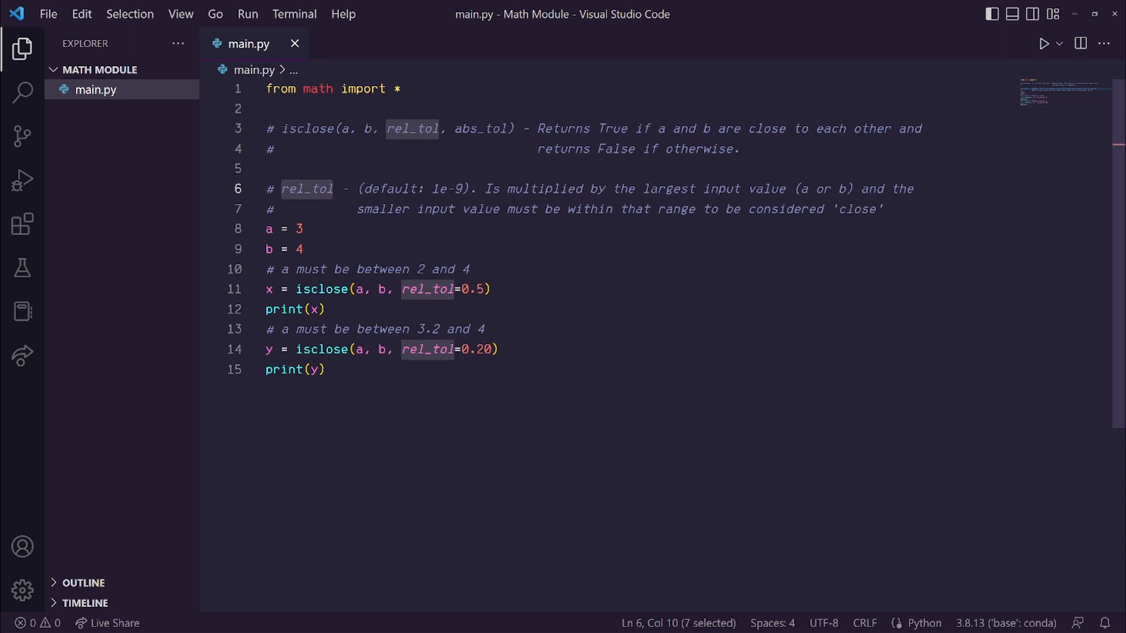
pyautogui.doubleClick(386, 188)
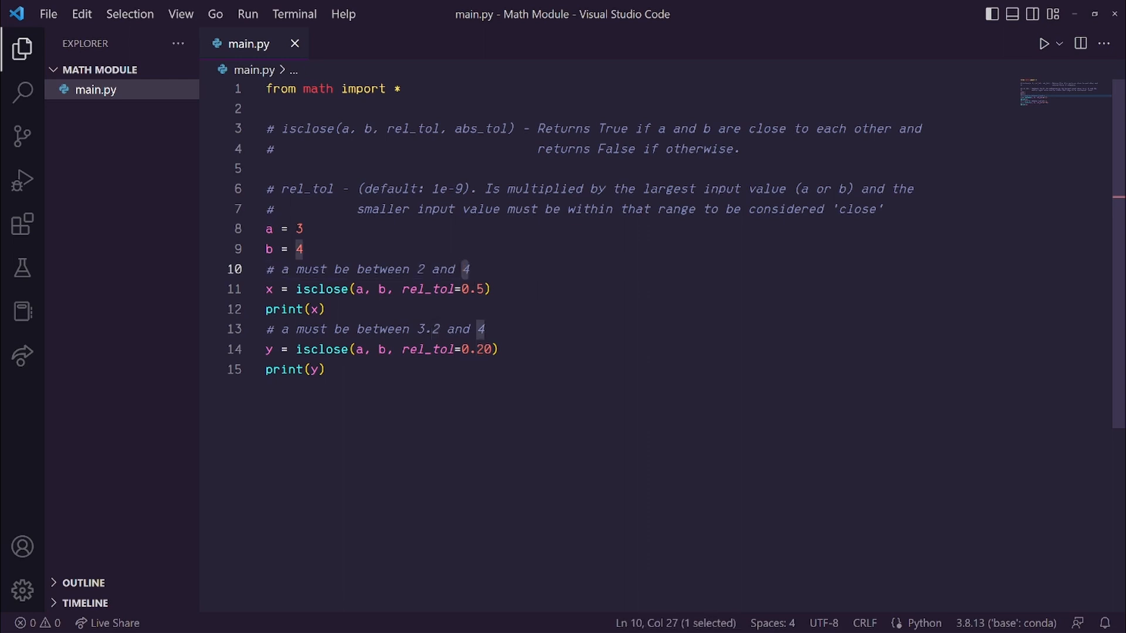
# Select text in the lower isclose lines and run the comparison of 3 and 4
pyautogui.click(378, 329)
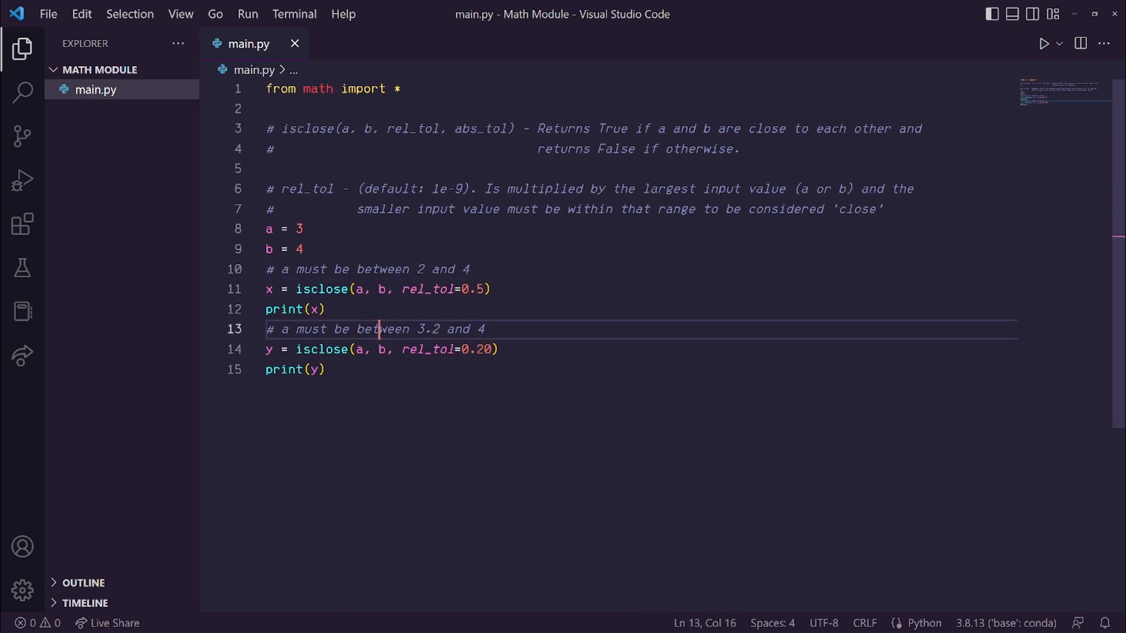
pyautogui.doubleClick(476, 350)
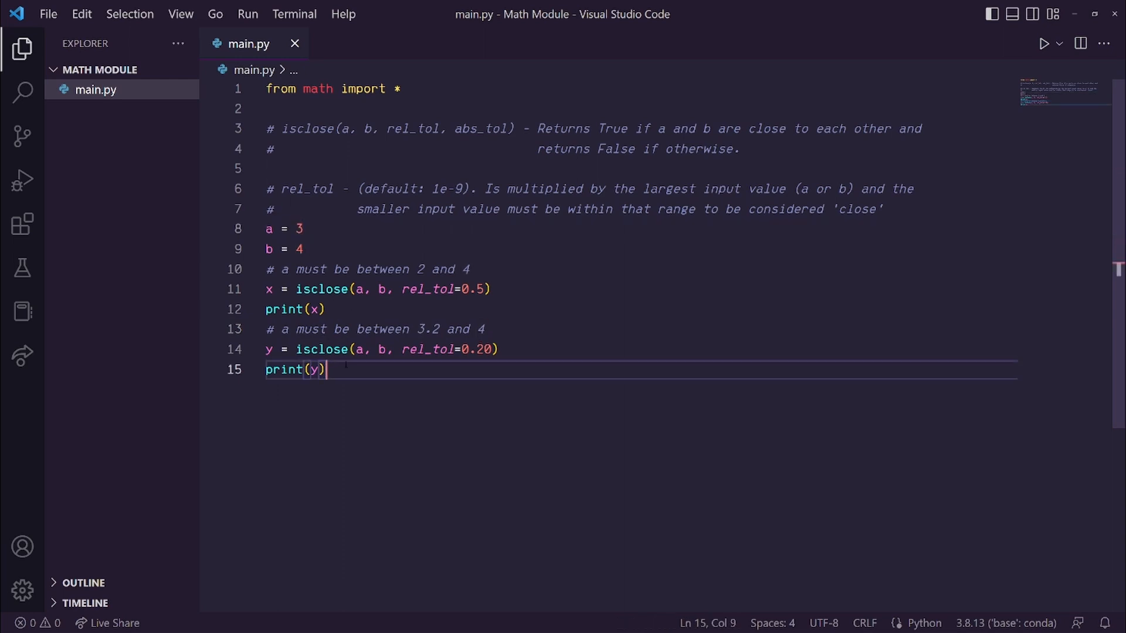
pyautogui.moveTo(1043, 43)
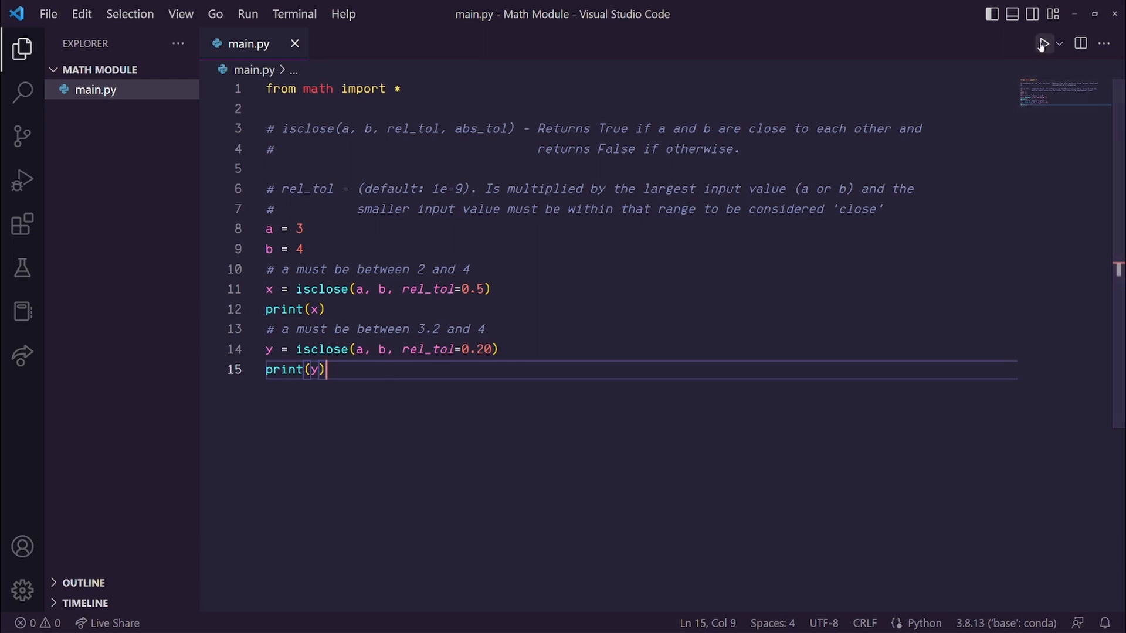
pyautogui.click(1043, 43)
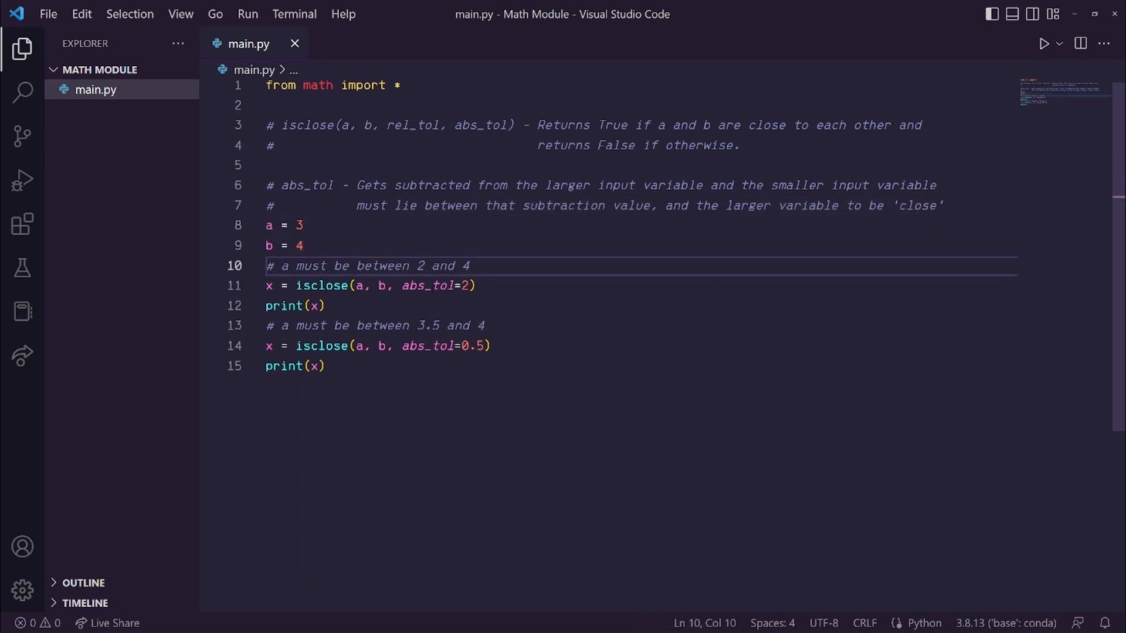
# Switch the isclose example to abs_tol=2 and abs_tol=0.5 comparing 3 and 4, and run it
pyautogui.doubleClick(429, 285)
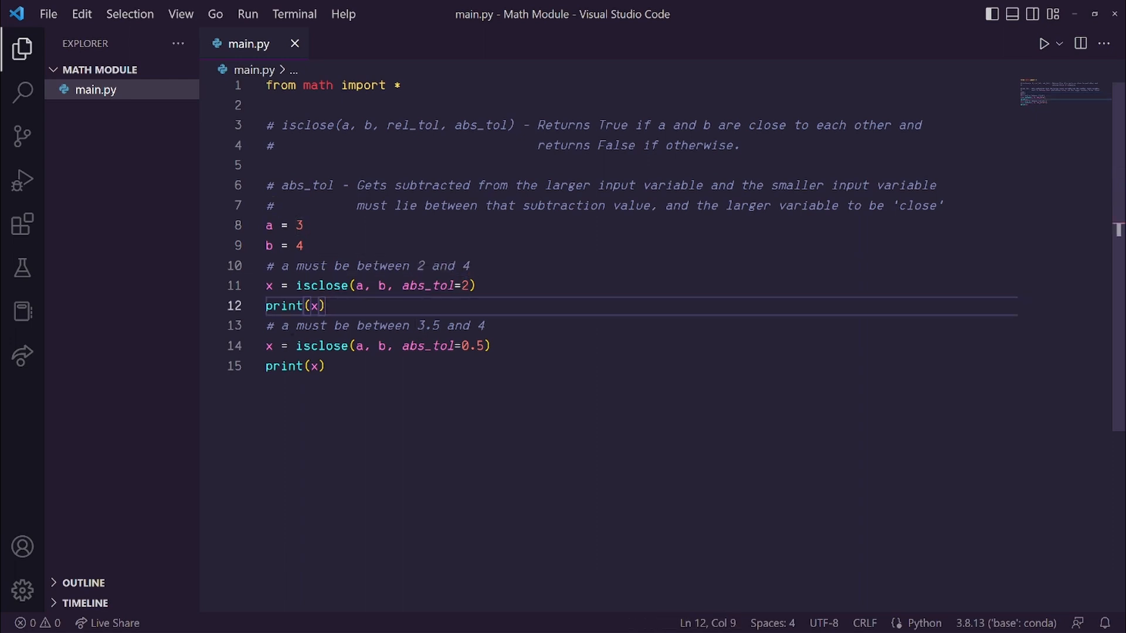
pyautogui.click(288, 326)
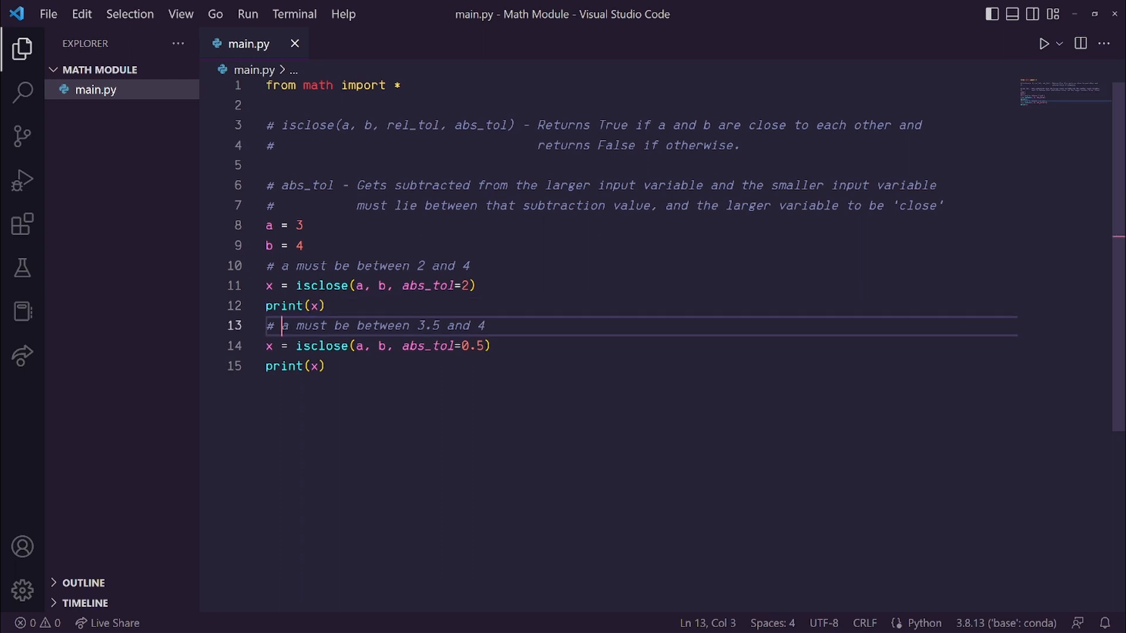
pyautogui.doubleClick(473, 346)
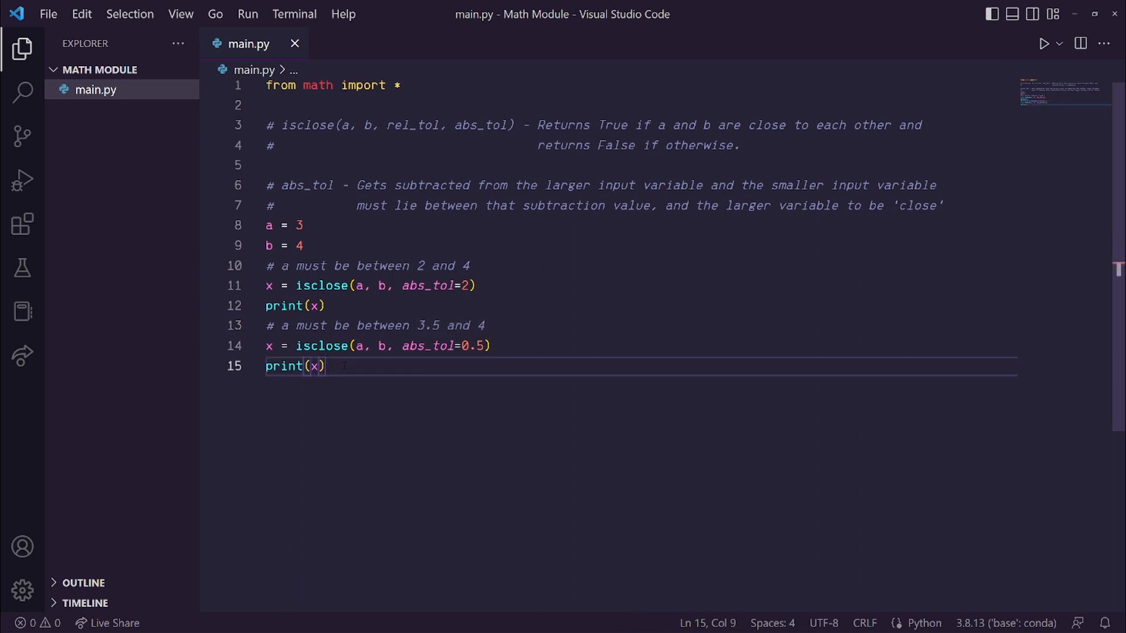
pyautogui.click(1044, 44)
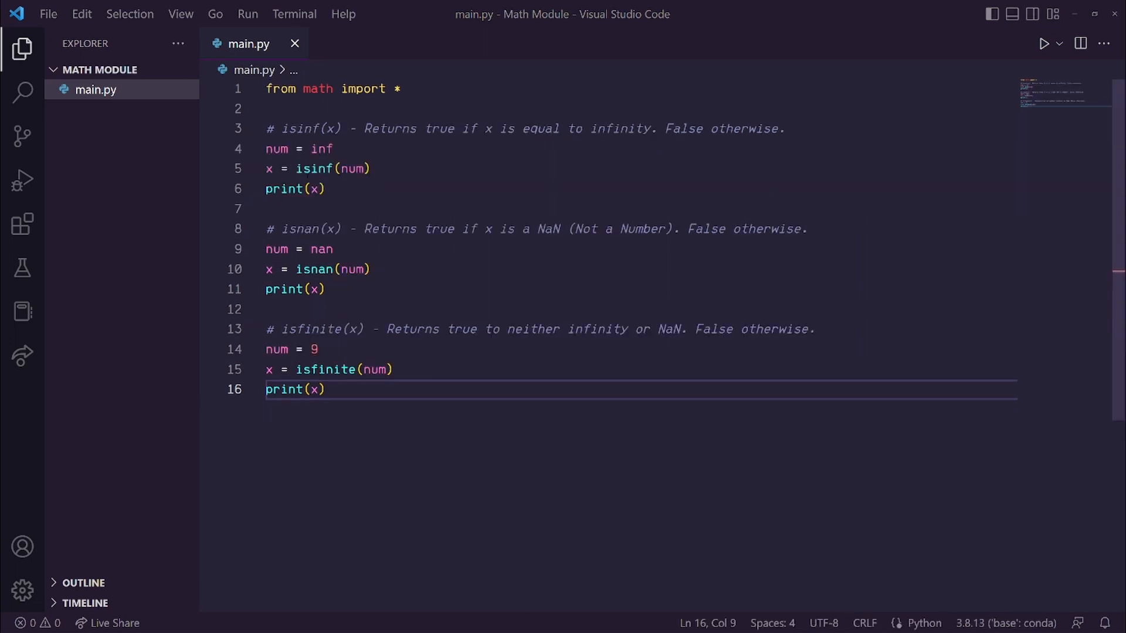
# Highlight the isinf comment and inf value, then isnan(x) and the nan value
pyautogui.click(322, 148)
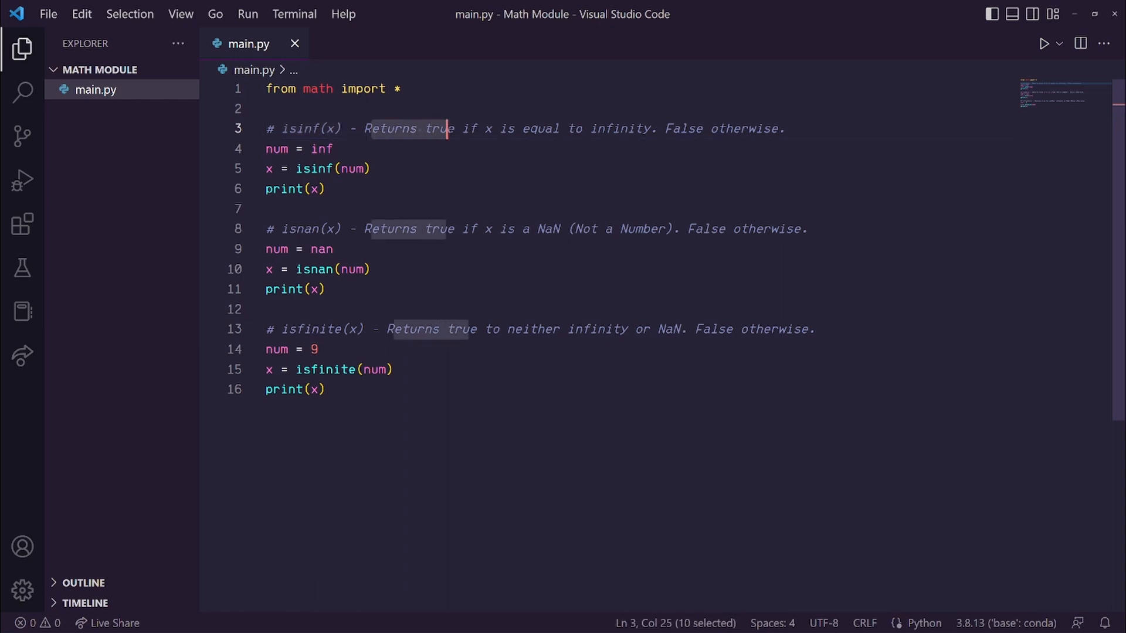
pyautogui.moveTo(445, 128); pyautogui.dragTo(780, 128)
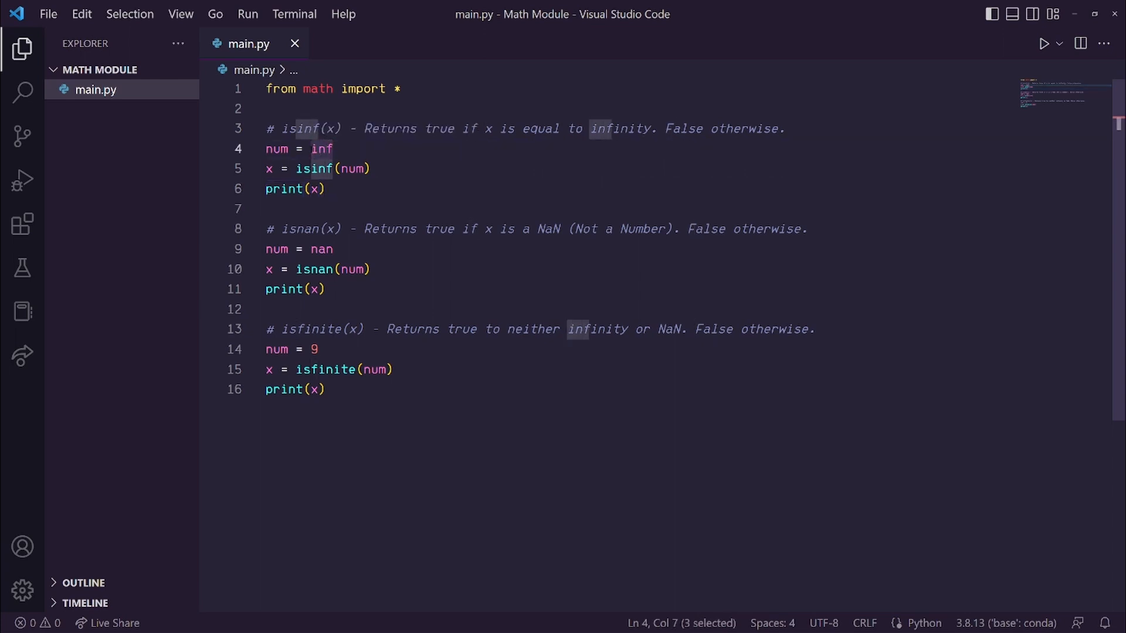
pyautogui.click(332, 149)
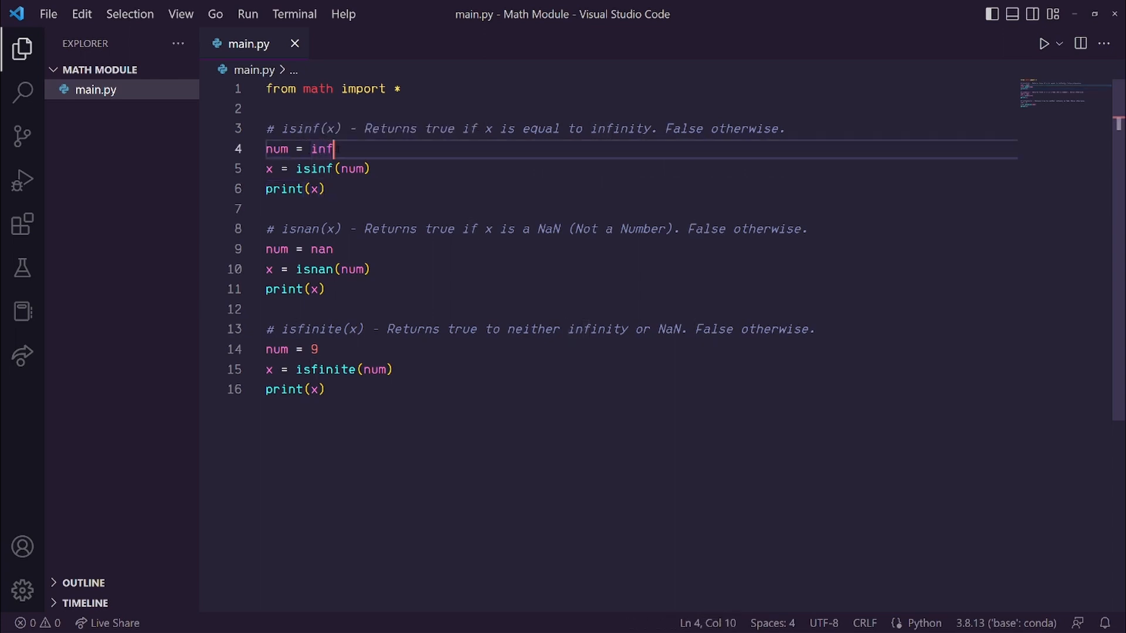
pyautogui.doubleClick(320, 150)
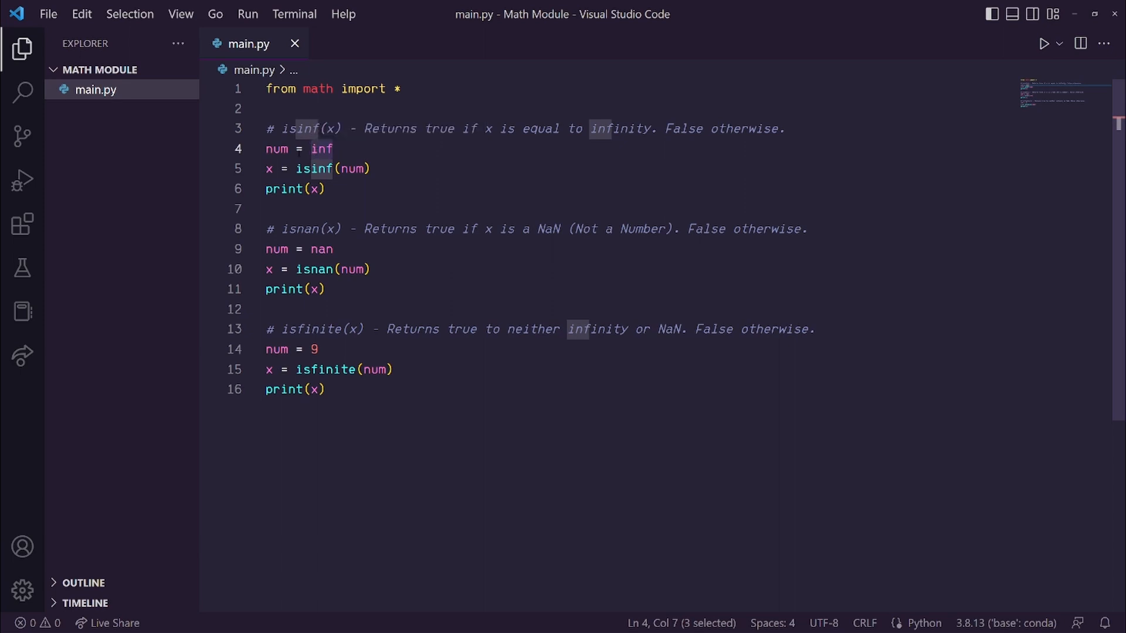
pyautogui.click(326, 189)
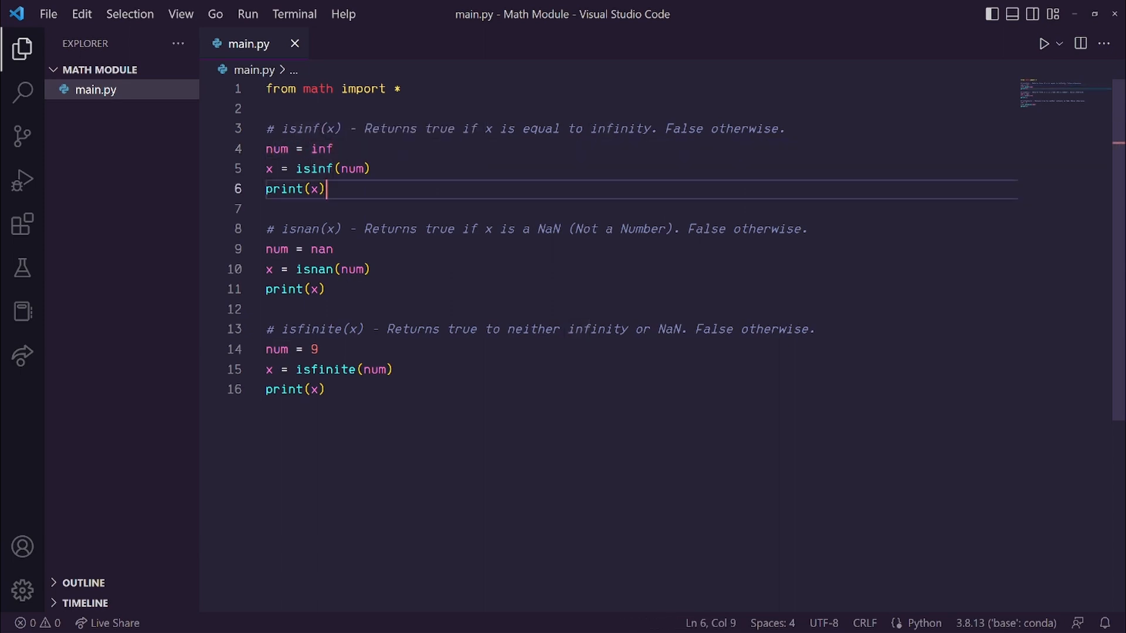
pyautogui.moveTo(282, 228); pyautogui.dragTo(354, 228)
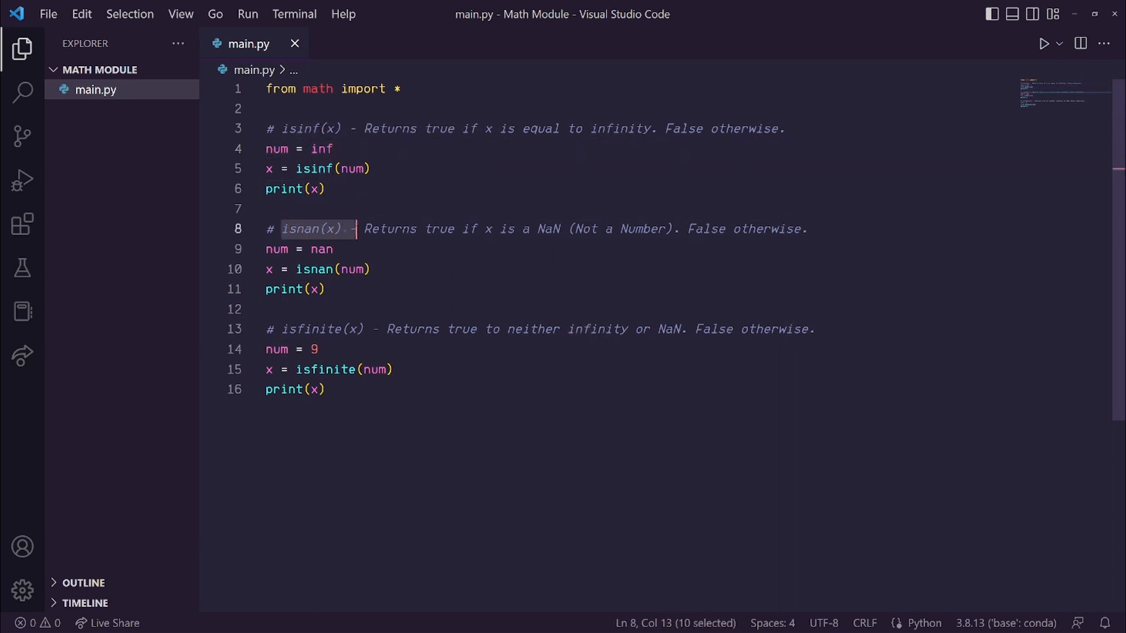
pyautogui.moveTo(352, 228); pyautogui.dragTo(527, 228)
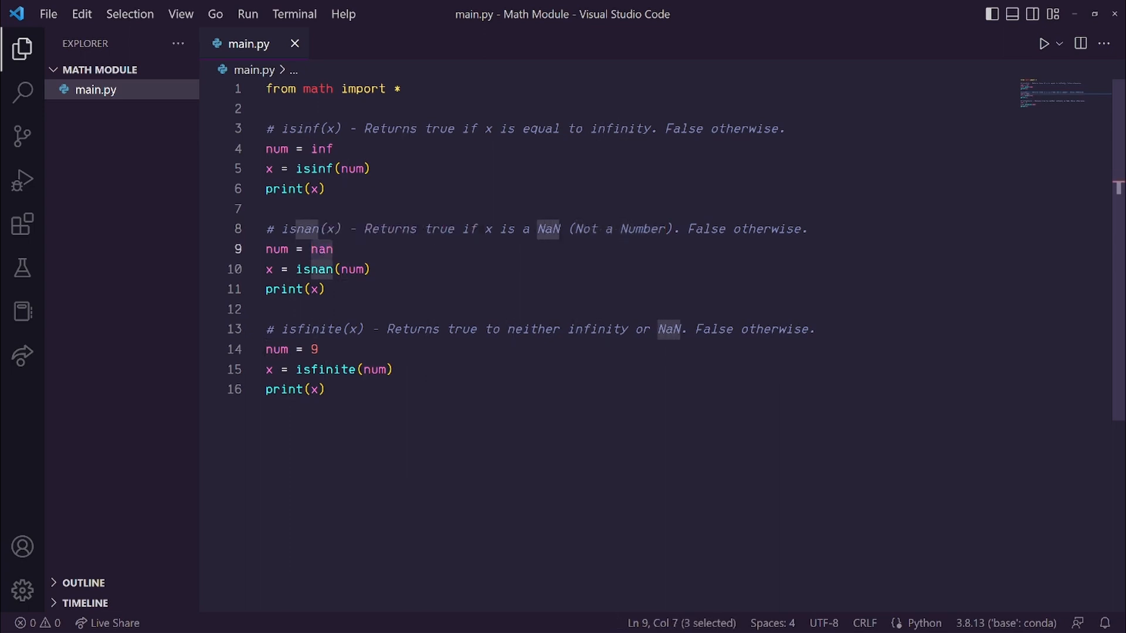
# Clear the NaN highlight and run the isinf, isnan and isfinite examples
pyautogui.click(333, 249)
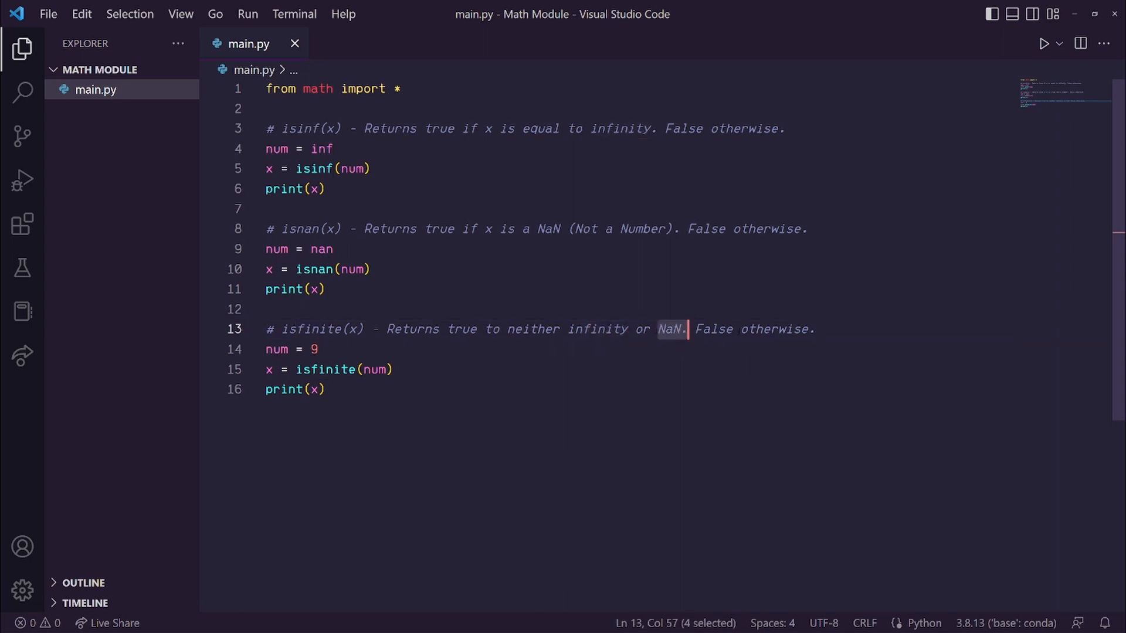
pyautogui.click(326, 389)
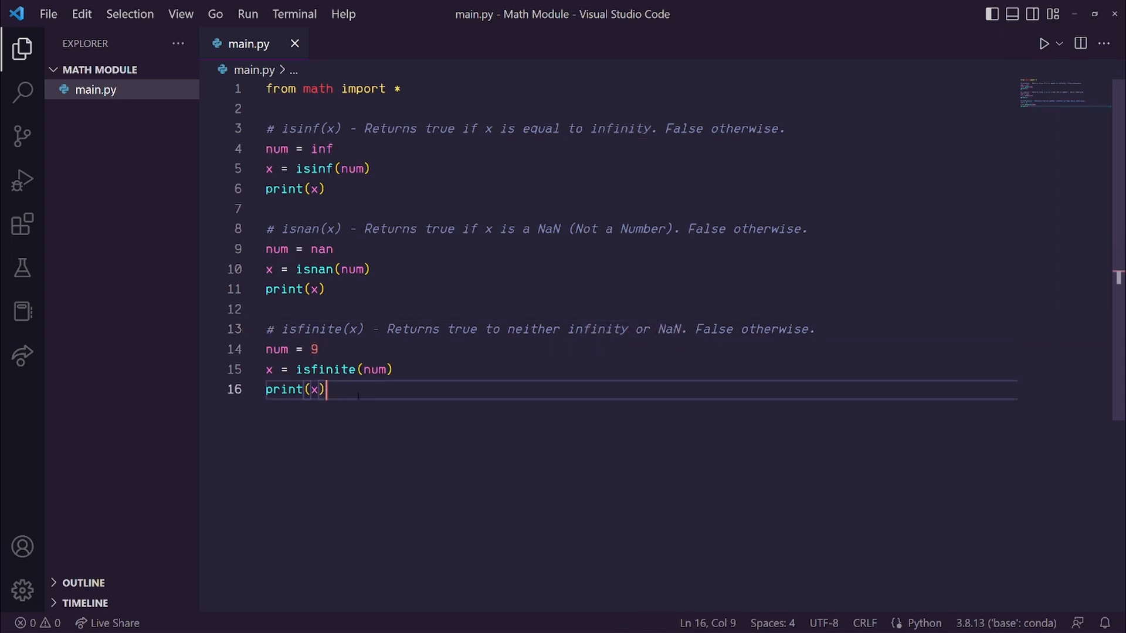
pyautogui.click(1018, 44)
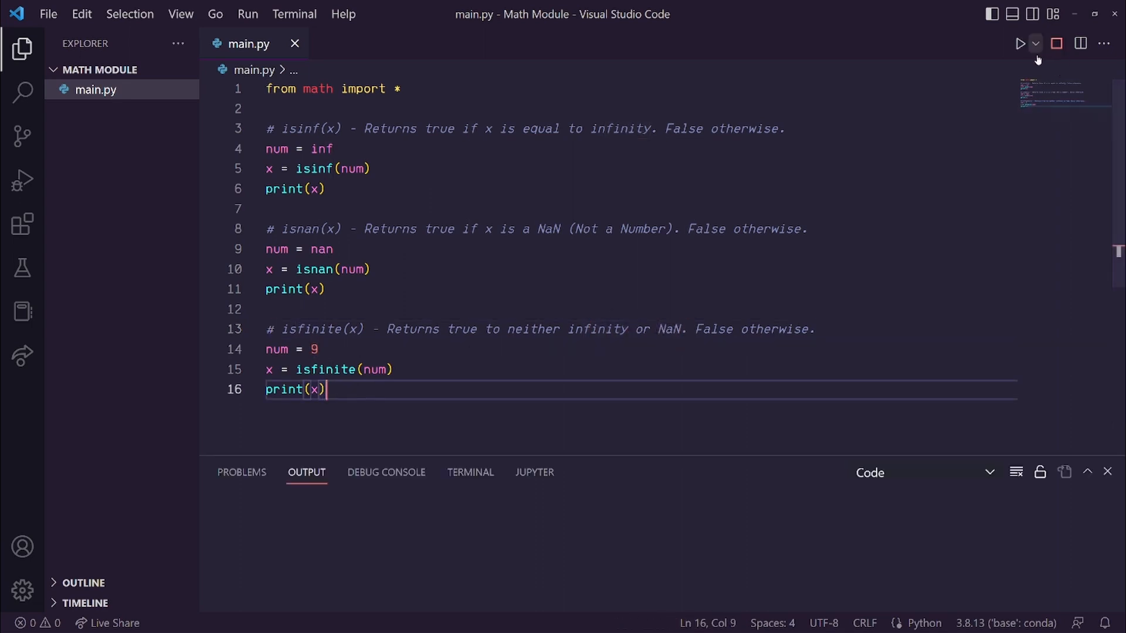
pyautogui.click(1019, 42)
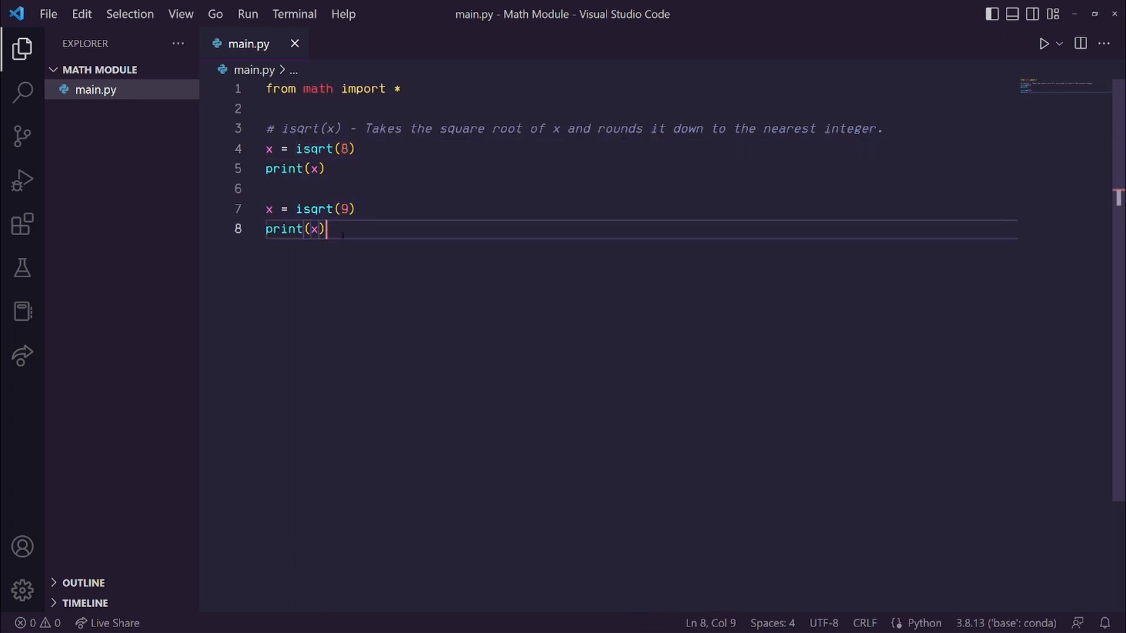
# Run the isqrt(8) and isqrt(9) examples
pyautogui.click(1045, 43)
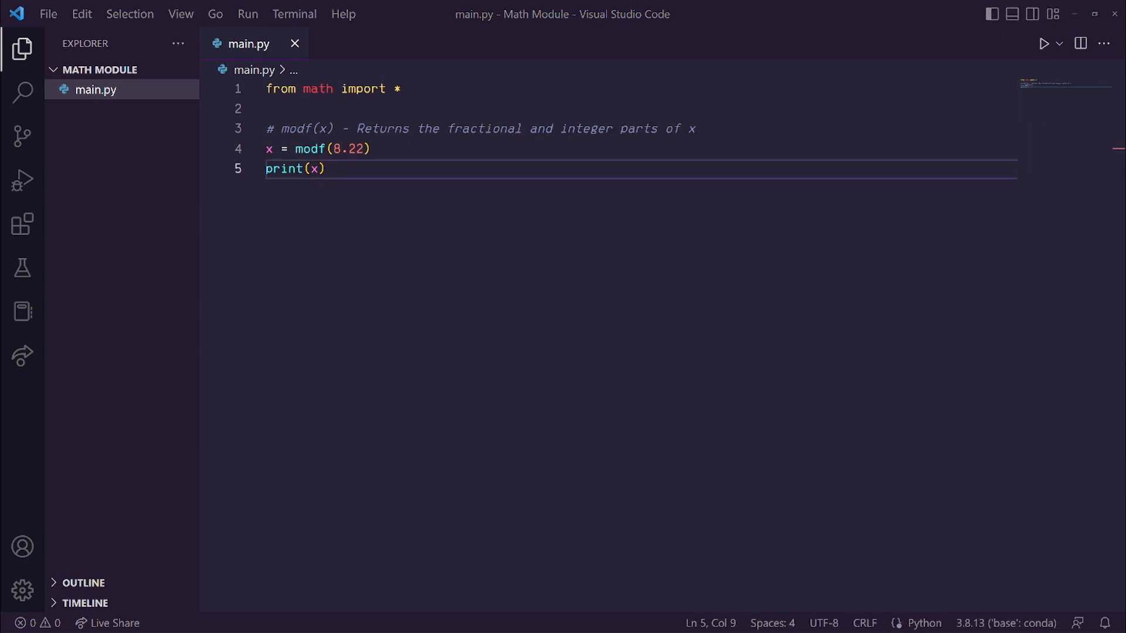
# Explain the modf comment, run modf(8.22), then negate it to -8.22 and run again
pyautogui.doubleClick(294, 128)
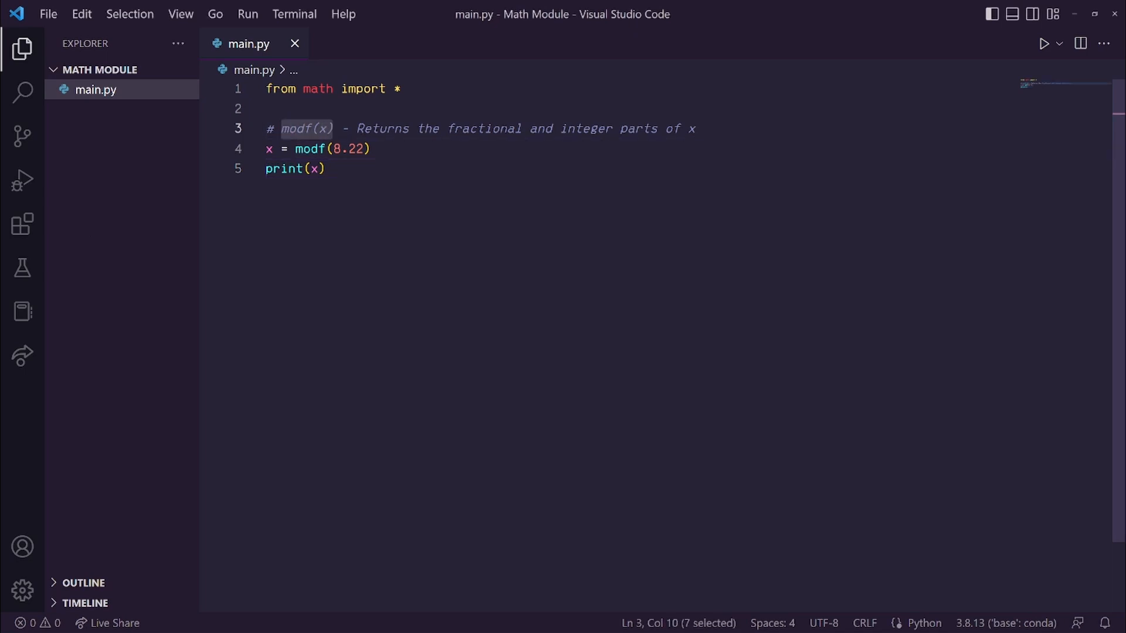
pyautogui.doubleClick(585, 128)
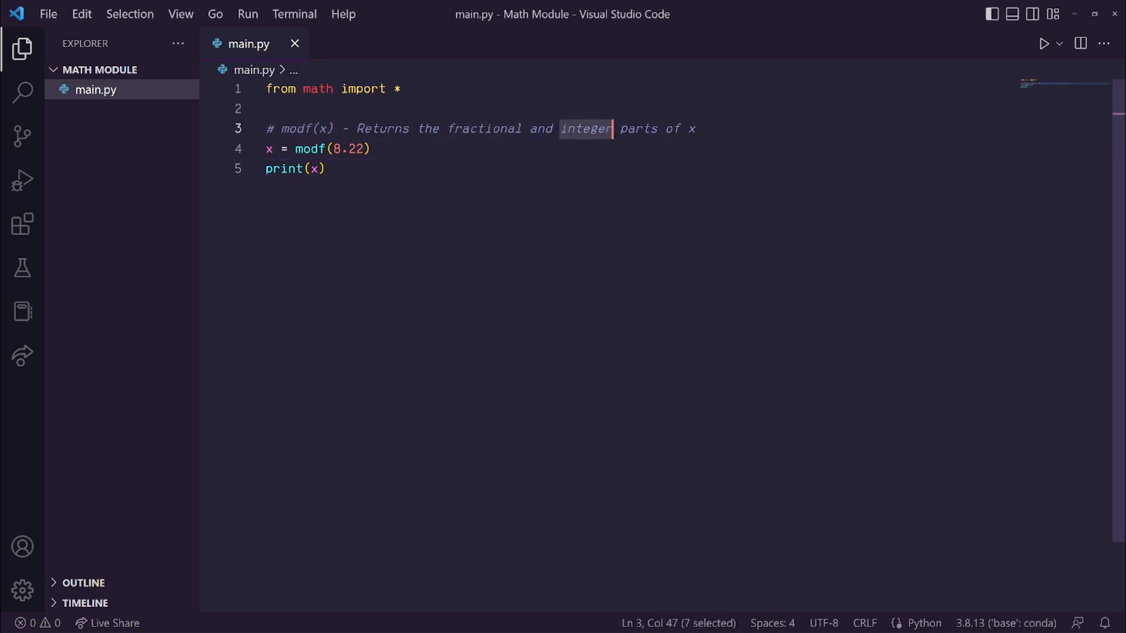
pyautogui.click(371, 148)
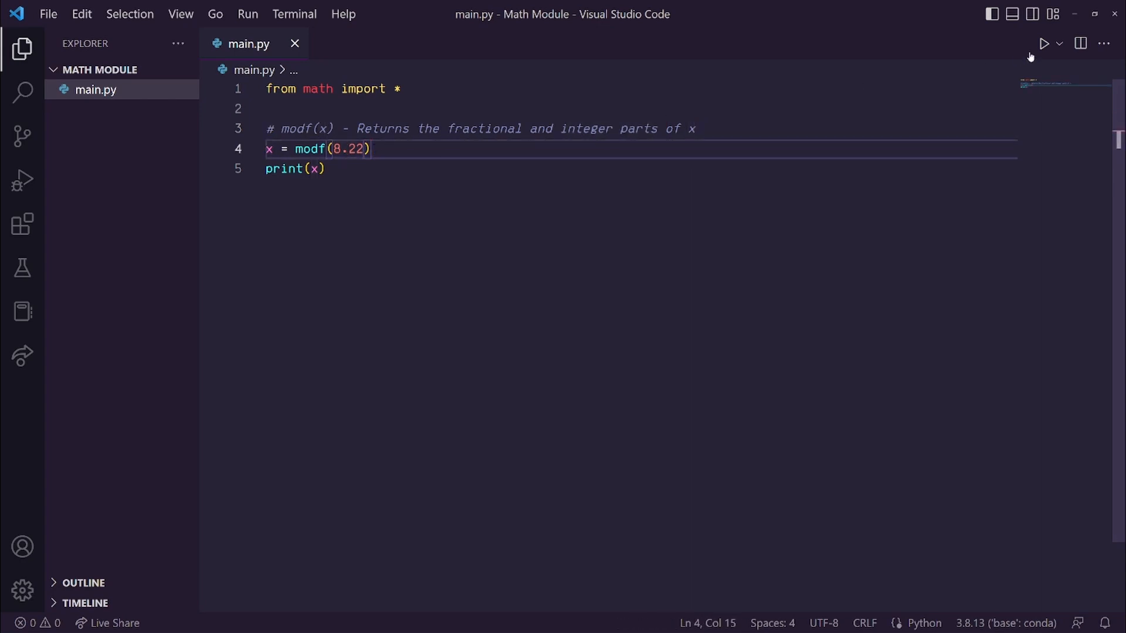
pyautogui.click(1043, 44)
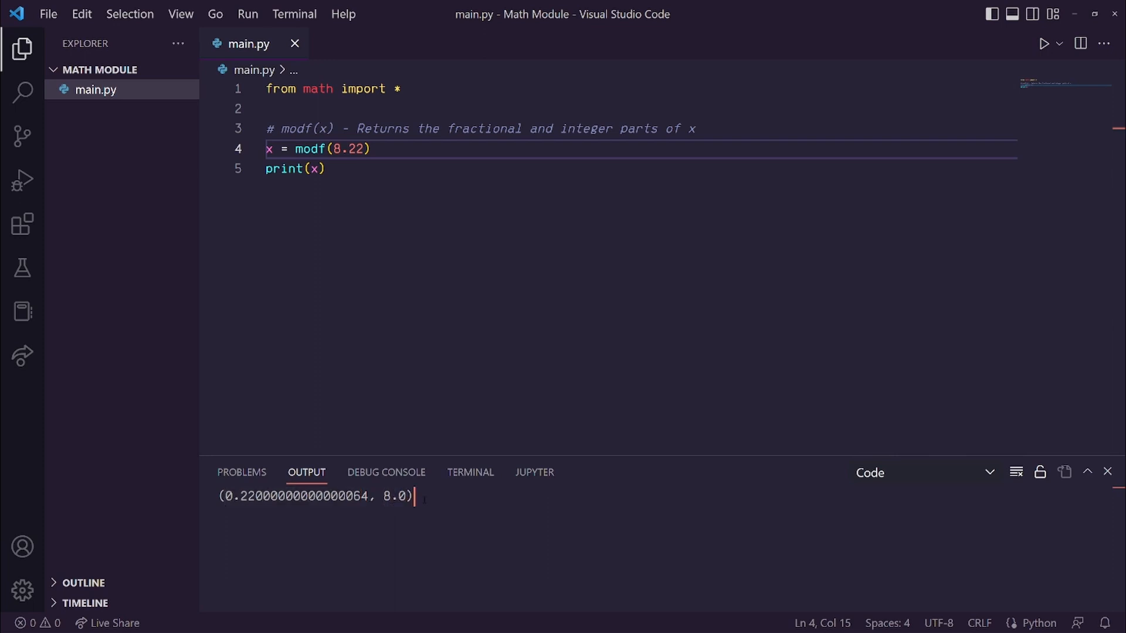
pyautogui.click(331, 149)
pyautogui.write('-')
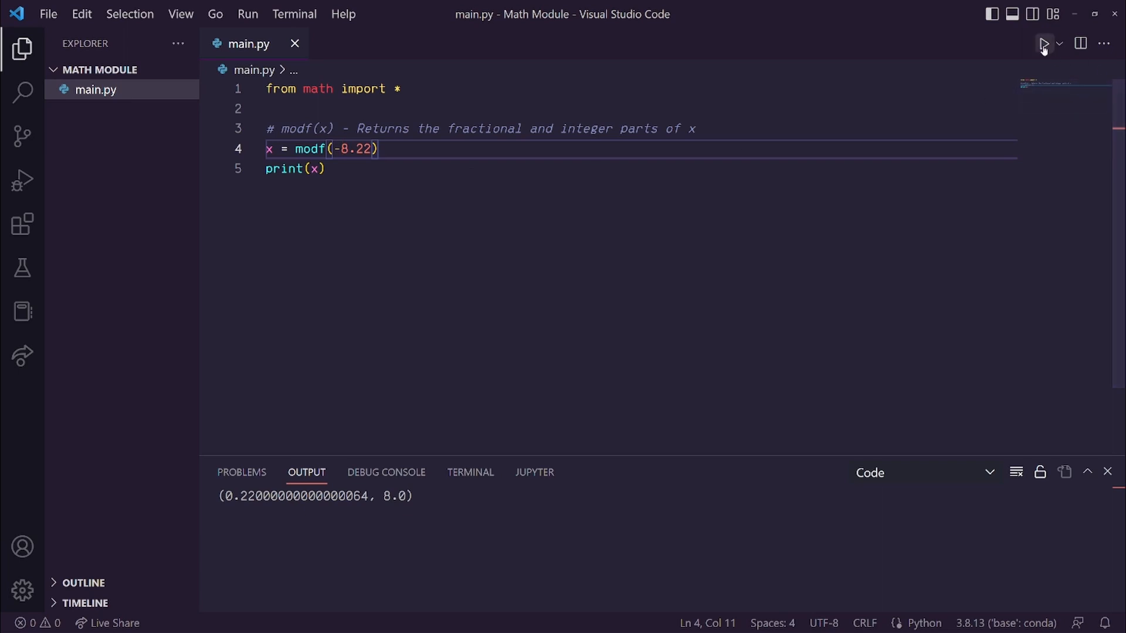
pyautogui.click(1046, 43)
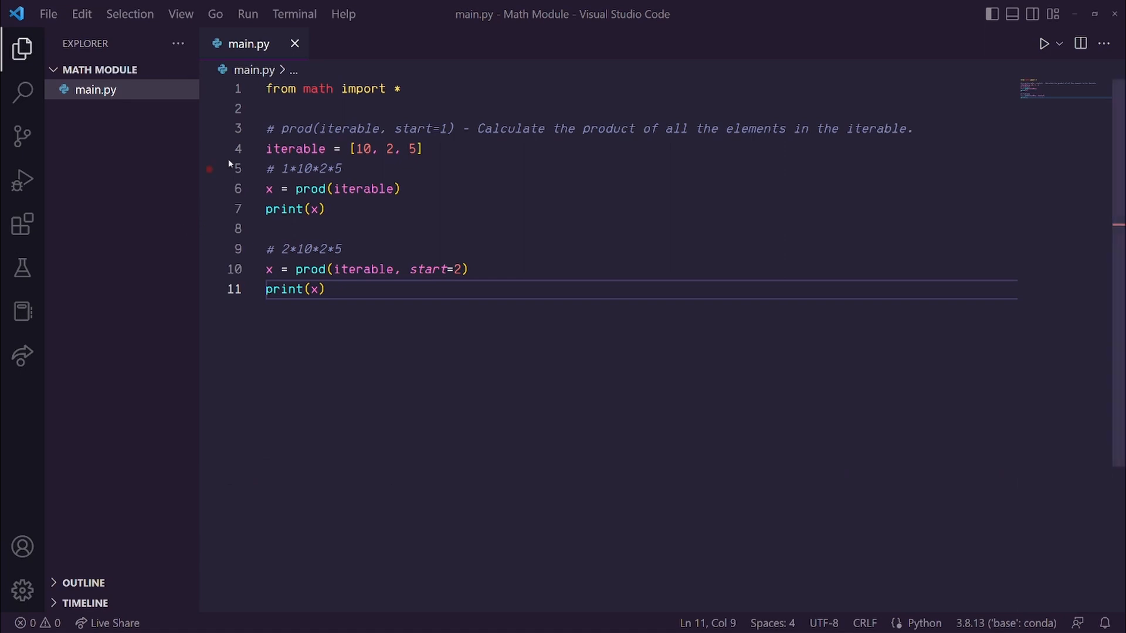
# Highlight the [10, 2, 5] list in the prod example and run it
pyautogui.doubleClick(295, 128)
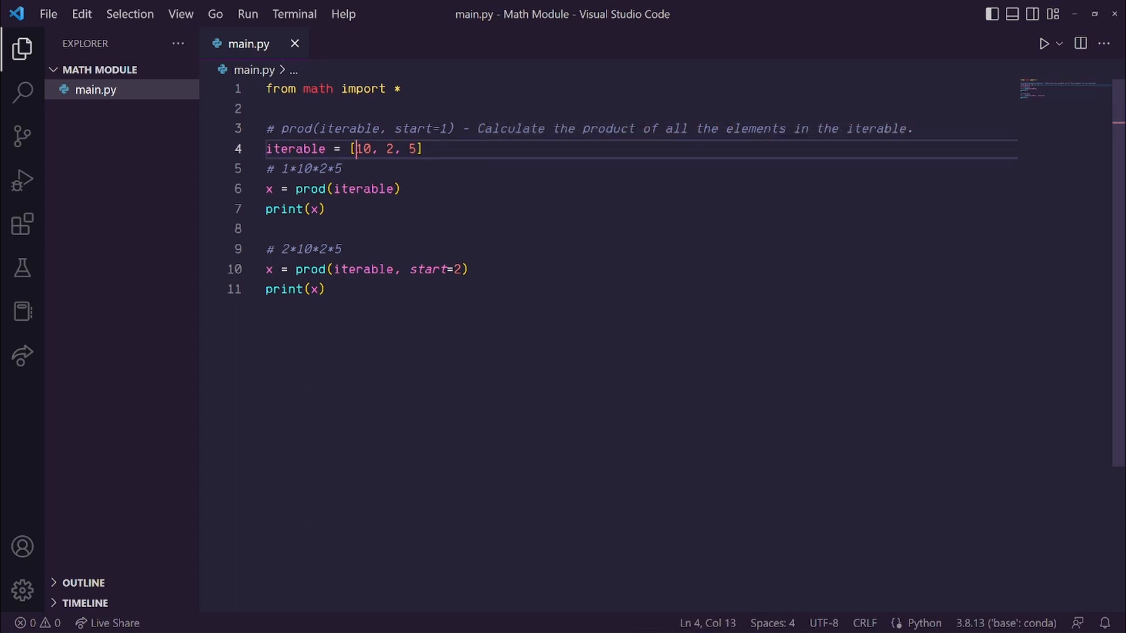
pyautogui.moveTo(353, 148); pyautogui.dragTo(416, 148)
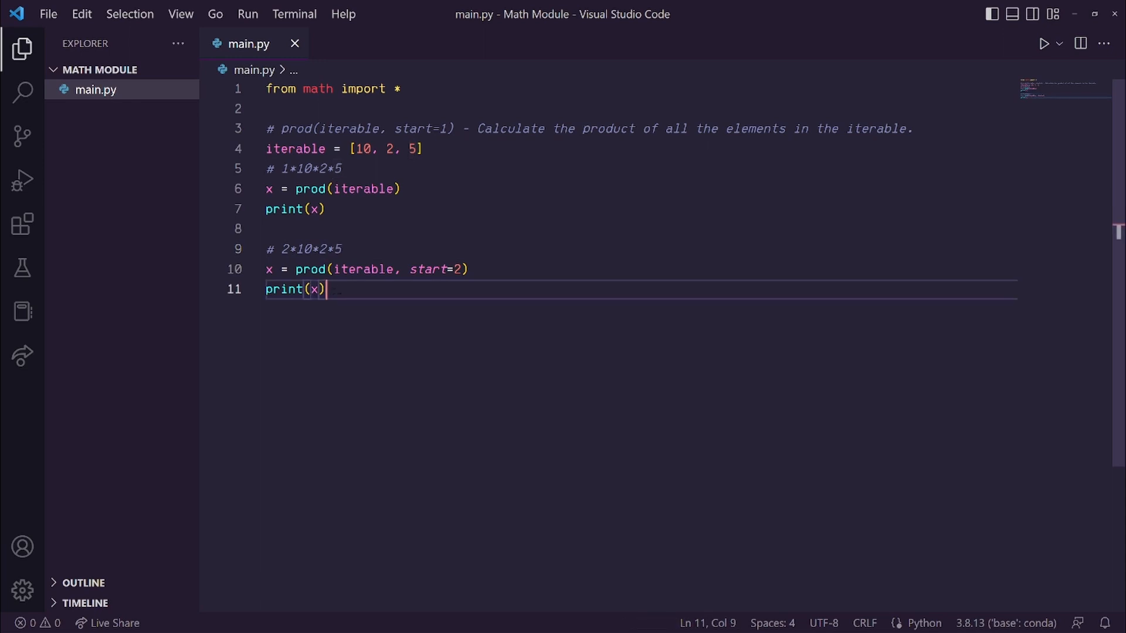
pyautogui.moveTo(996, 58)
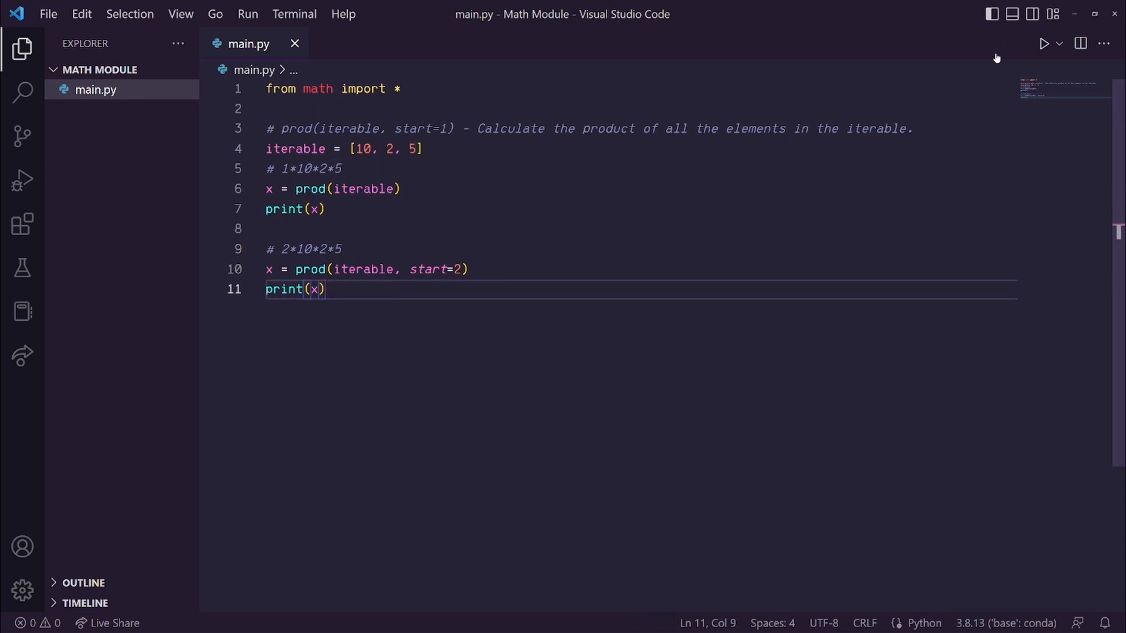
pyautogui.click(1043, 43)
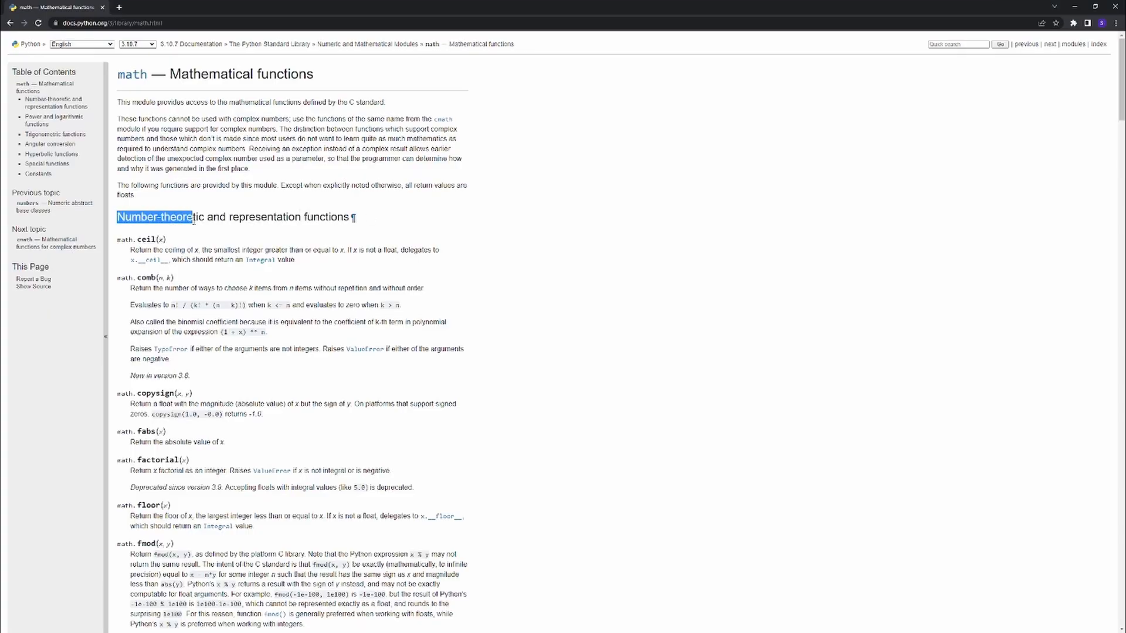
# Scroll the math docs down to constants, then back up to power and logarithmic functions
pyautogui.scroll(-3)
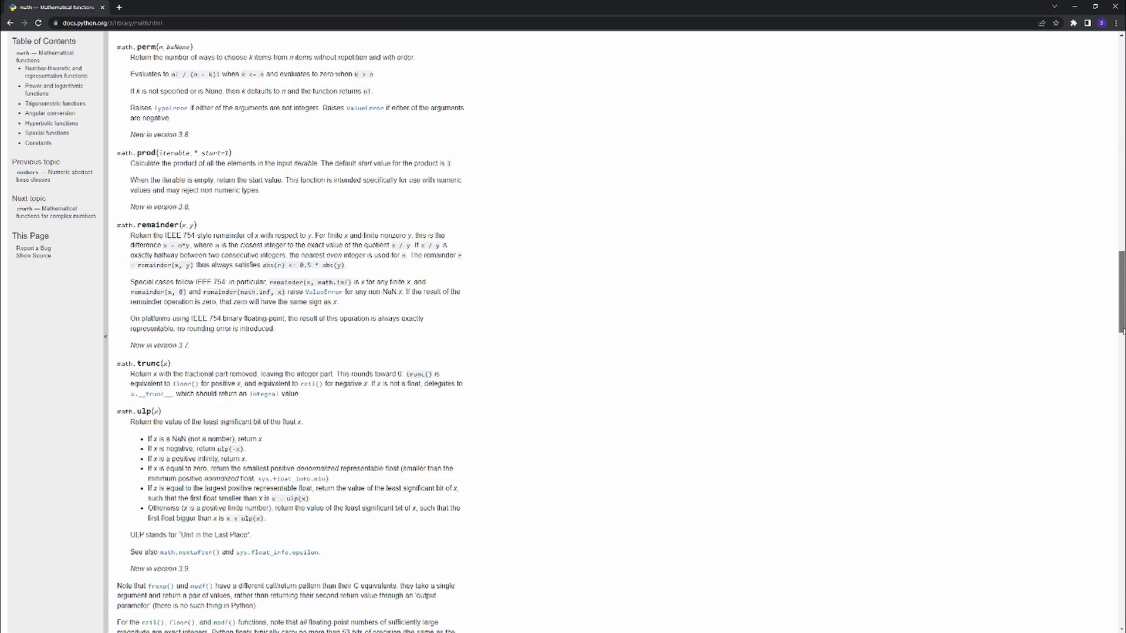
pyautogui.scroll(-3)
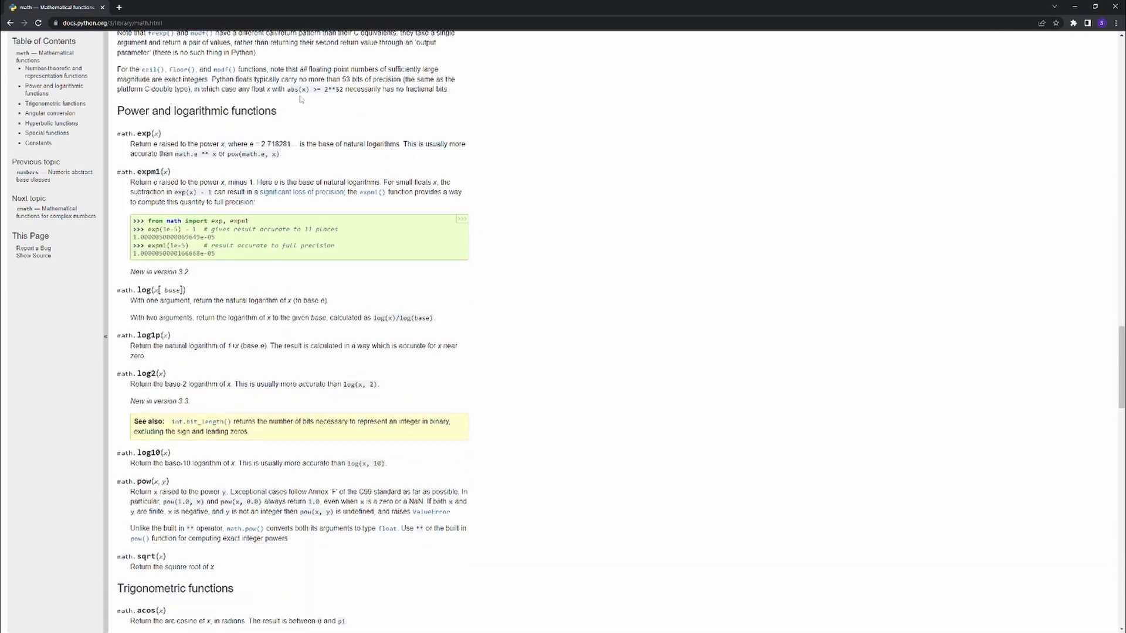
pyautogui.scroll(-3)
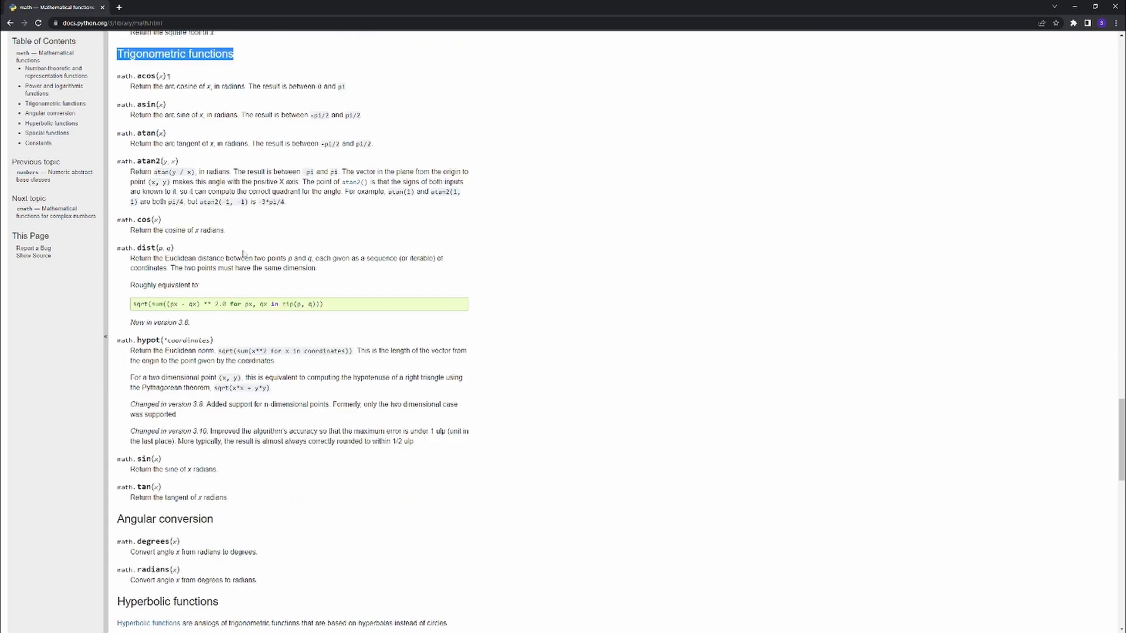
pyautogui.scroll(-3)
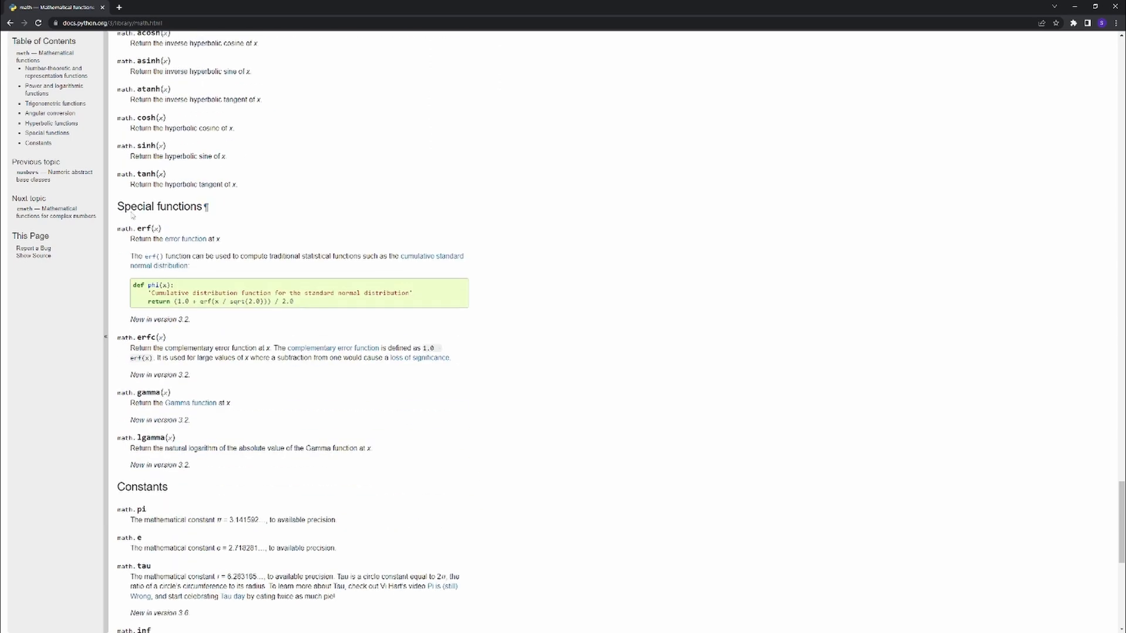
pyautogui.scroll(3)
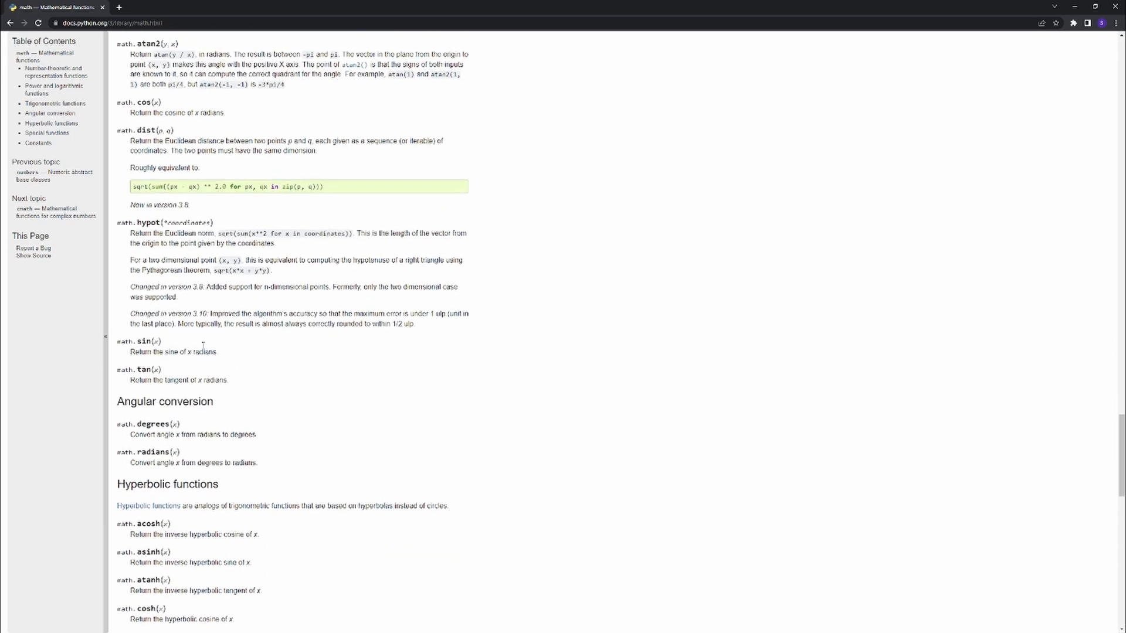
pyautogui.scroll(3)
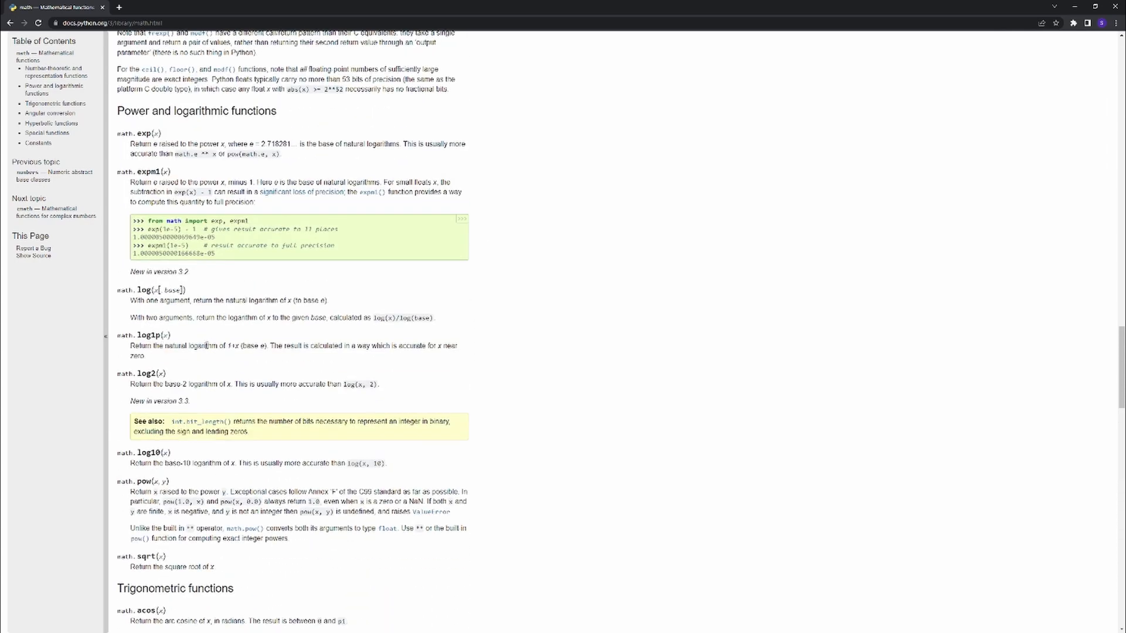